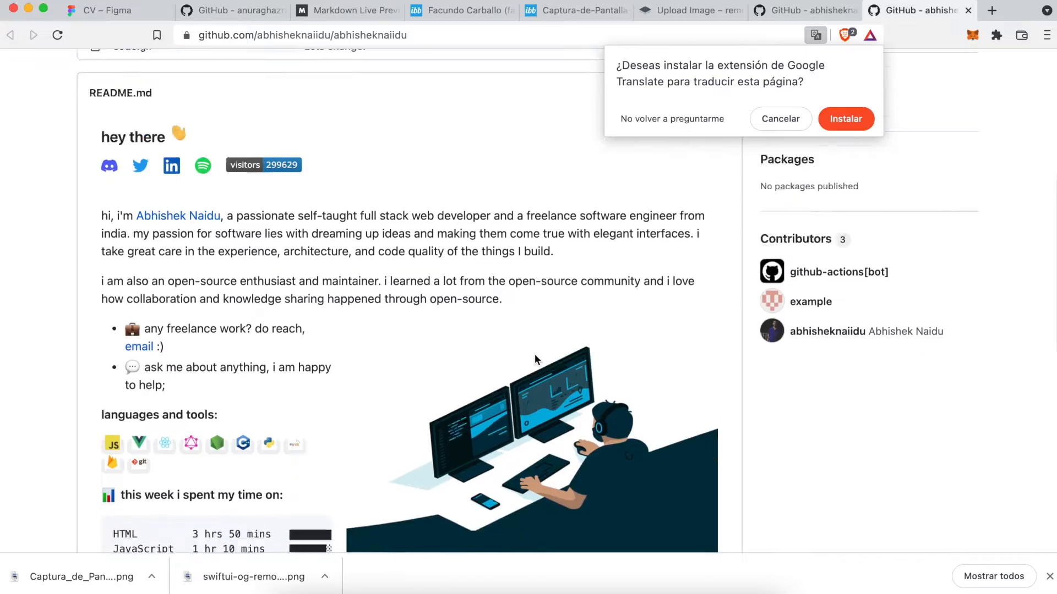
- Browse several example profile READMEs across open tabs, scrolling through each for inspiration
{"action": "scroll", "scroll_direction": "down", "scroll_amount": 3}
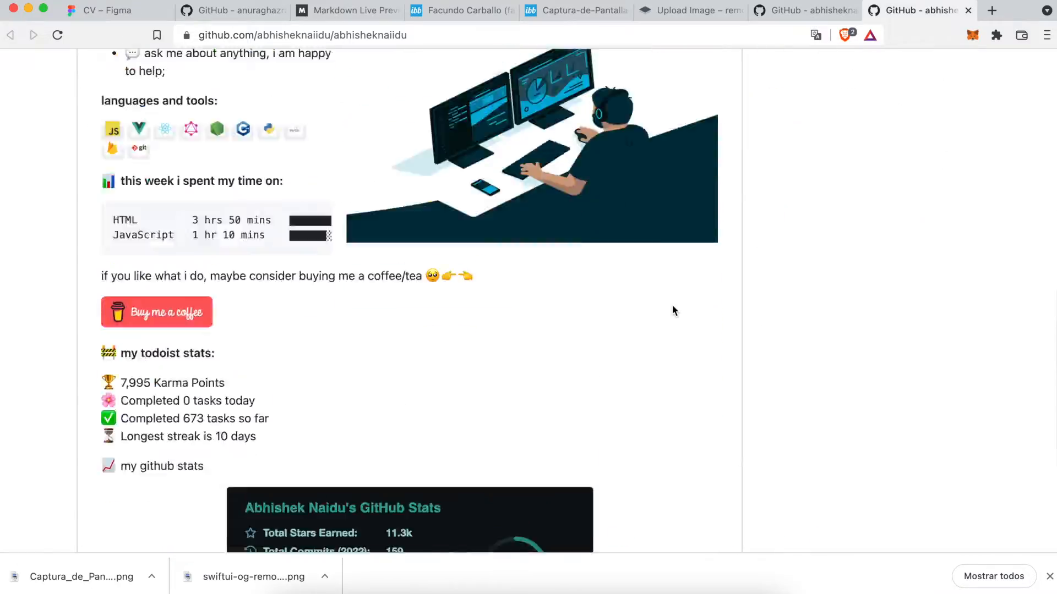
{"action": "left_click", "coordinate": [911, 10]}
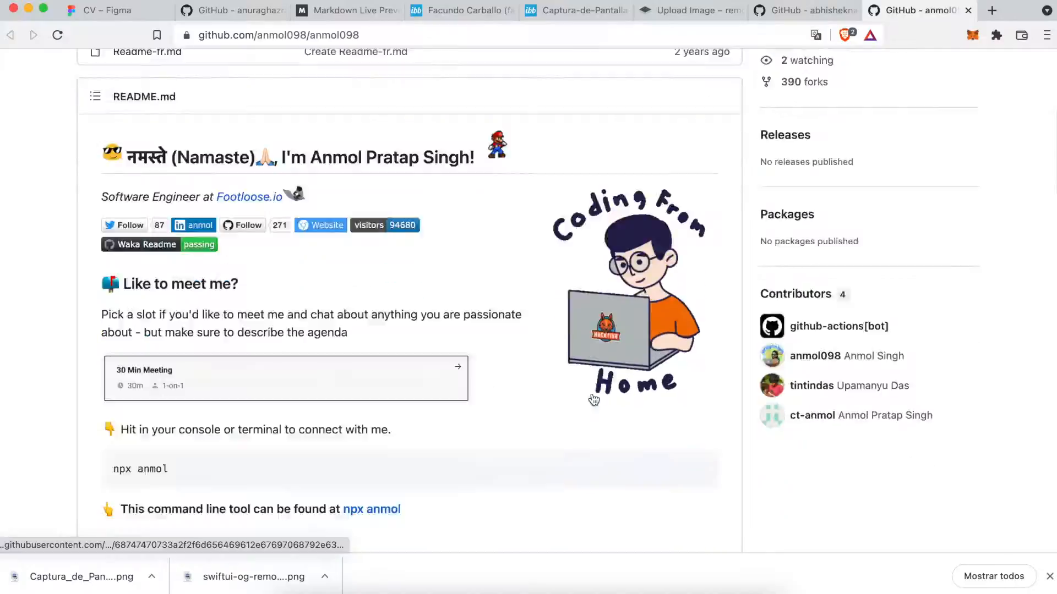
{"action": "scroll", "scroll_direction": "down", "scroll_amount": 3}
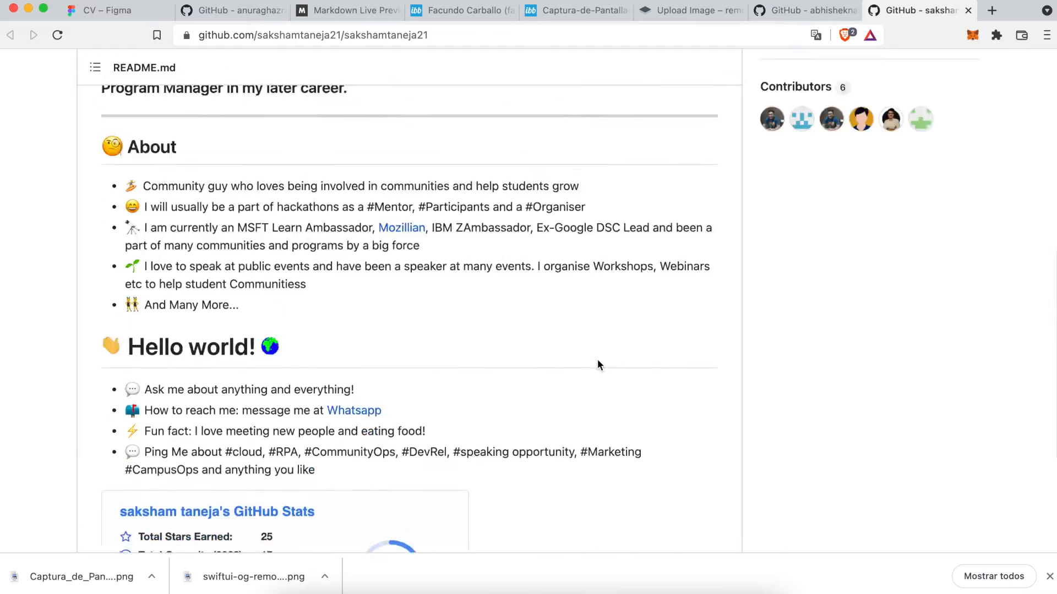
{"action": "left_click", "coordinate": [461, 10]}
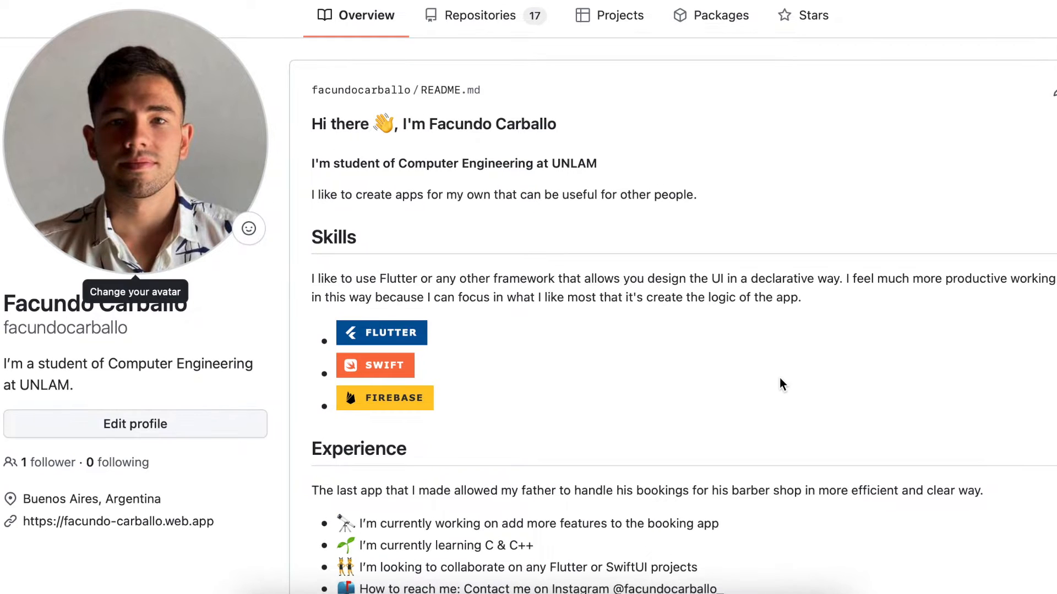
{"action": "mouse_move", "coordinate": [782, 384]}
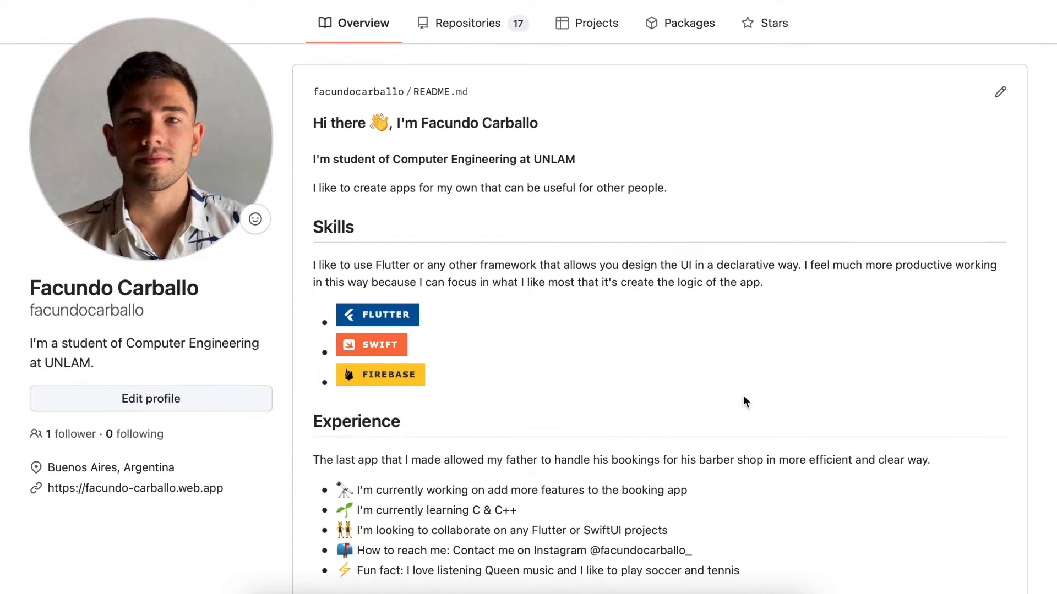
{"action": "scroll", "scroll_direction": "up", "scroll_amount": 3}
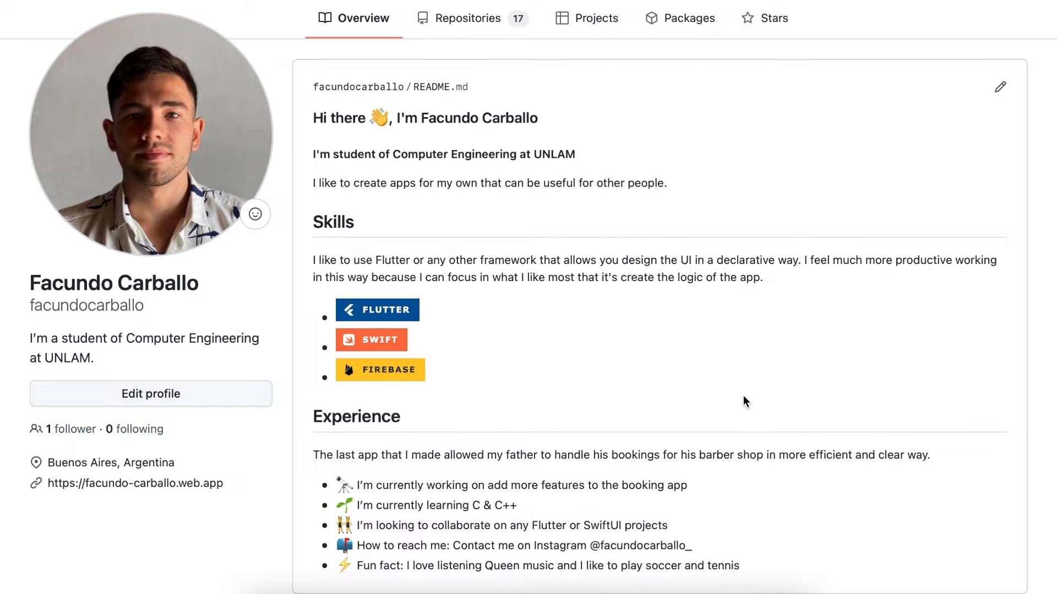
{"action": "left_click", "coordinate": [466, 19]}
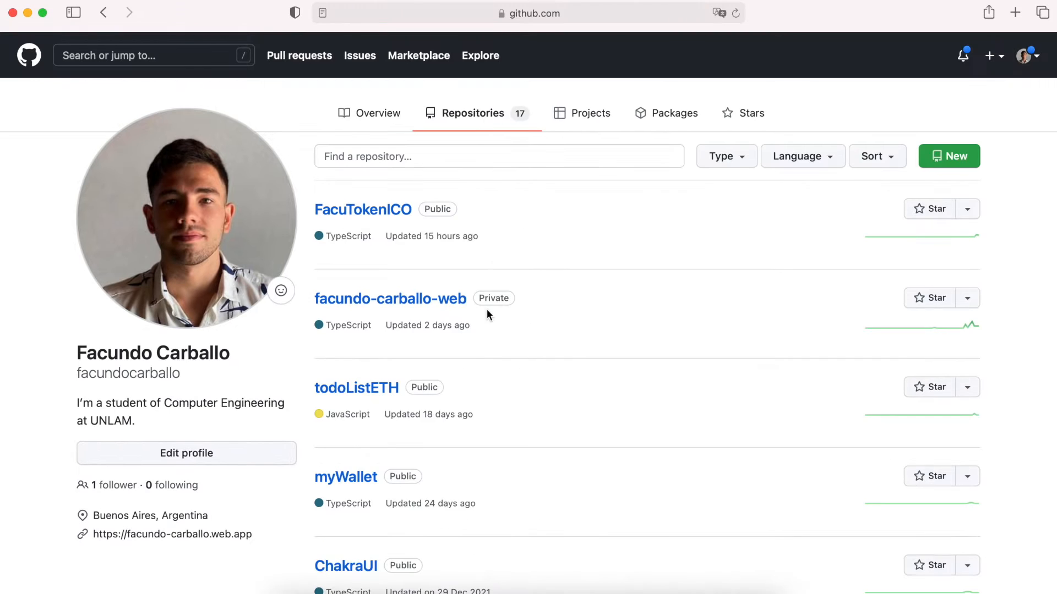
{"action": "scroll", "scroll_direction": "down", "scroll_amount": 3}
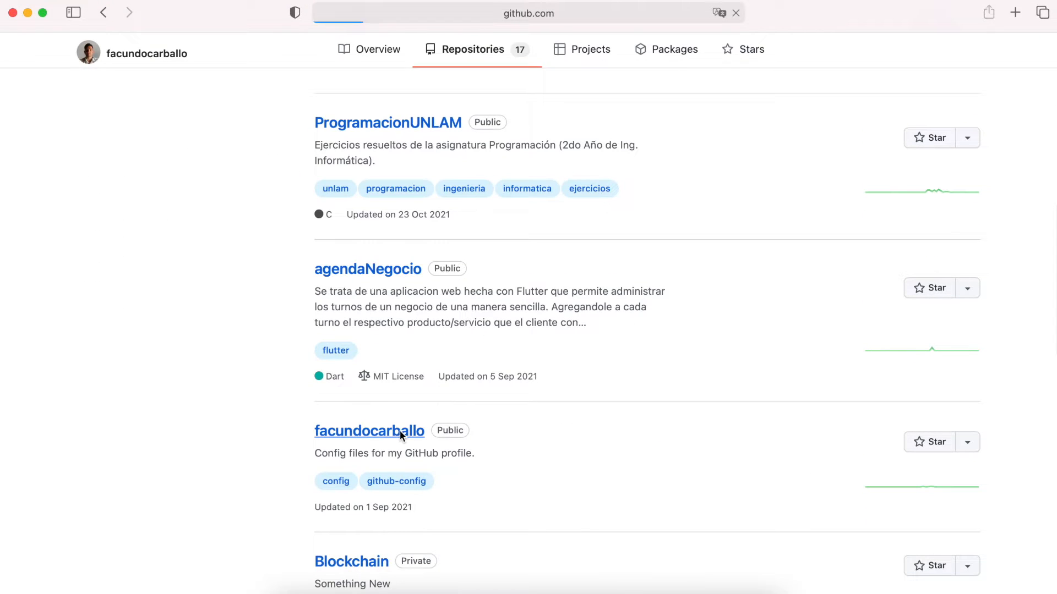
{"action": "left_click", "coordinate": [369, 430]}
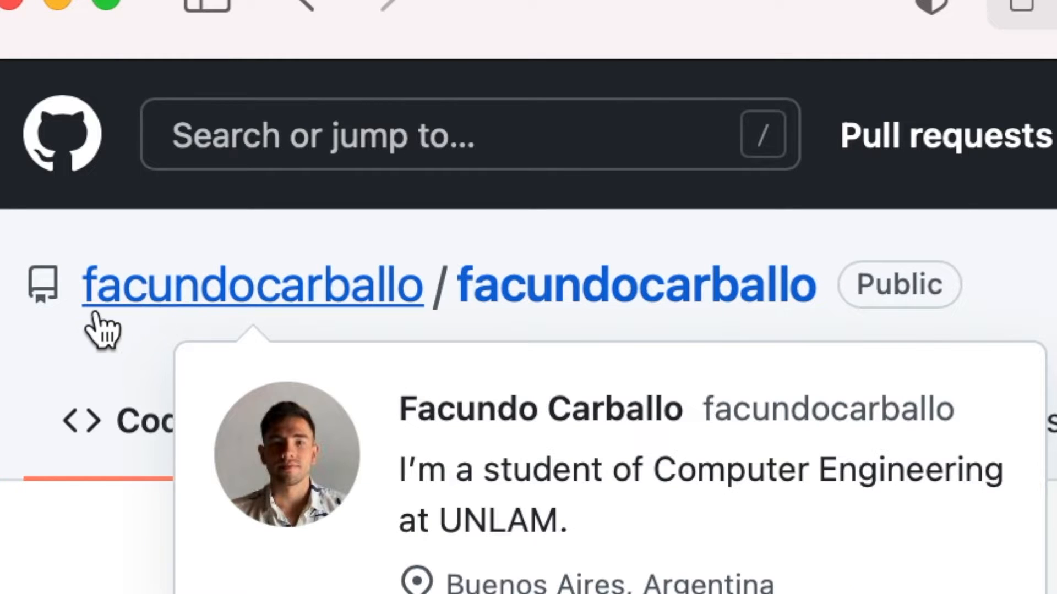
{"action": "mouse_move", "coordinate": [410, 331]}
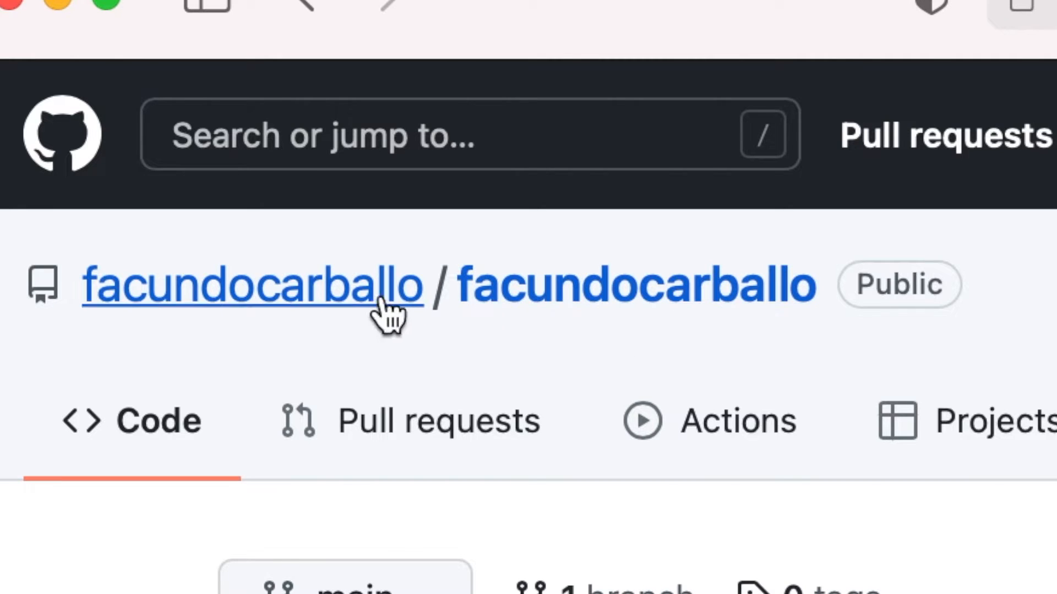
{"action": "left_click", "coordinate": [251, 284]}
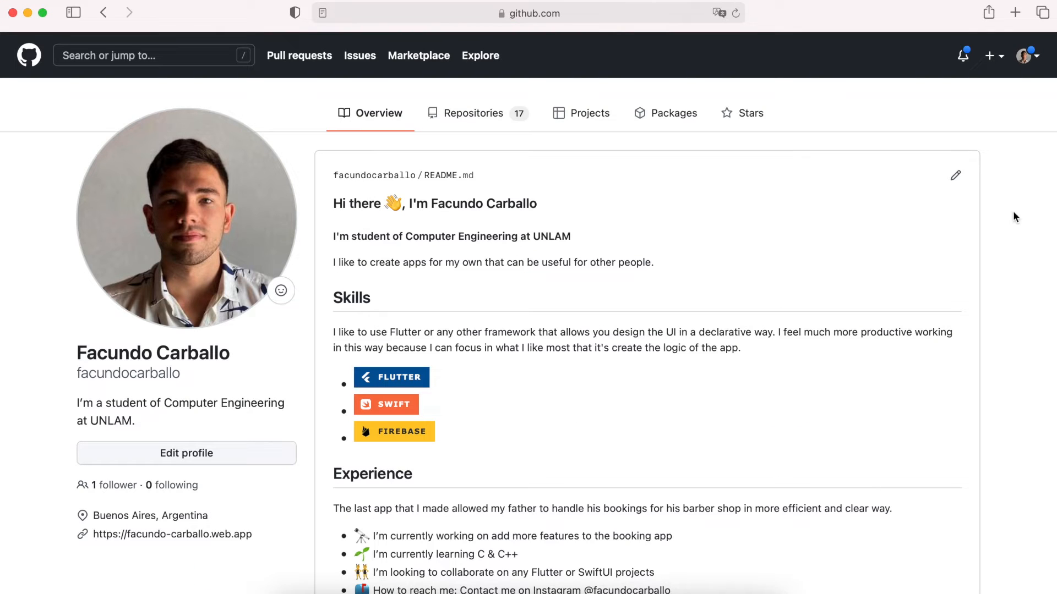
- Begin a new repository named 'facundocarballo' so the special profile-README notice appears
{"action": "left_click", "coordinate": [993, 55]}
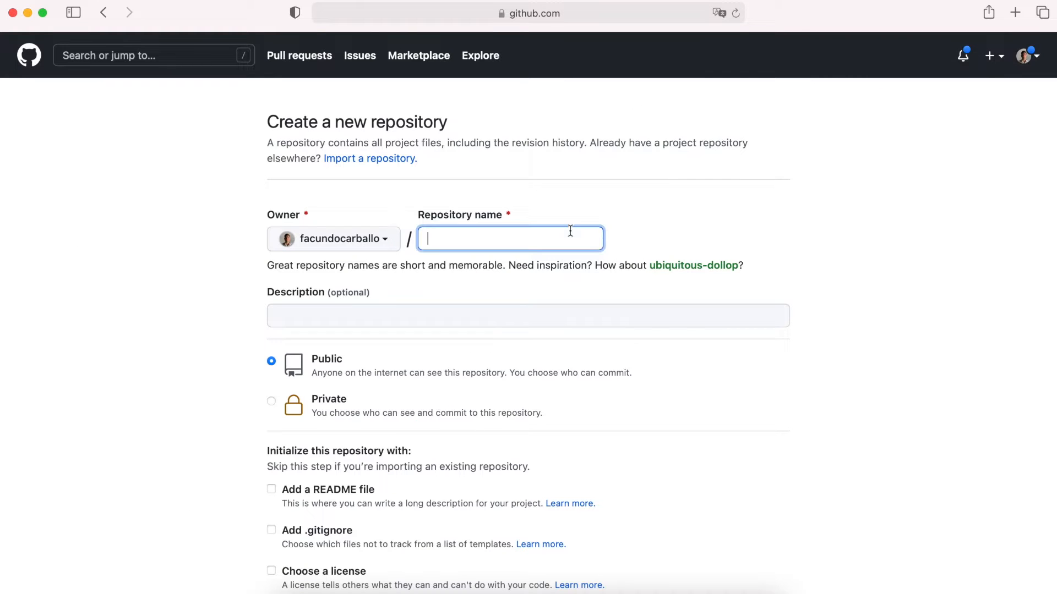
{"action": "type", "text": "facunnd"}
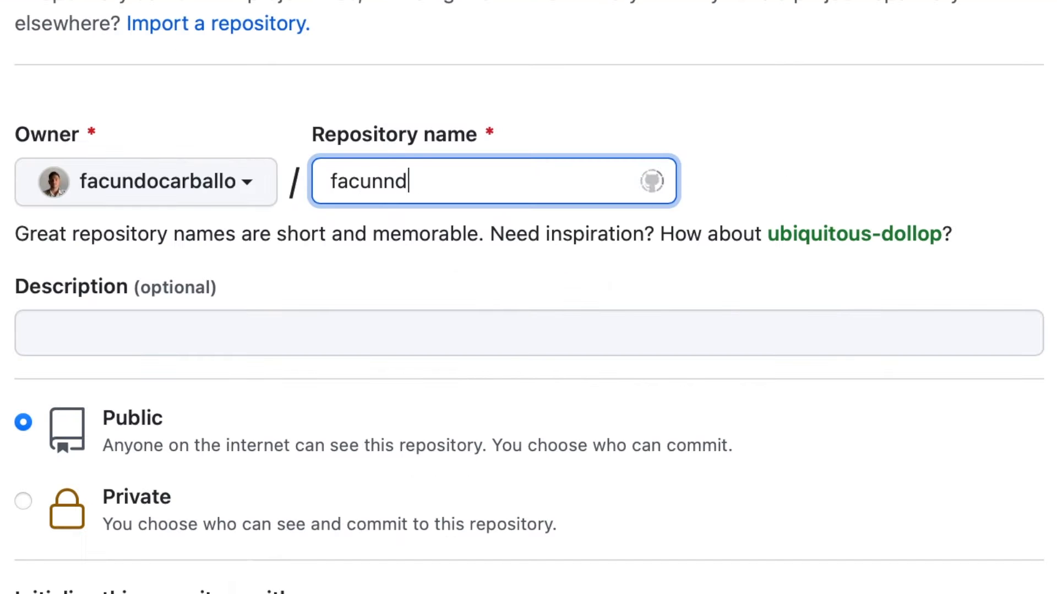
{"action": "type", "text": "facundocarballo"}
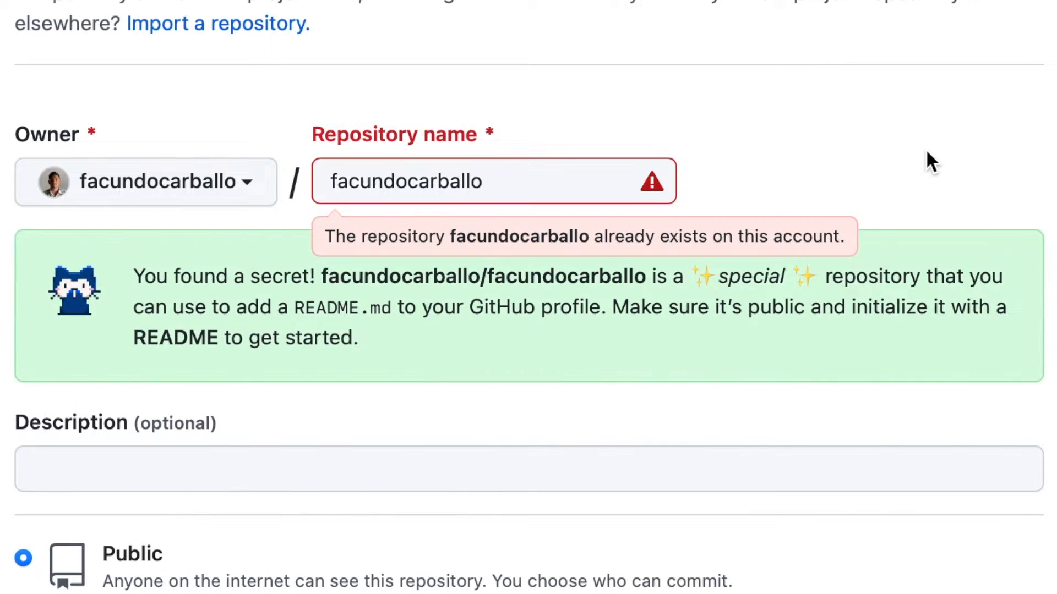
{"action": "mouse_move", "coordinate": [121, 307]}
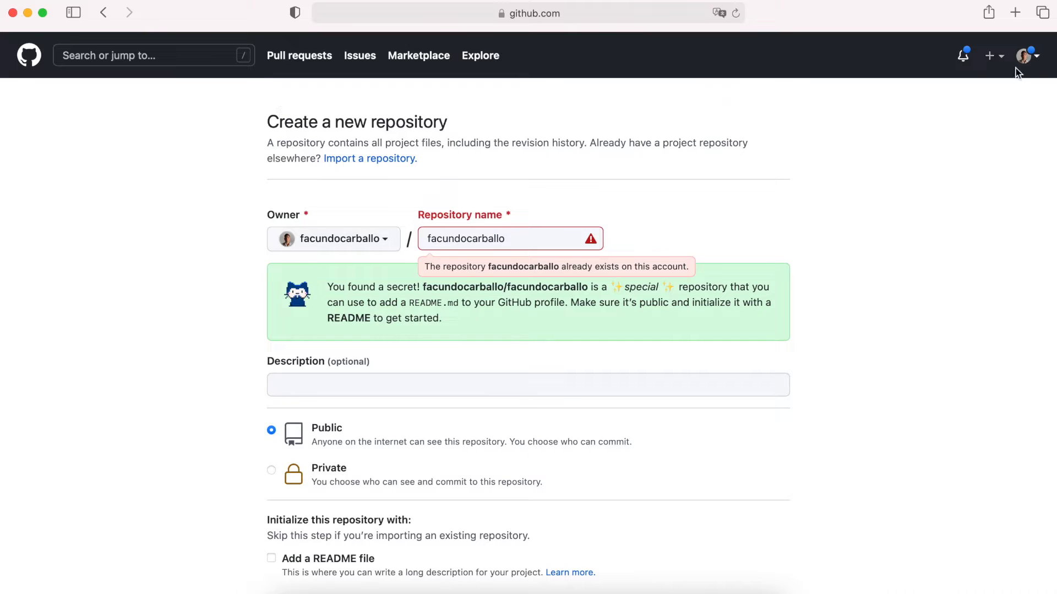
{"action": "mouse_move", "coordinate": [979, 167]}
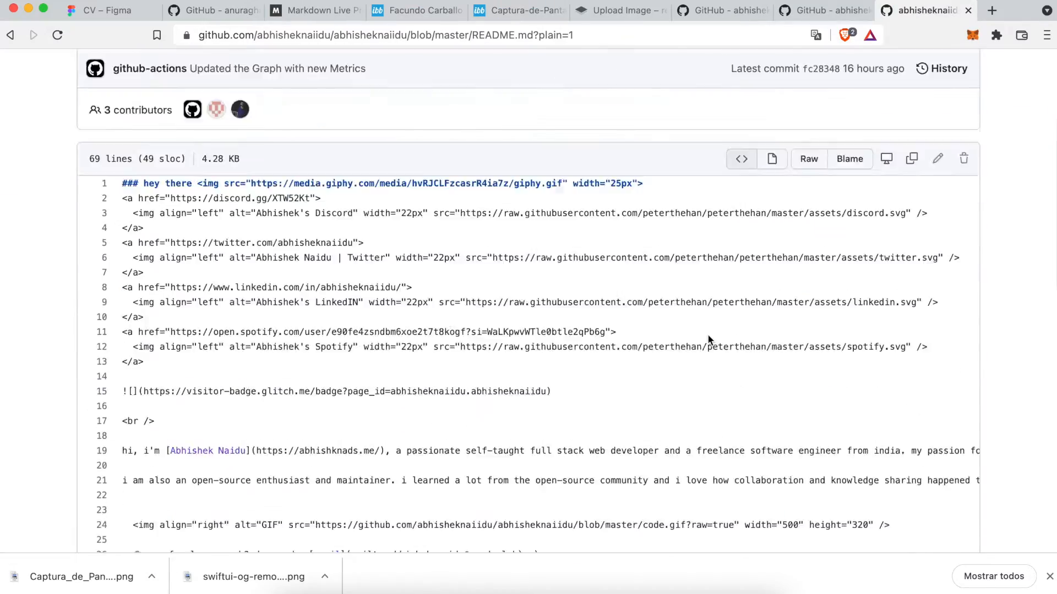
- Open an example profile from the curated list in a new tab and view its README.md source
{"action": "right_click", "coordinate": [147, 234]}
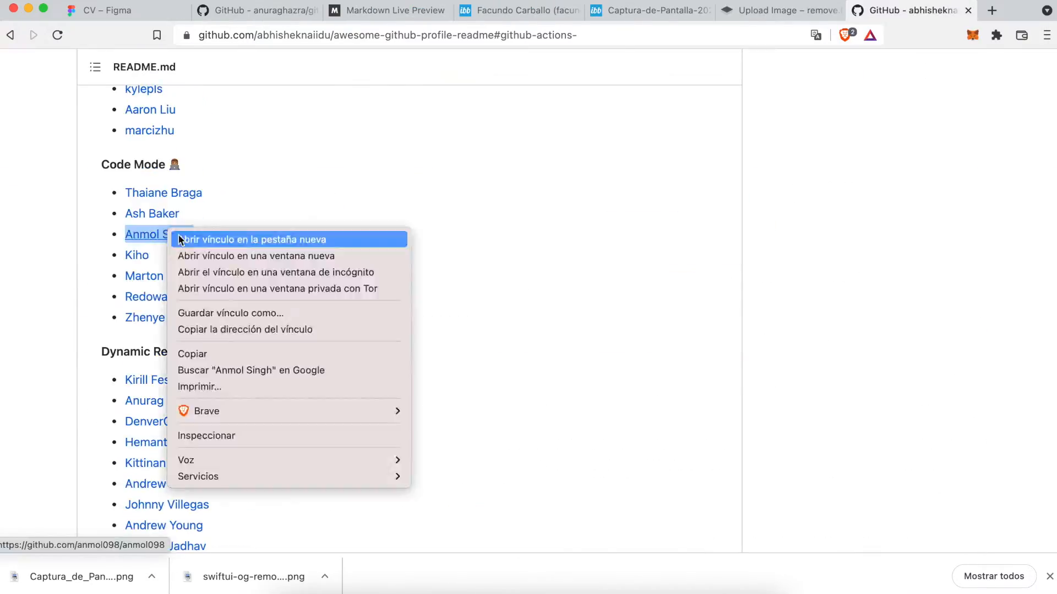
{"action": "left_click", "coordinate": [252, 239]}
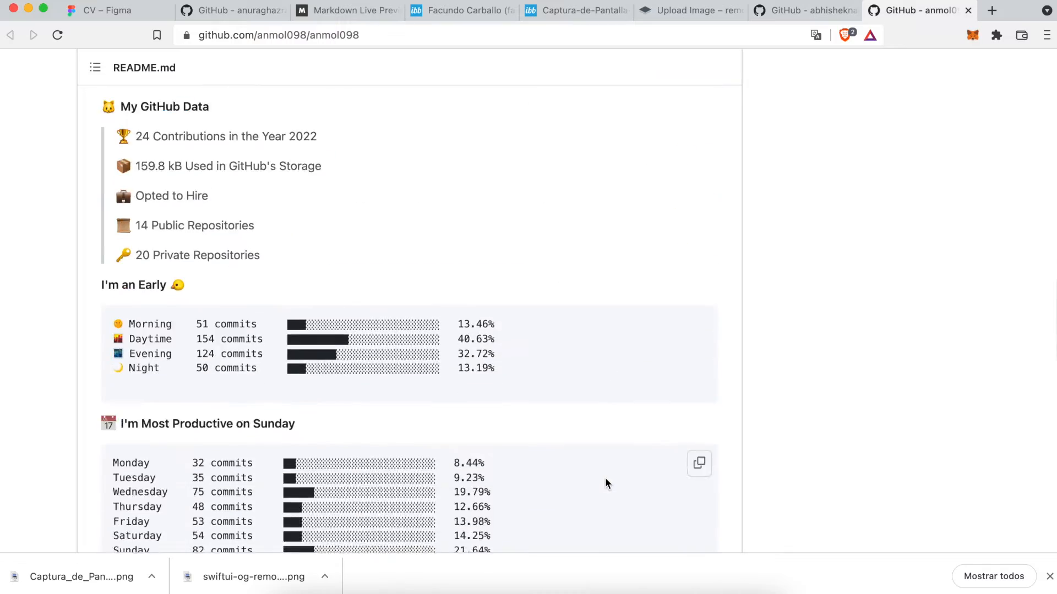
{"action": "right_click", "coordinate": [131, 356]}
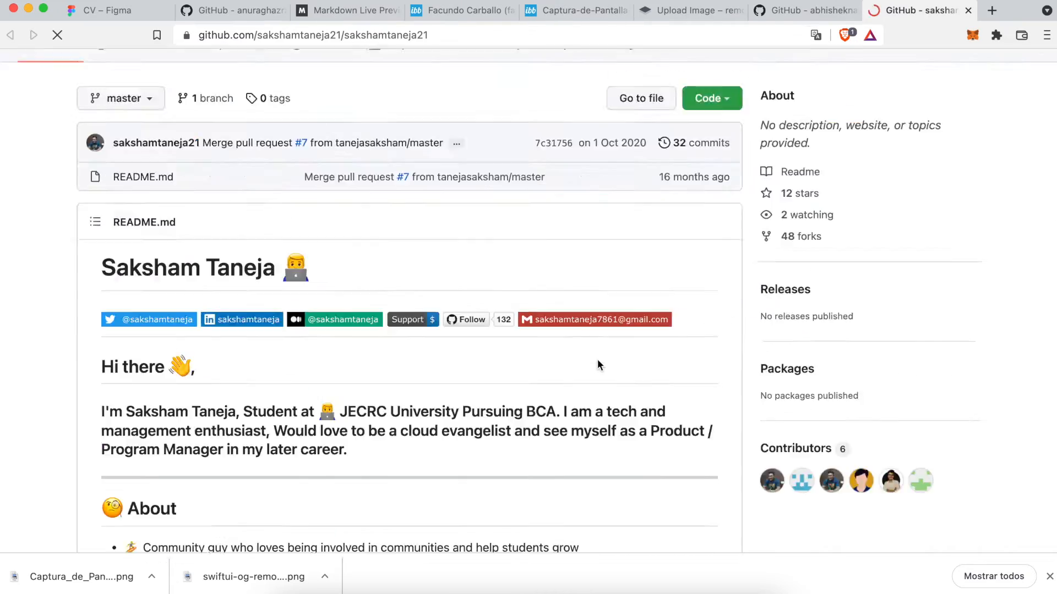
{"action": "left_click", "coordinate": [143, 176]}
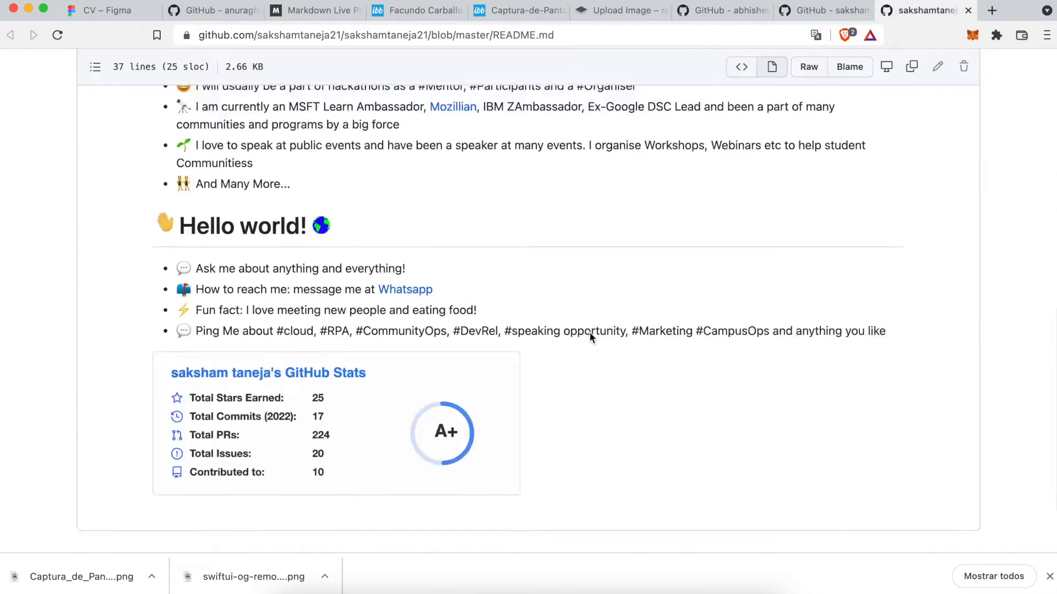
{"action": "left_click", "coordinate": [108, 10]}
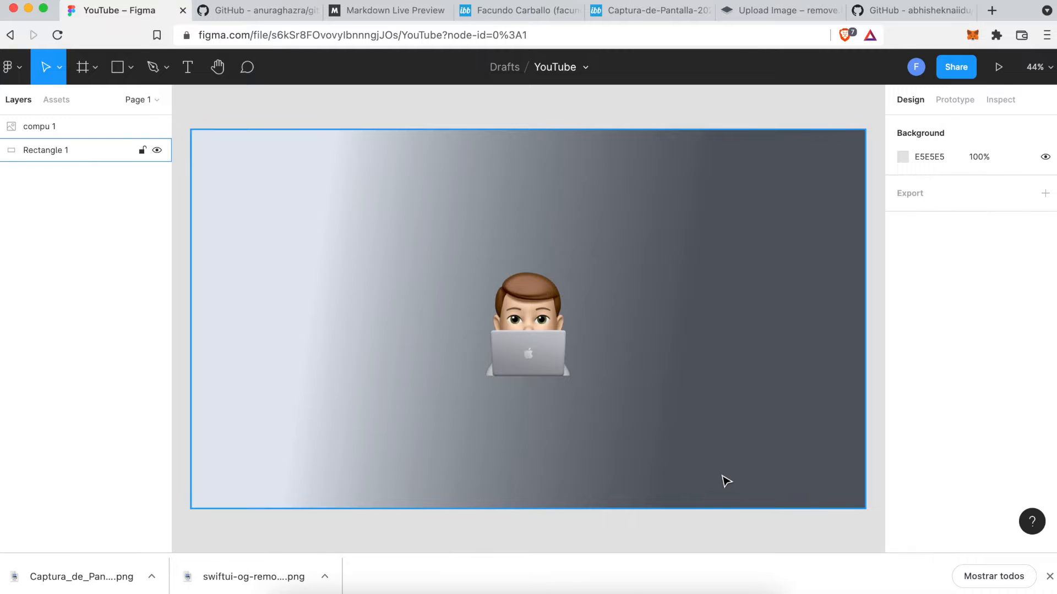
- Inspect the hex colour of Rectangle 1's linear gradient fill in Figma
{"action": "left_click", "coordinate": [47, 150]}
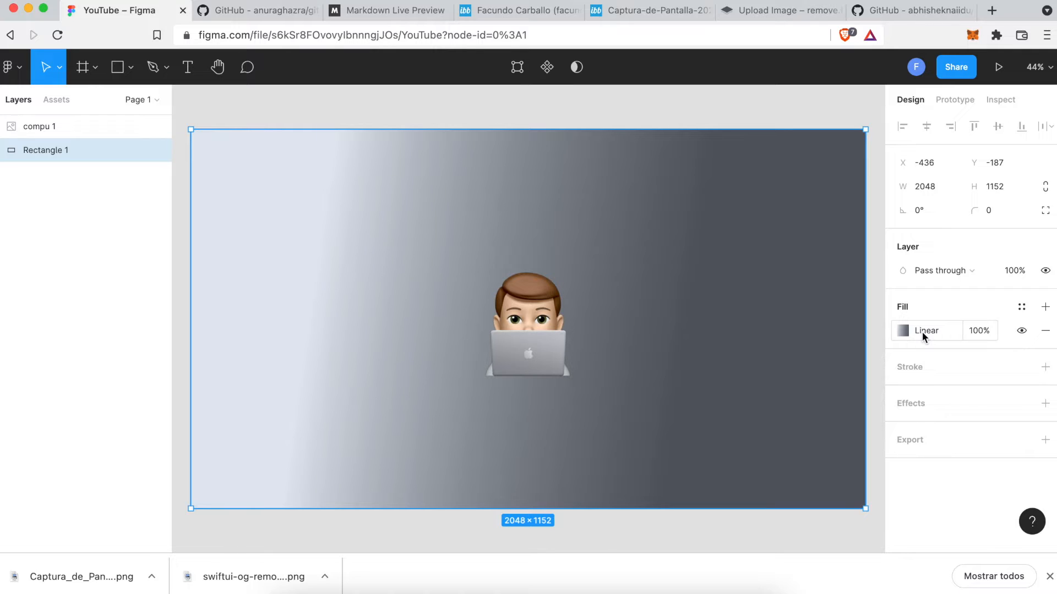
{"action": "left_click", "coordinate": [902, 331]}
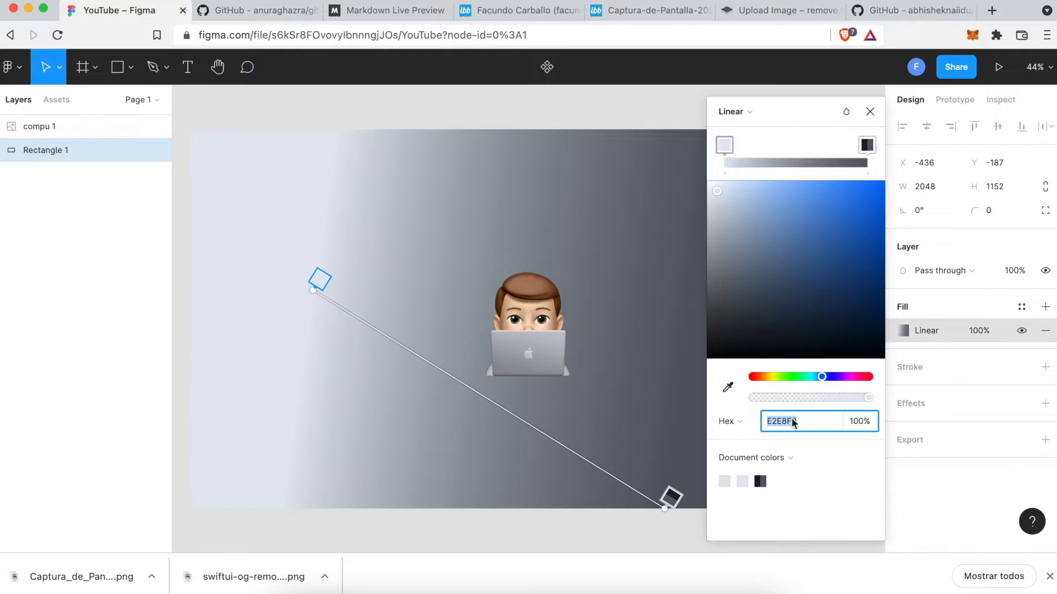
{"action": "left_click", "coordinate": [866, 144]}
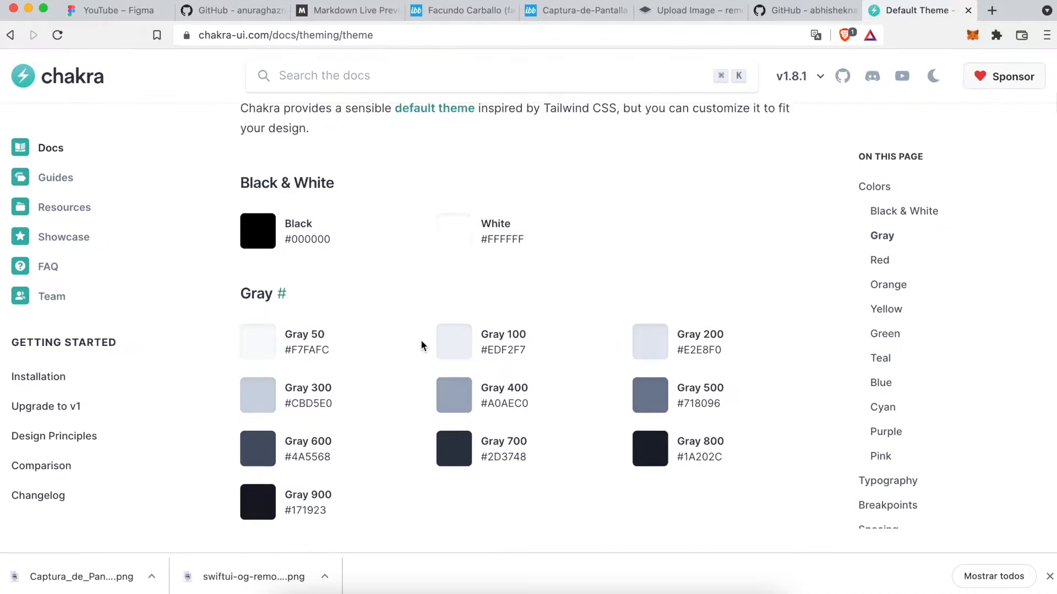
- Review the grey palette hex codes on the Chakra UI Default Theme page
{"action": "scroll", "scroll_direction": "down", "scroll_amount": 3}
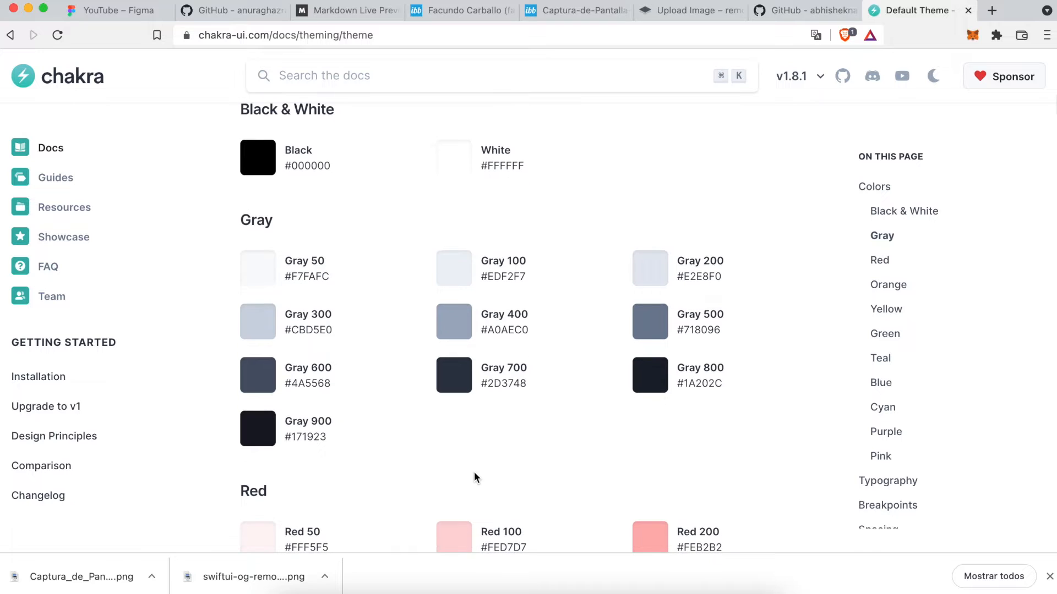
{"action": "scroll", "scroll_direction": "down", "scroll_amount": 3}
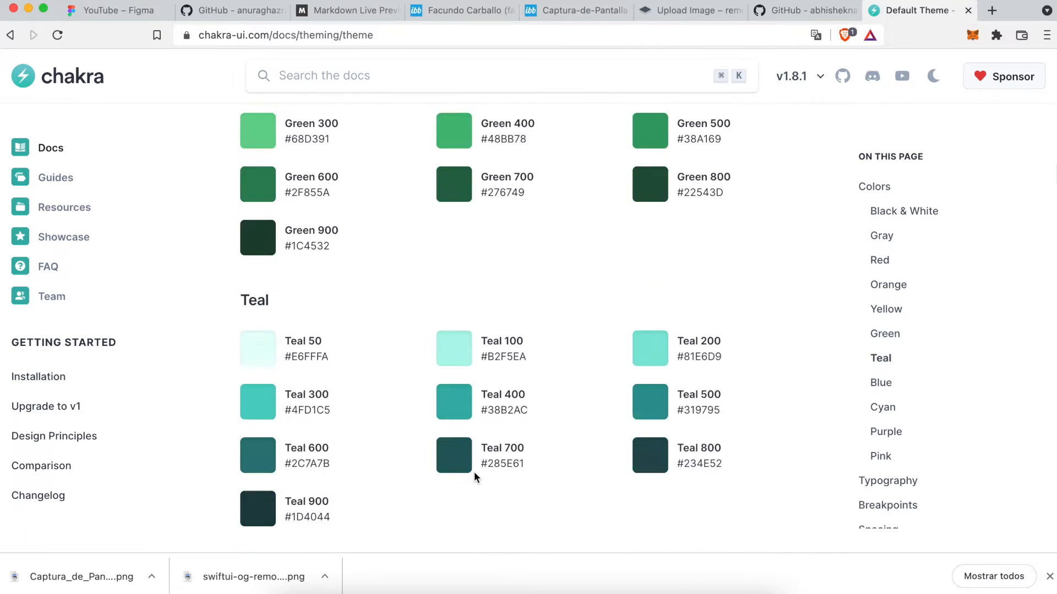
{"action": "scroll", "scroll_direction": "up", "scroll_amount": 3}
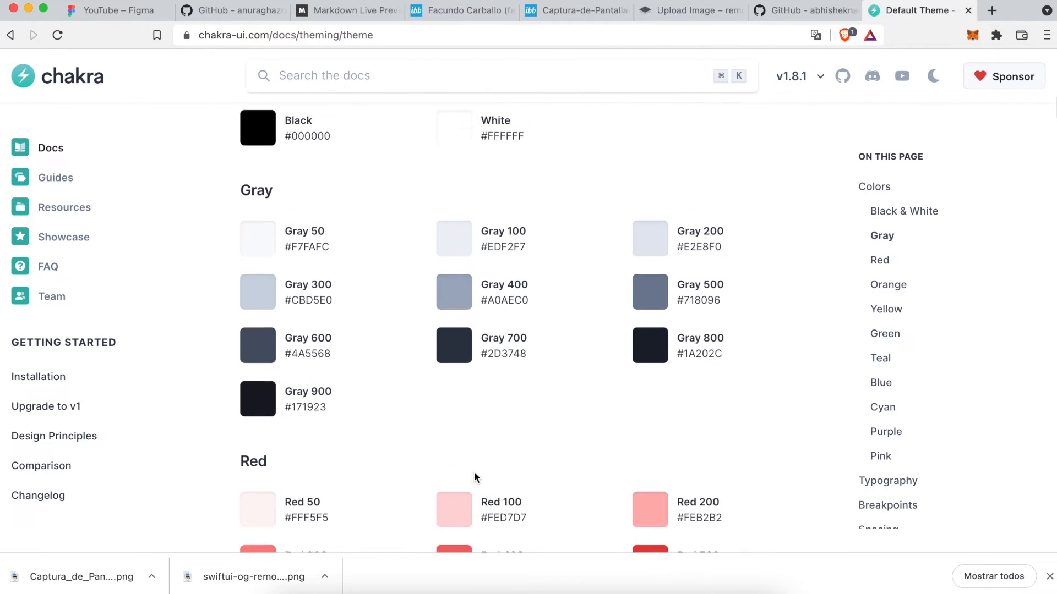
{"action": "scroll", "scroll_direction": "up", "scroll_amount": 3}
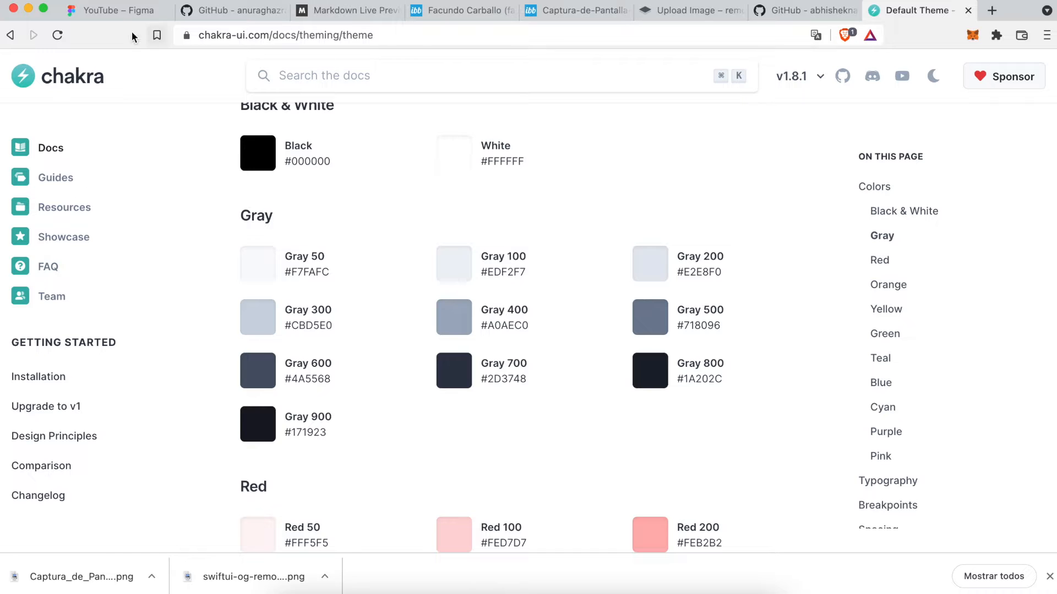
- Open the uploaded banner image from the ImgBB profile at its direct i.ibb.co link
{"action": "left_click", "coordinate": [114, 10]}
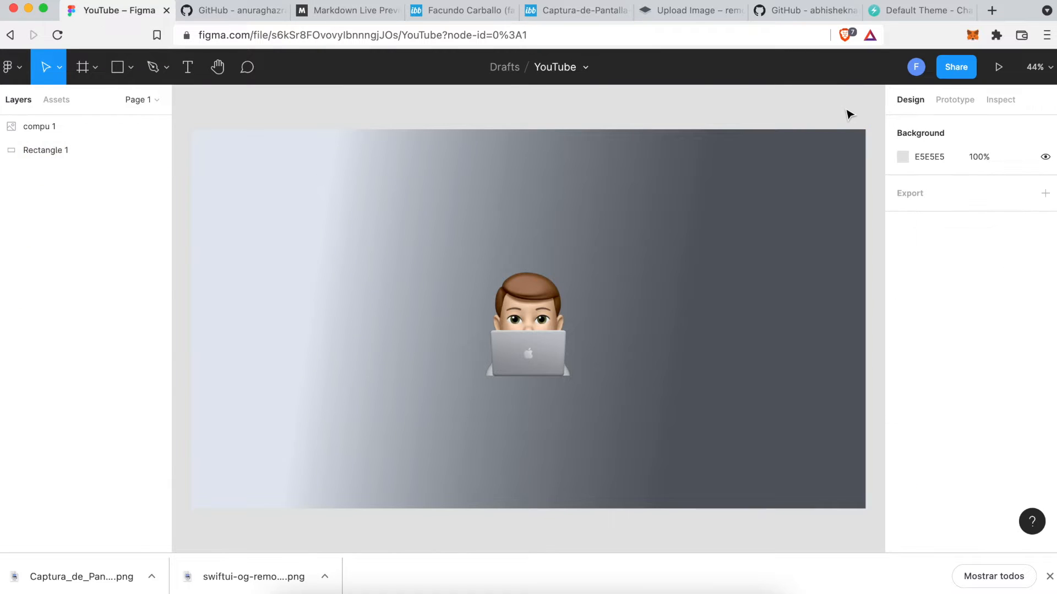
{"action": "mouse_move", "coordinate": [757, 114]}
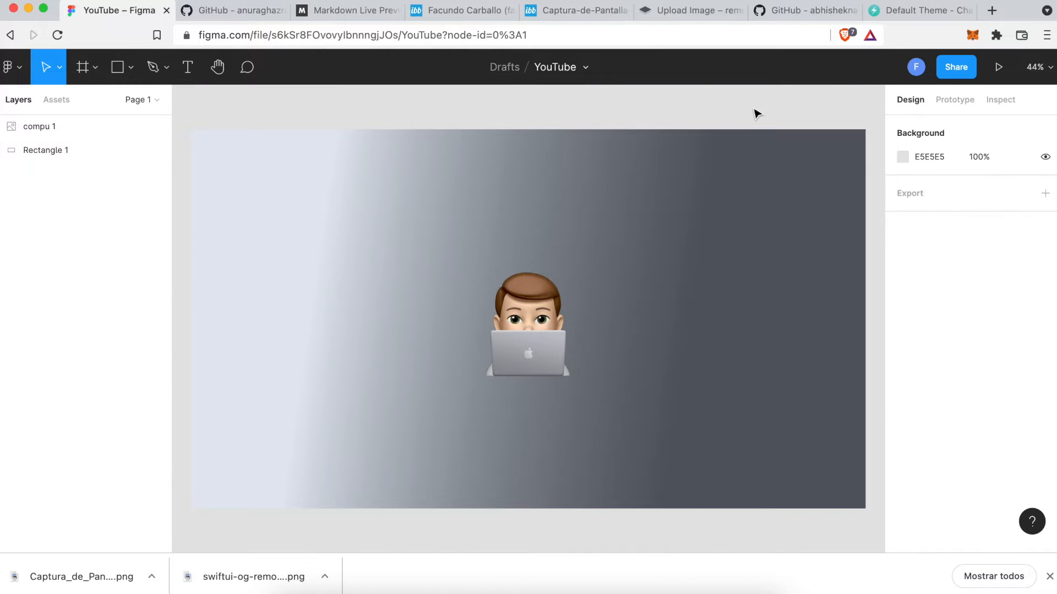
{"action": "left_click", "coordinate": [462, 10]}
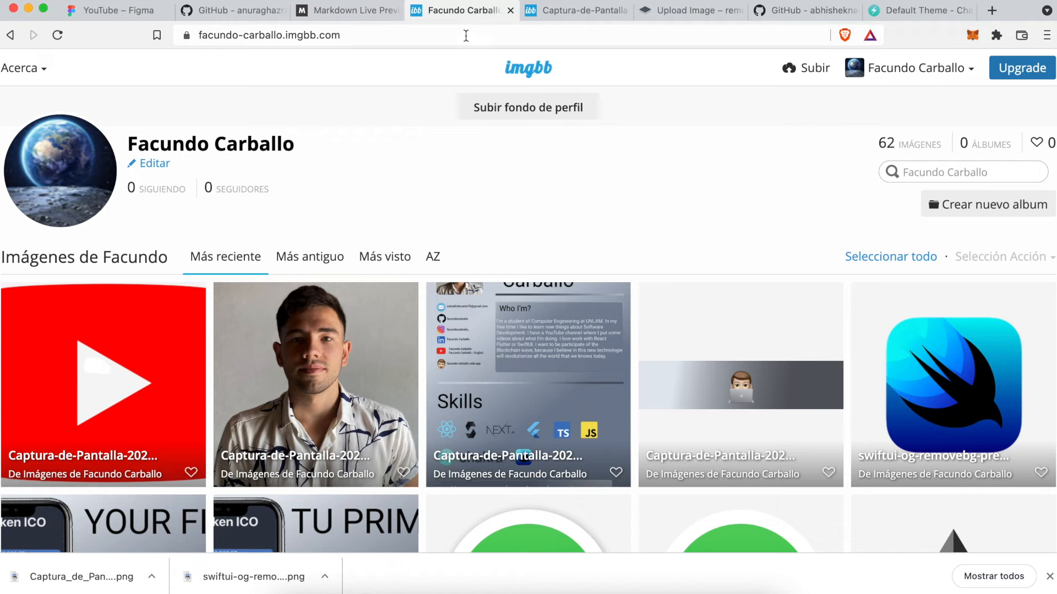
{"action": "mouse_move", "coordinate": [488, 228]}
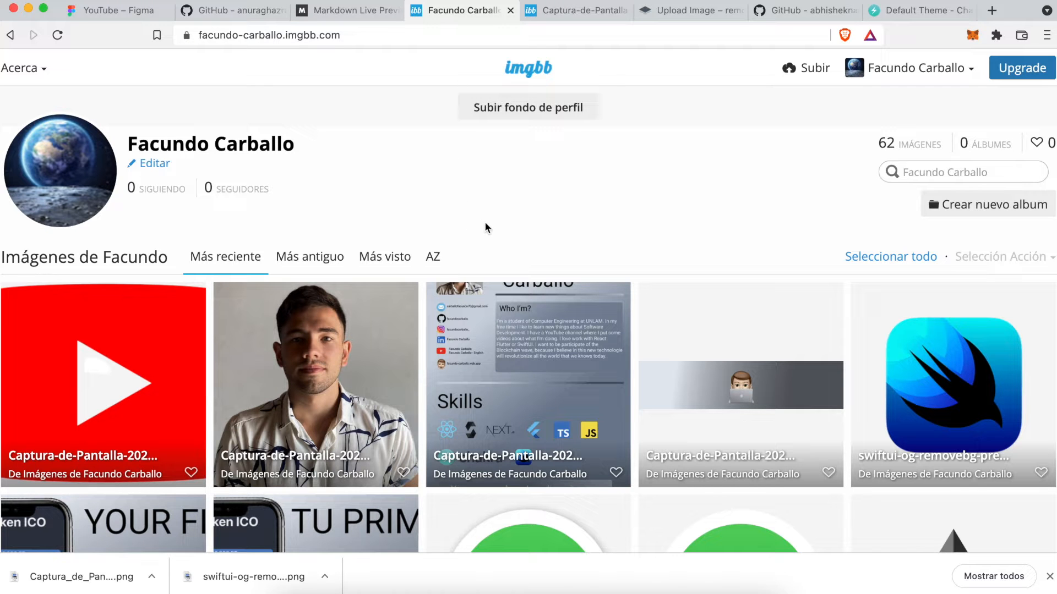
{"action": "mouse_move", "coordinate": [613, 274]}
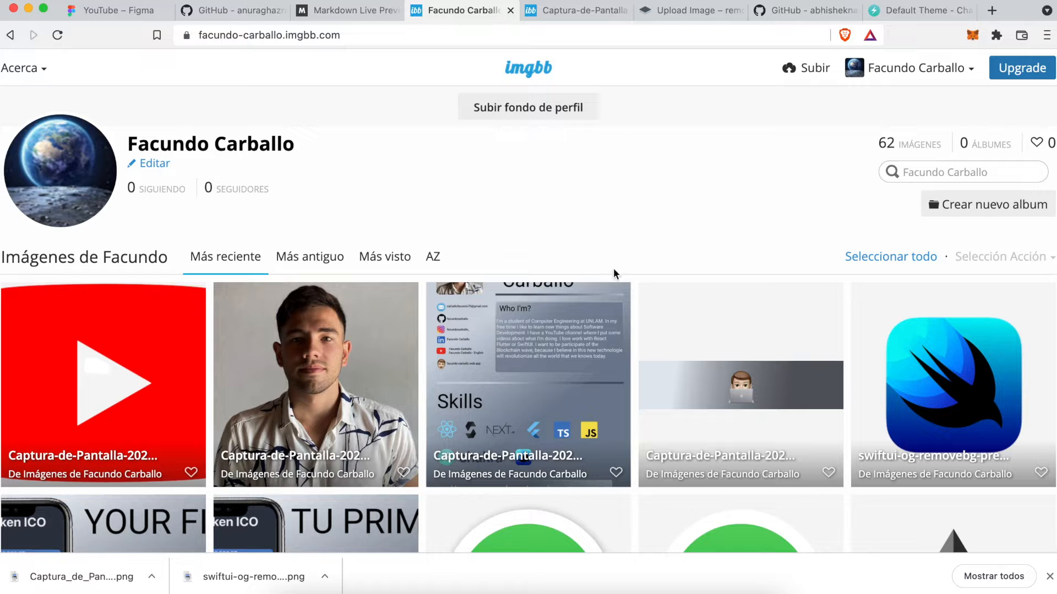
{"action": "mouse_move", "coordinate": [718, 380]}
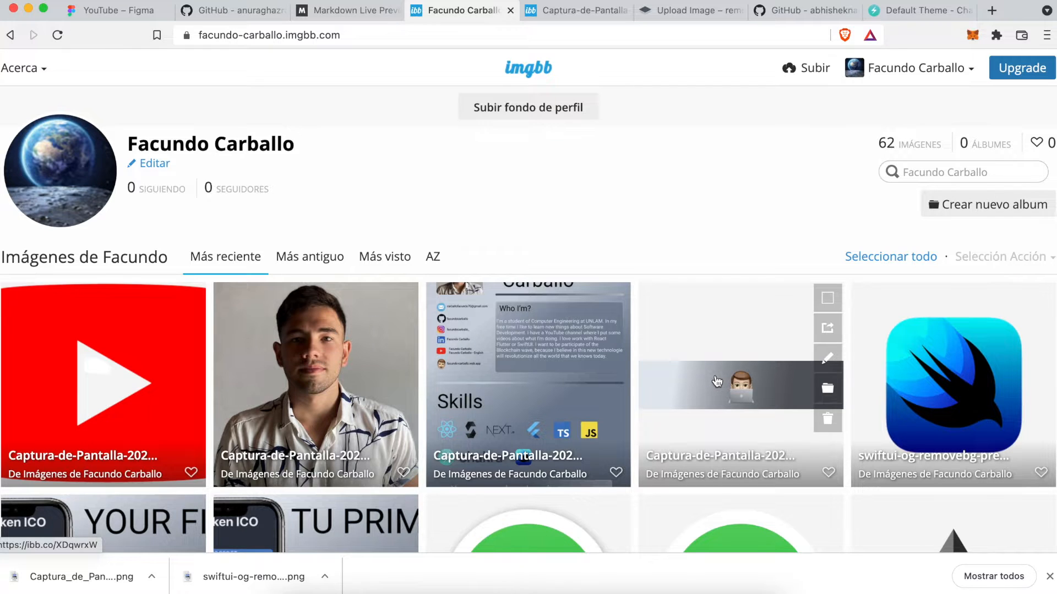
{"action": "left_click", "coordinate": [717, 382]}
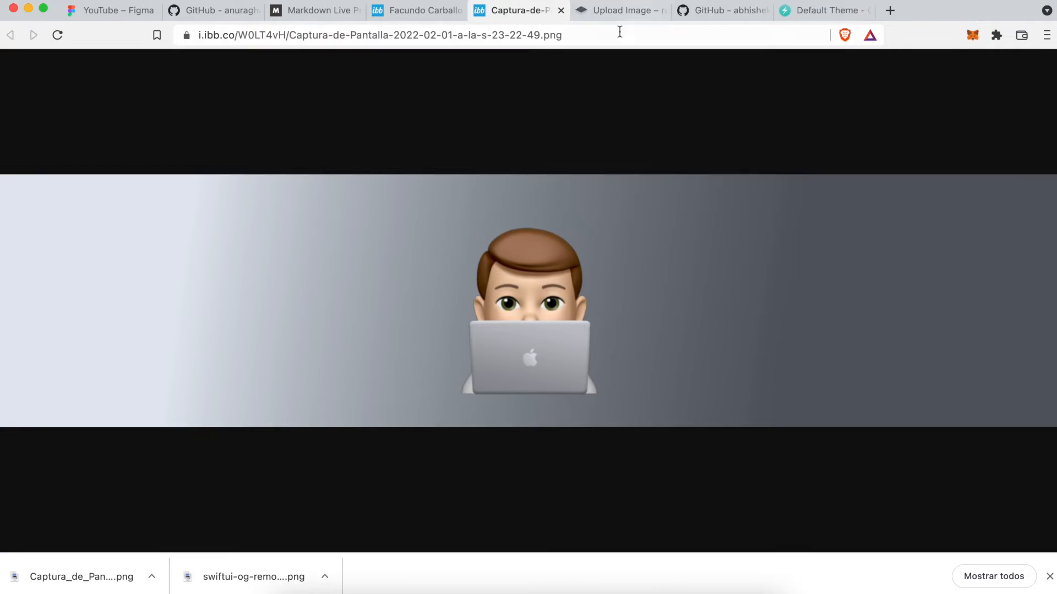
{"action": "left_click", "coordinate": [416, 10]}
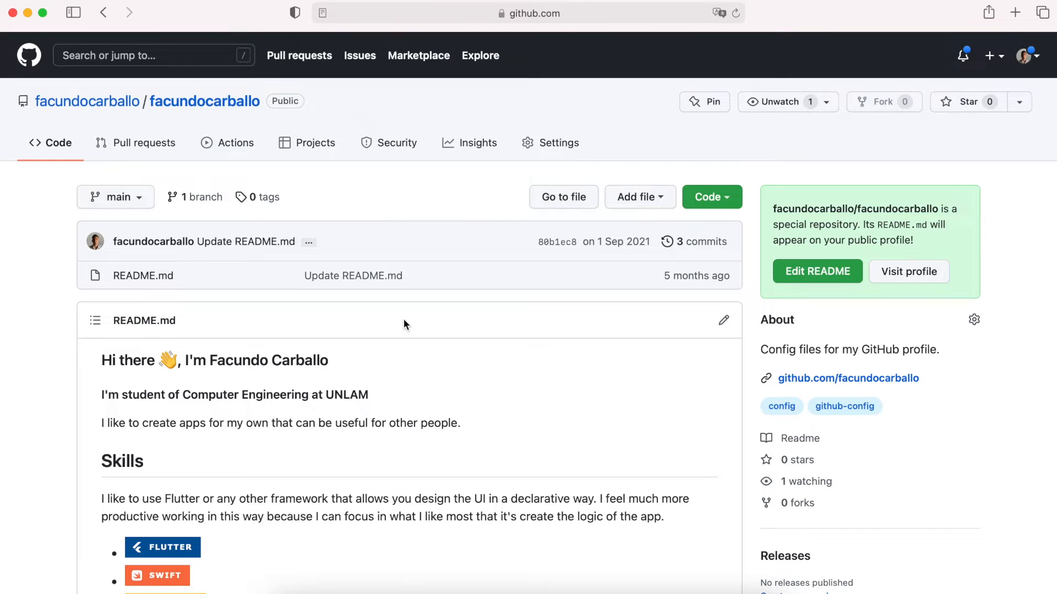
{"action": "mouse_move", "coordinate": [668, 337]}
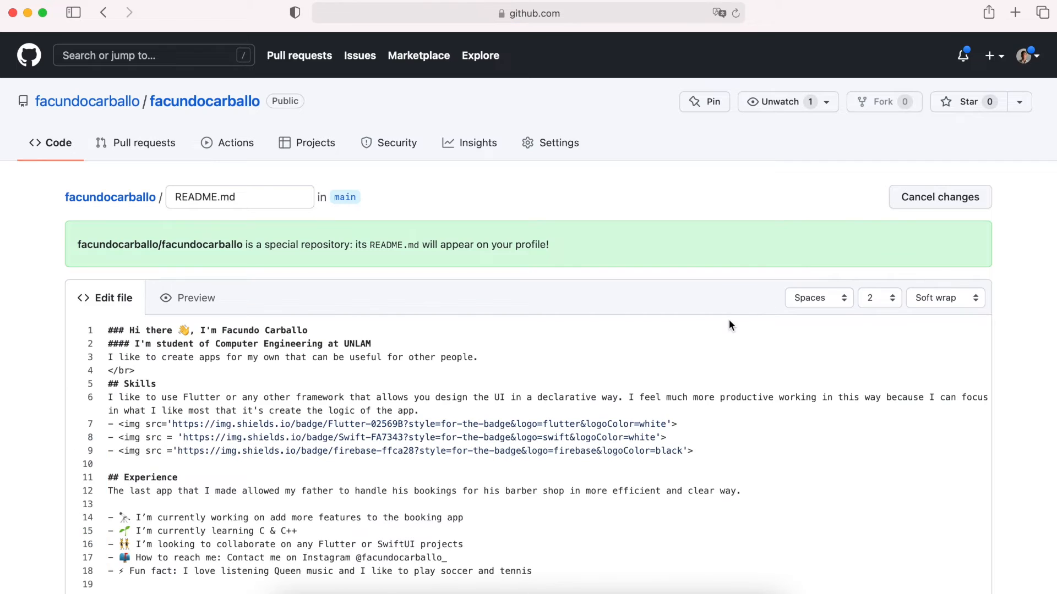
{"action": "scroll", "scroll_direction": "down", "scroll_amount": 3}
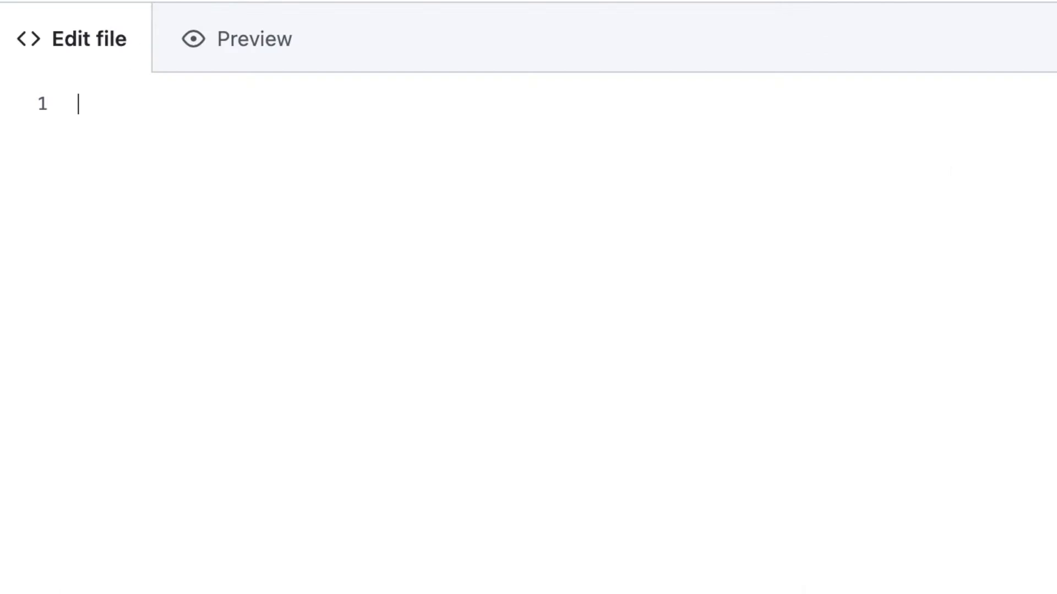
{"action": "type", "text": "<"}
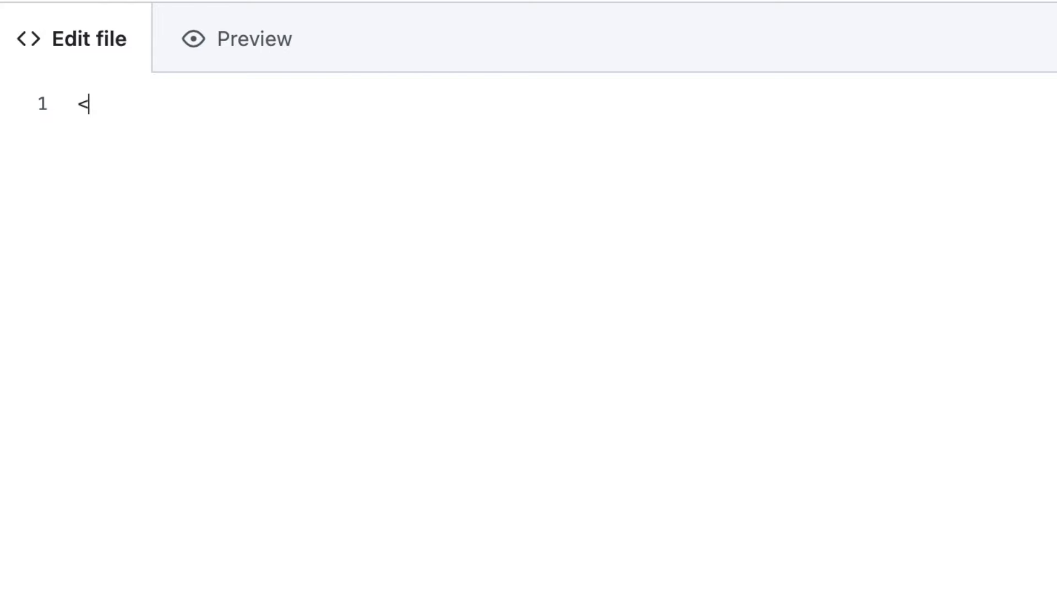
{"action": "type", "text": "img />"}
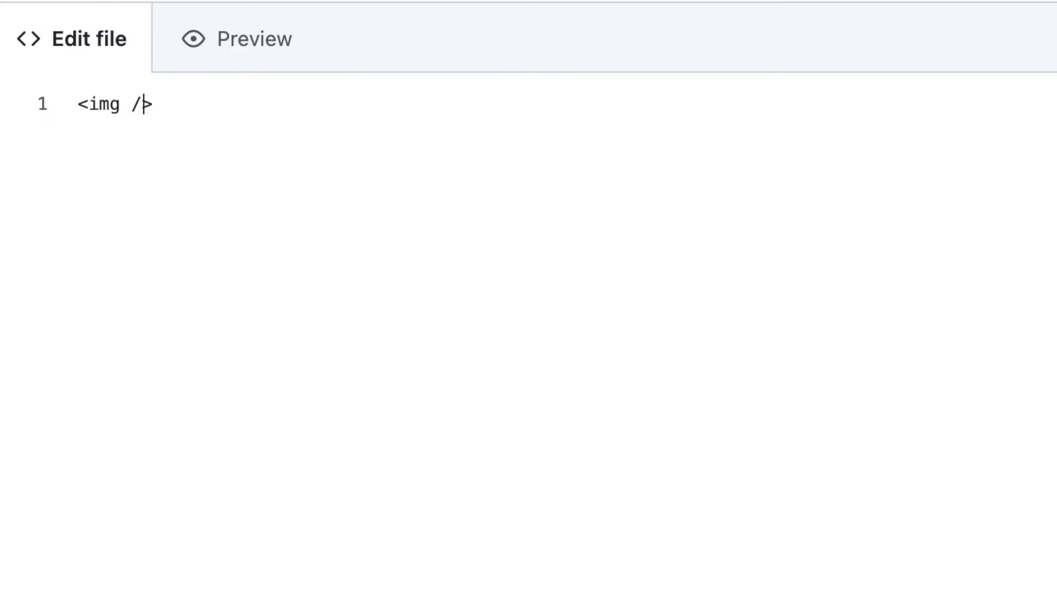
{"action": "type", "text": "src"}
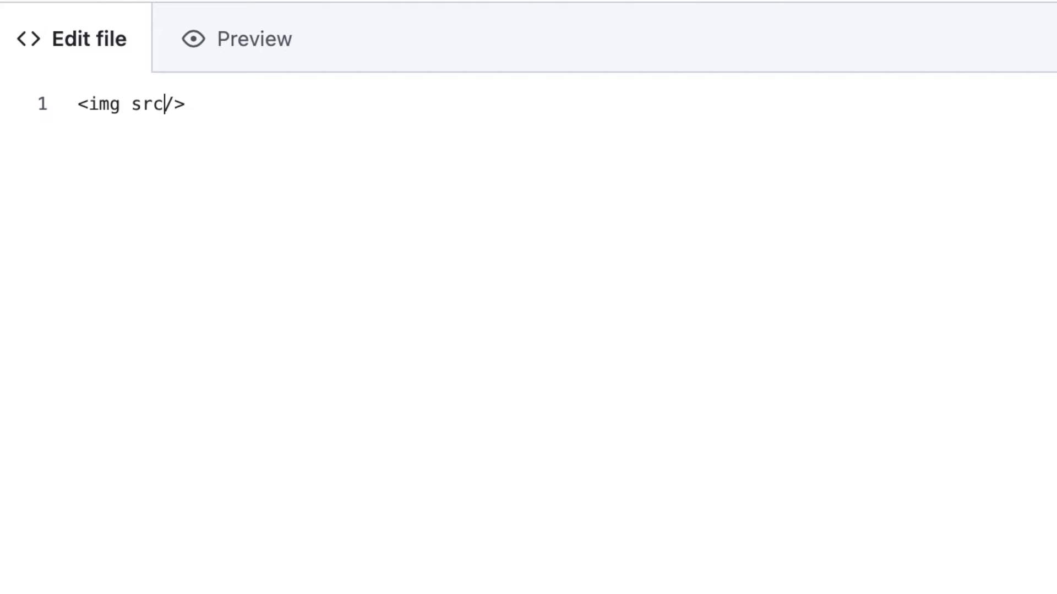
{"action": "type", "text": "=''"}
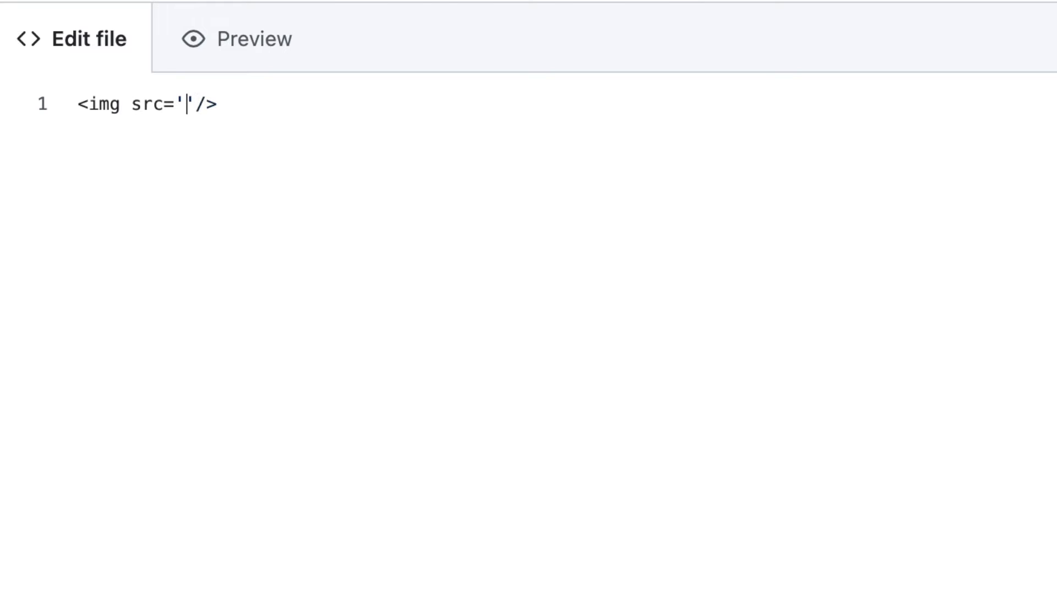
{"action": "type", "text": "https://i.ibb.co/W0LT4vH/Captura-de-Pantalla-2022-02-01-a-la-s-23-22-49.png"}
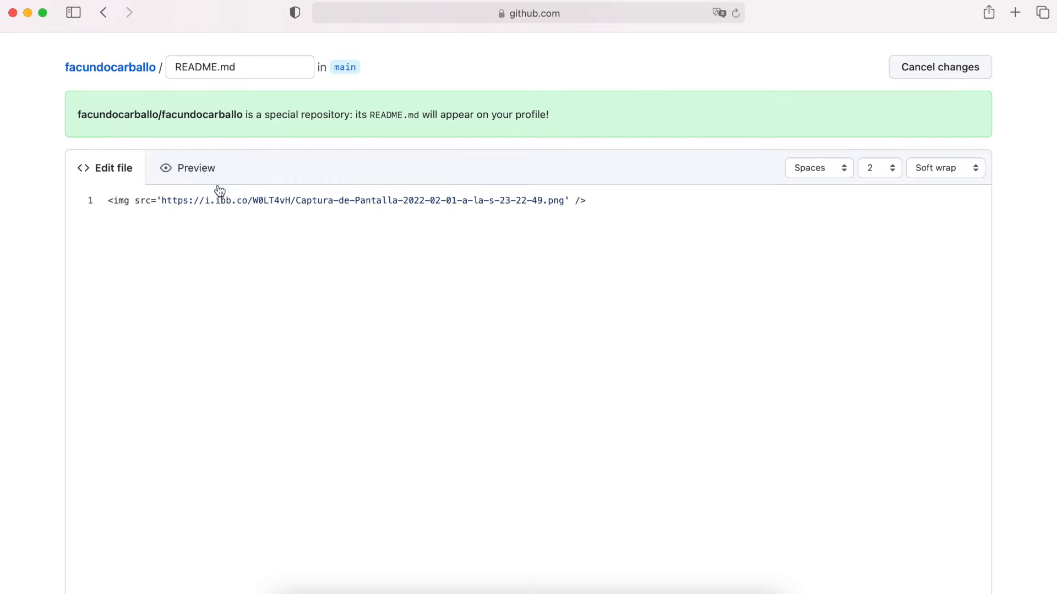
{"action": "left_click", "coordinate": [196, 168]}
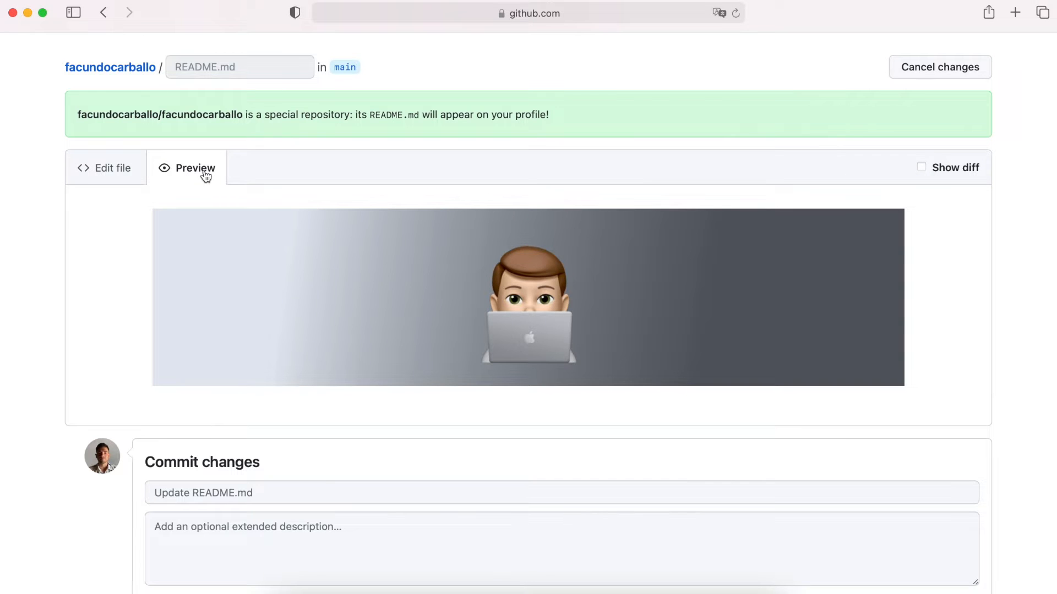
{"action": "left_click", "coordinate": [106, 168]}
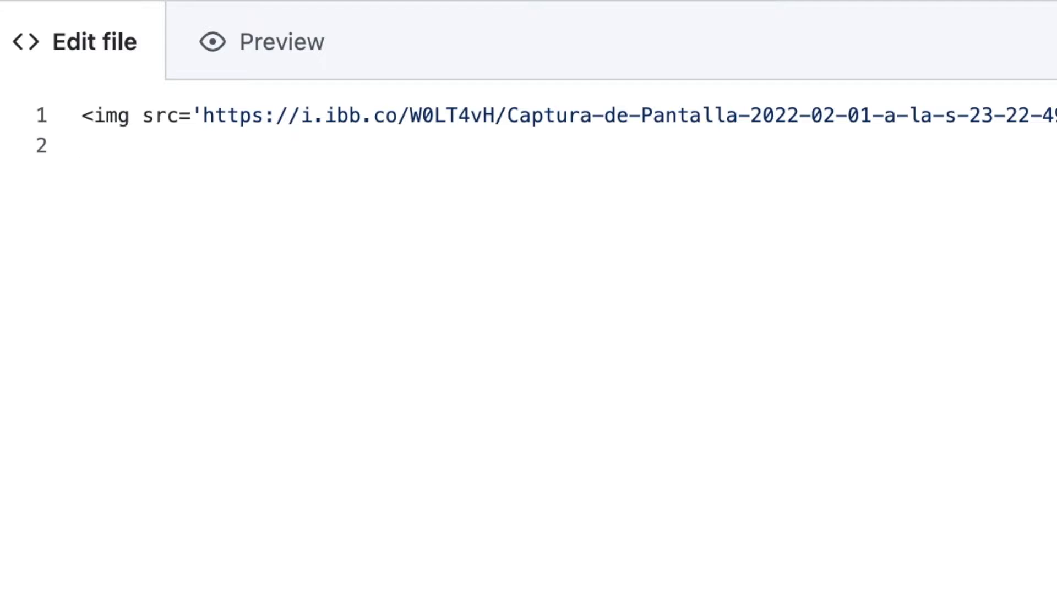
- Add a '# Facundo' name heading, a '## Who I'm?' heading and the Computer Engineering student paragraph, checking the preview
{"action": "type", "text": "# Facundo"}
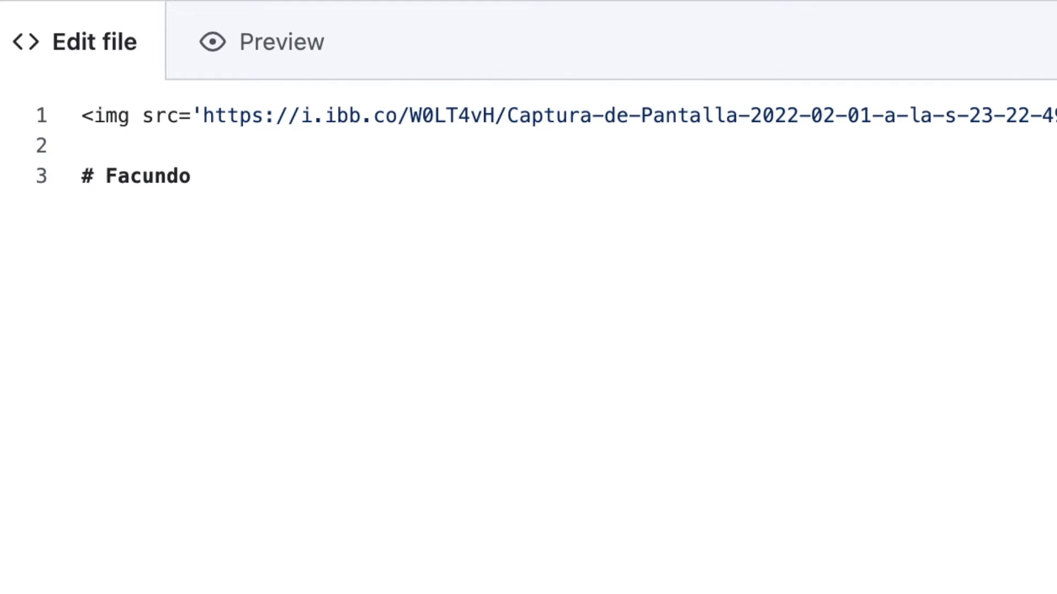
{"action": "left_click", "coordinate": [196, 168]}
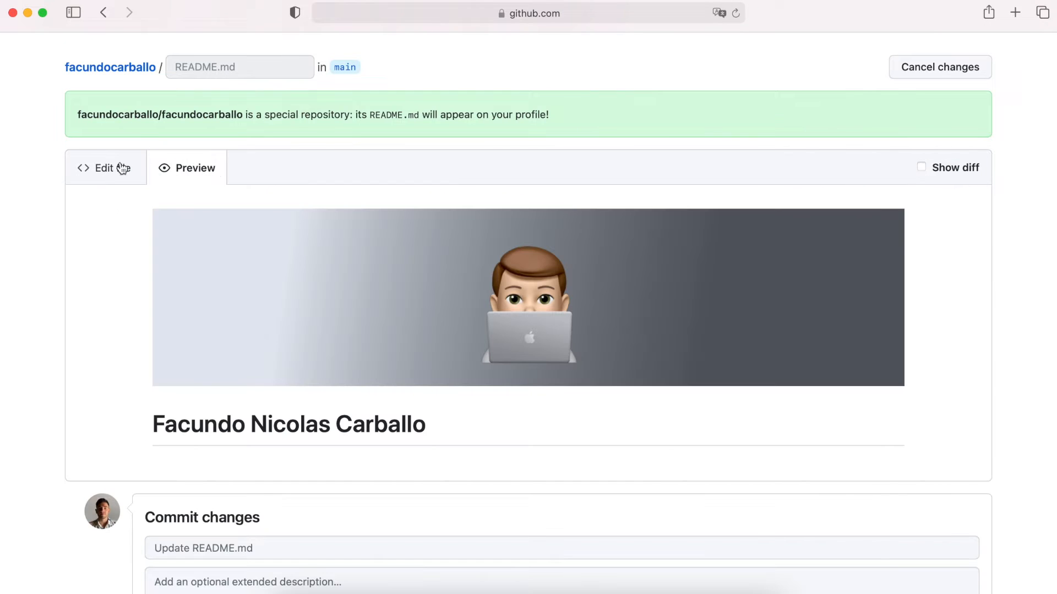
{"action": "left_click", "coordinate": [105, 167]}
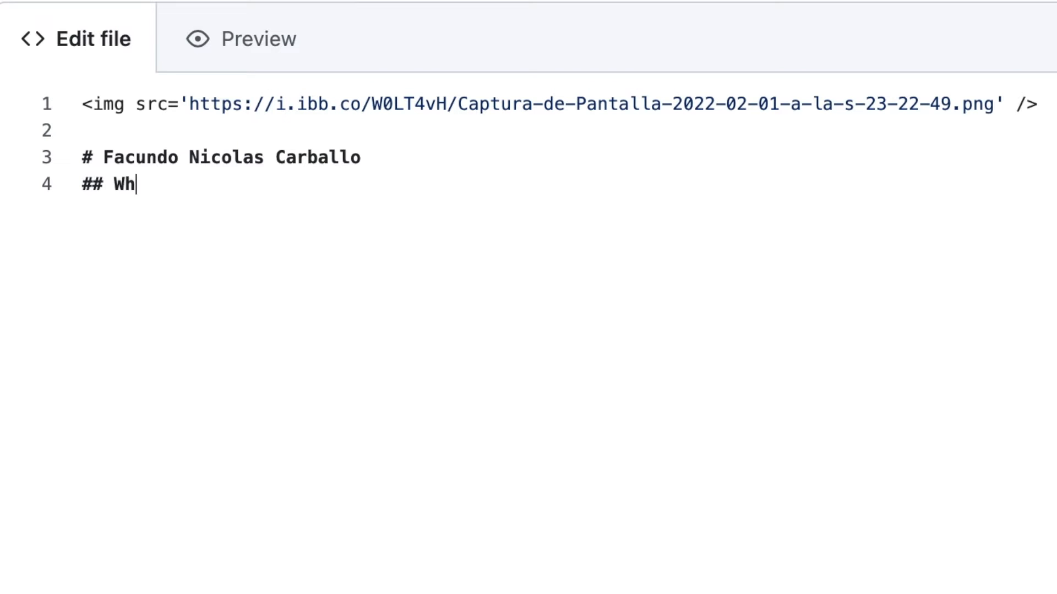
{"action": "left_click", "coordinate": [196, 167]}
{"action": "type", "text": "I'm a student of Computer Engineering at UNLAM. In my free time I like to learn new things about software development, which I try to implement creating funtional applications."}
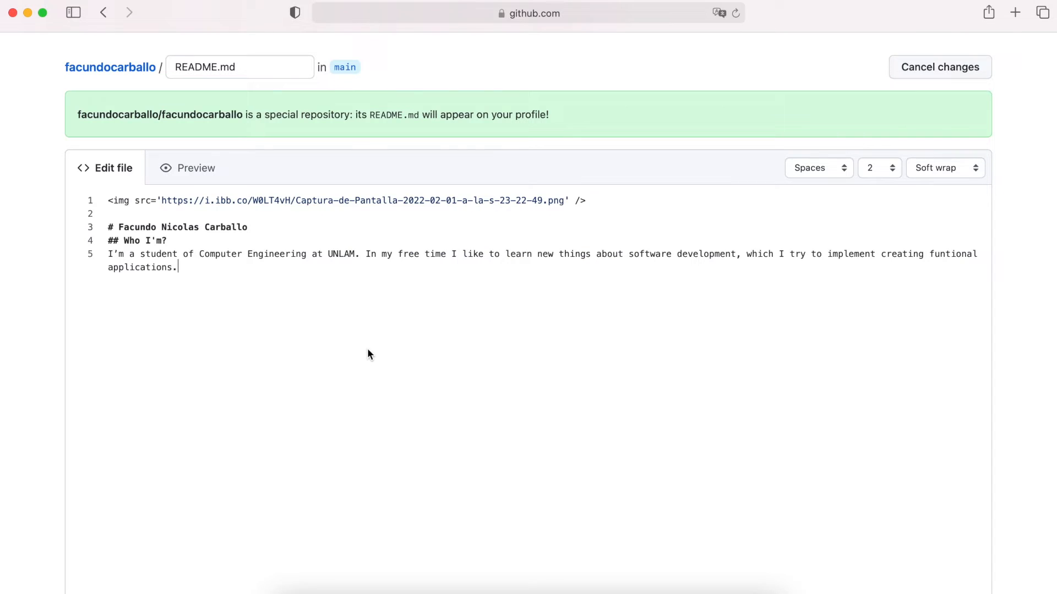
{"action": "left_click", "coordinate": [196, 167]}
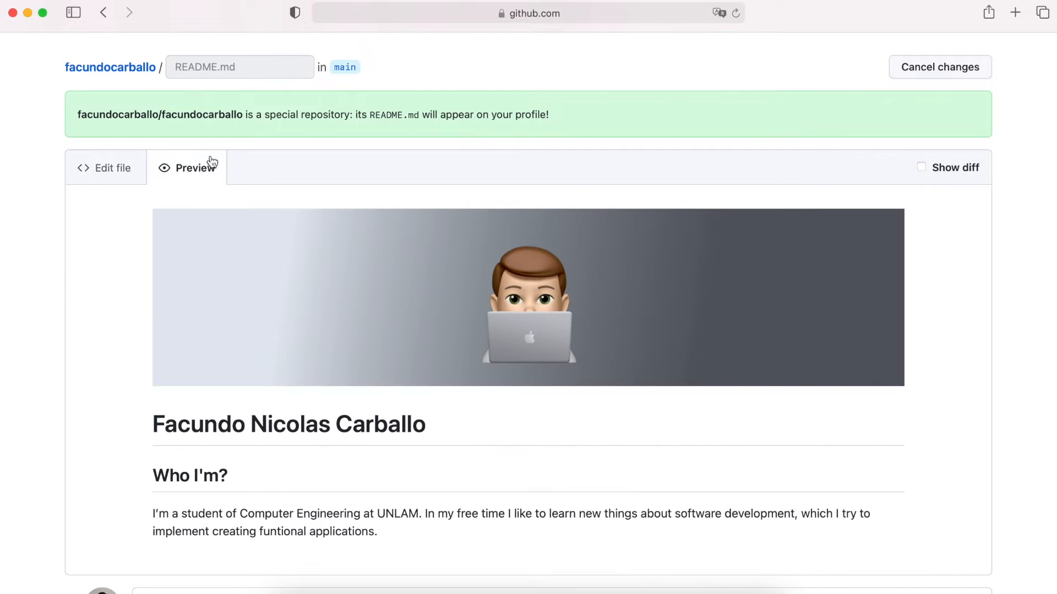
{"action": "scroll", "scroll_direction": "down", "scroll_amount": 3}
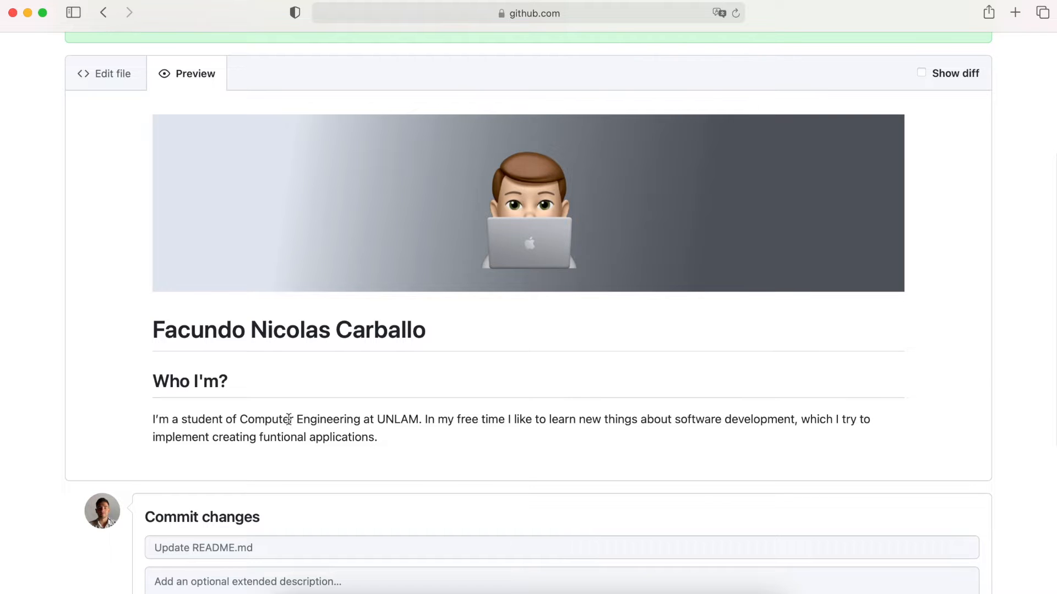
{"action": "scroll", "scroll_direction": "up", "scroll_amount": 3}
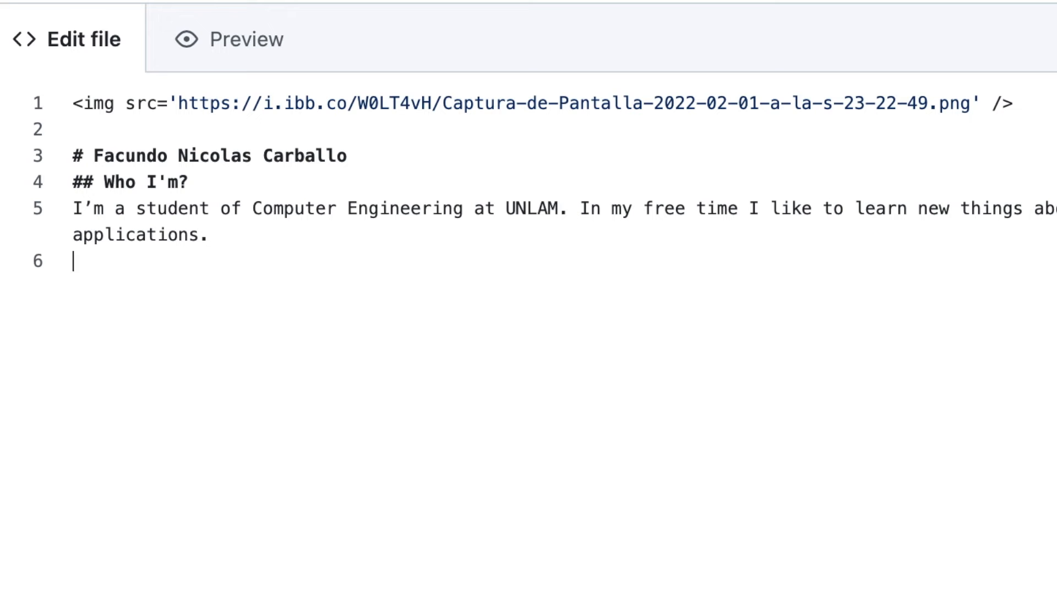
- Add a '## Skills' heading with a 50px SwiftUI logo image sourced from a web search, verifying in preview
{"action": "type", "text": "## Skills"}
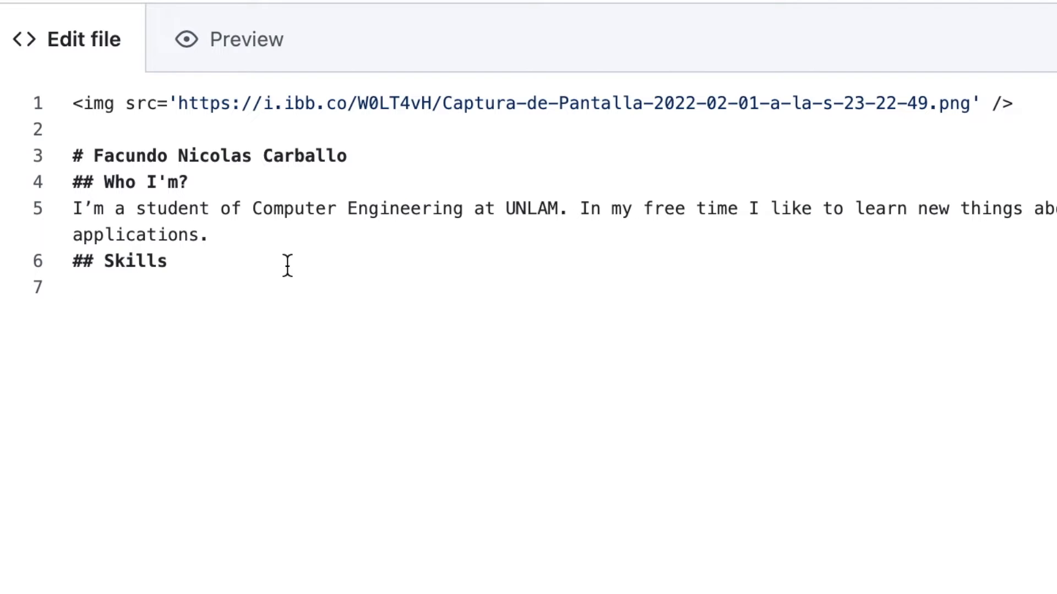
{"action": "left_click", "coordinate": [196, 316]}
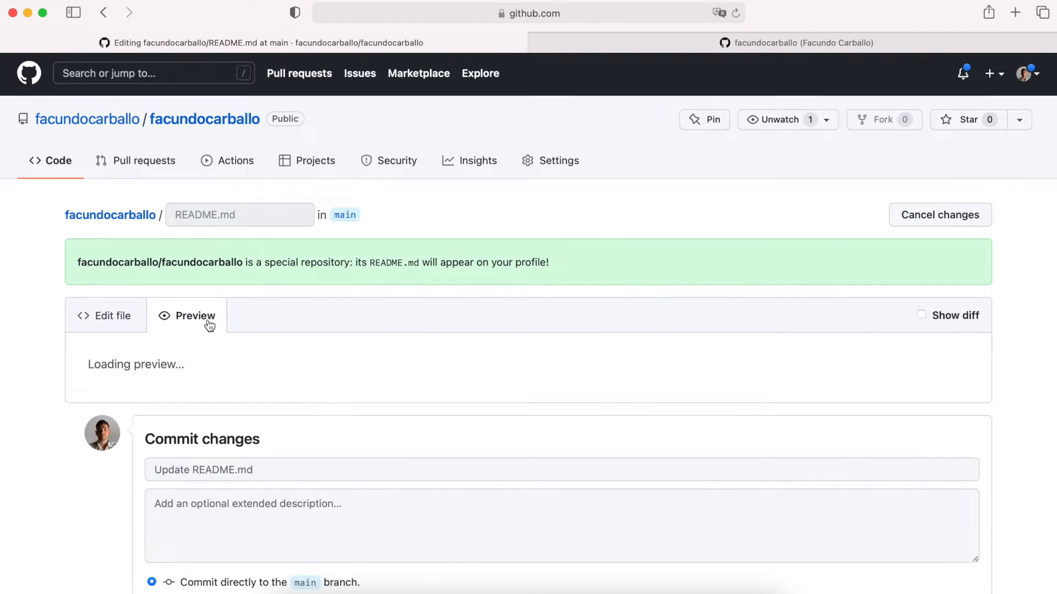
{"action": "scroll", "scroll_direction": "down", "scroll_amount": 3}
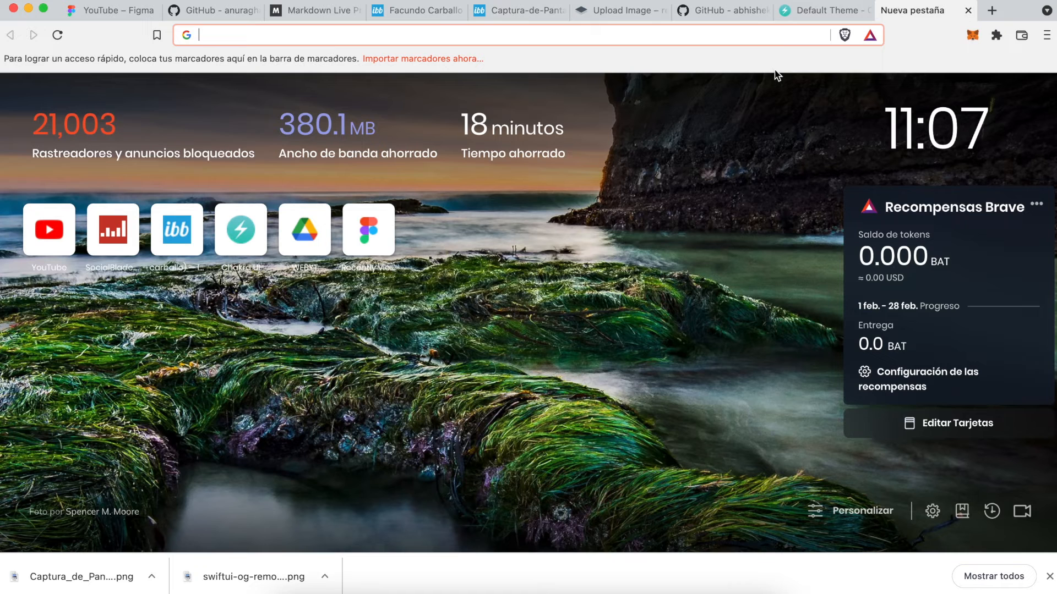
{"action": "type", "text": "SwiftUI"}
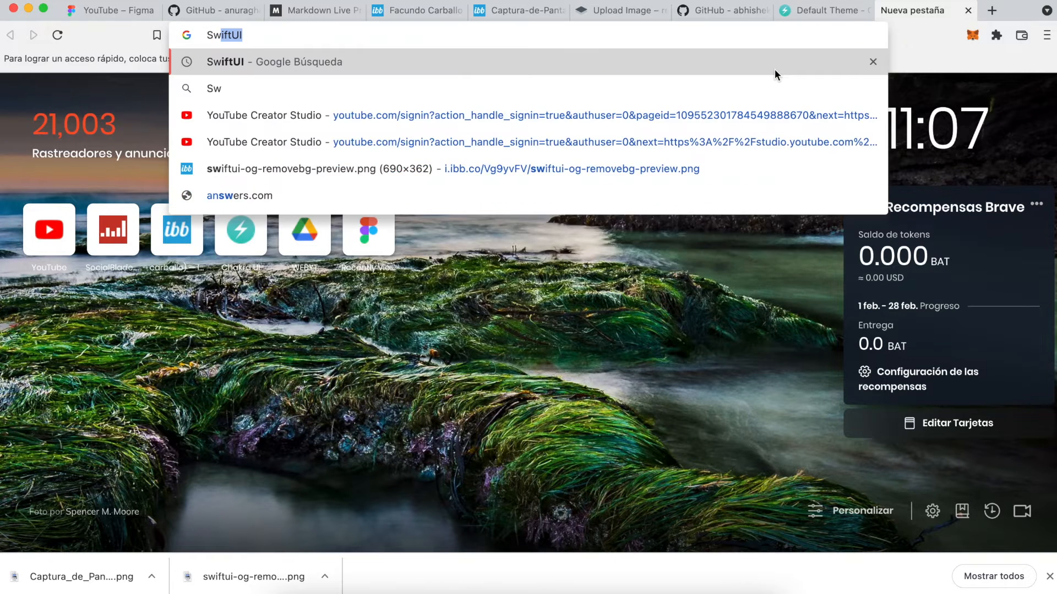
{"action": "key", "text": "Return"}
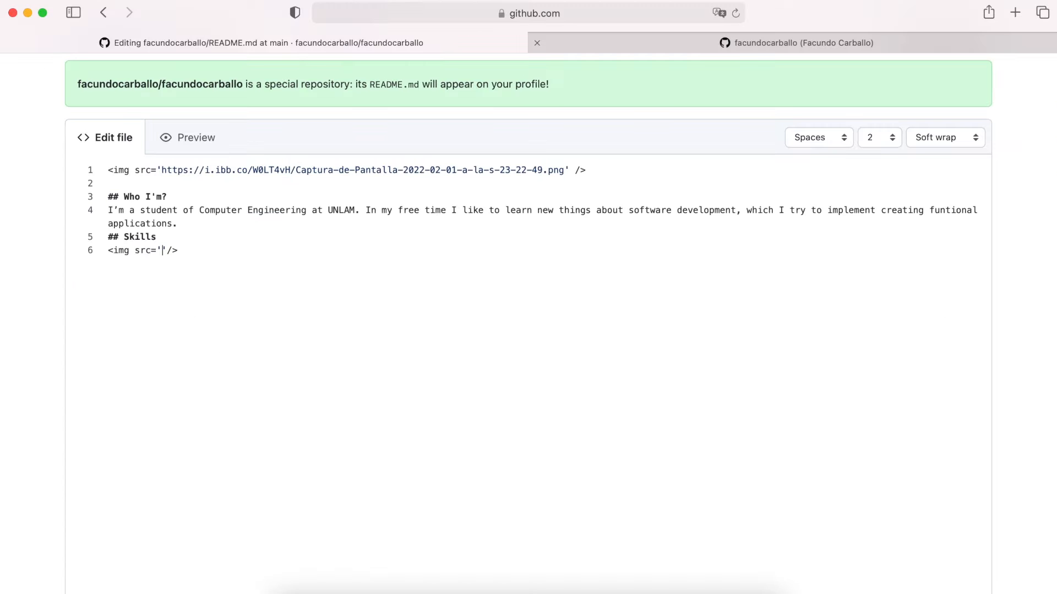
{"action": "type", "text": "https://cfeapps.com/wp-content/uploads/2020/04/SwiftUI-la-nueva-forma-de-crear-Apps2.png"}
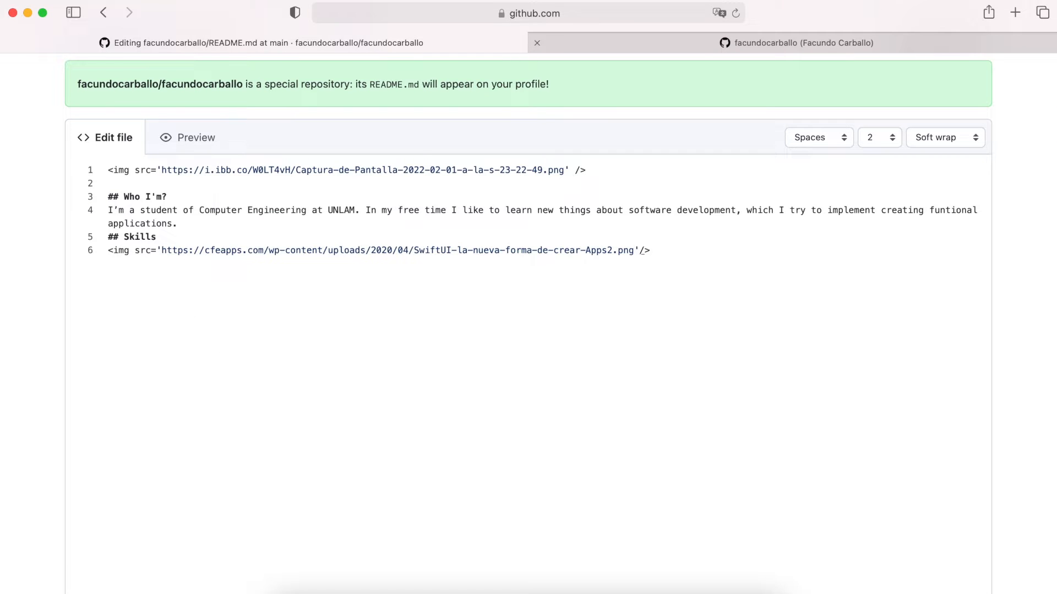
{"action": "type", "text": "width=/>"}
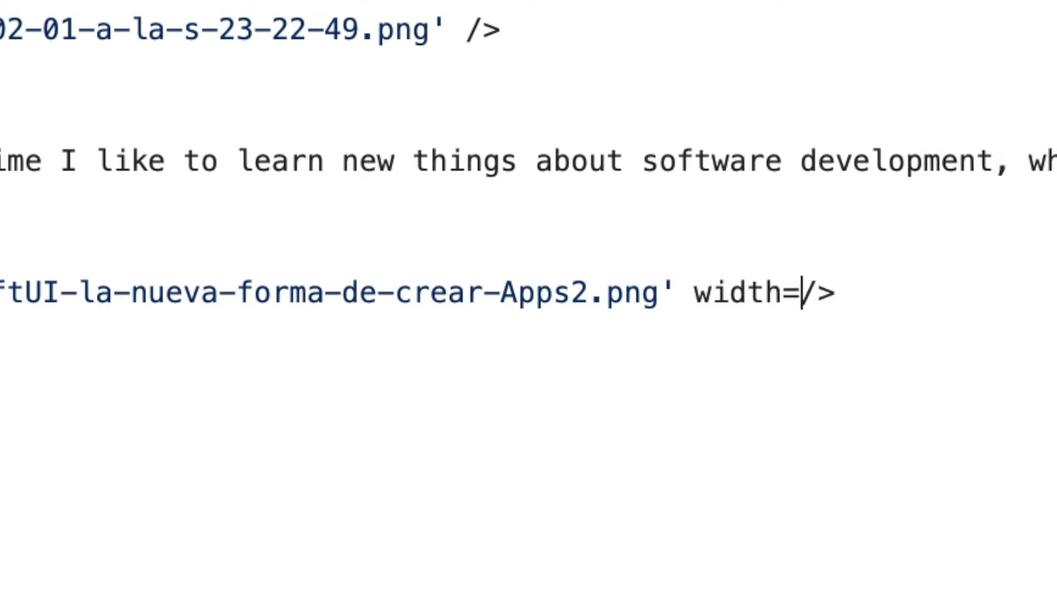
{"action": "type", "text": "'50px'"}
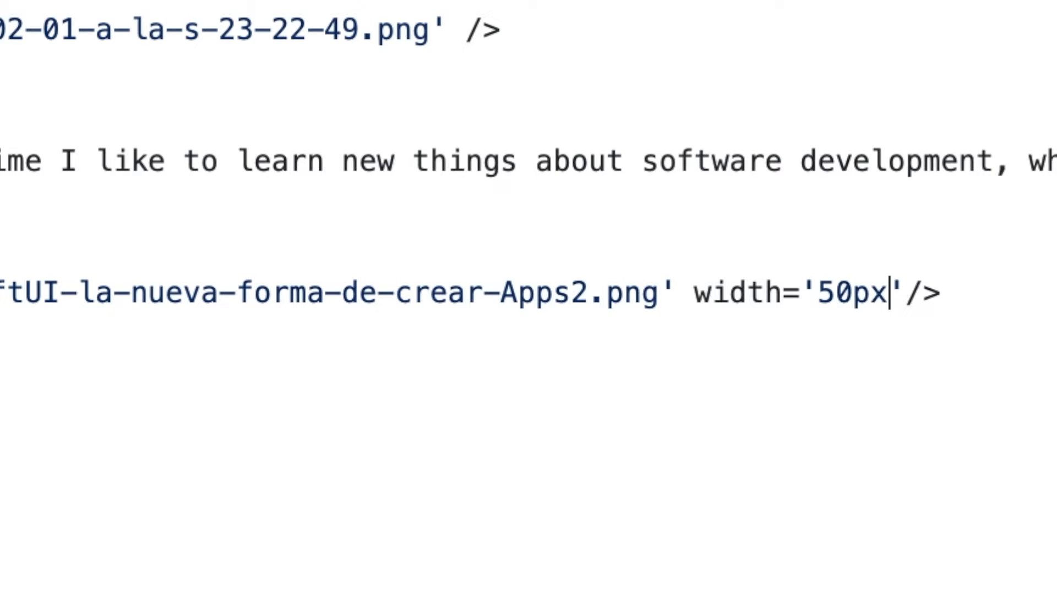
{"action": "left_click", "coordinate": [194, 137]}
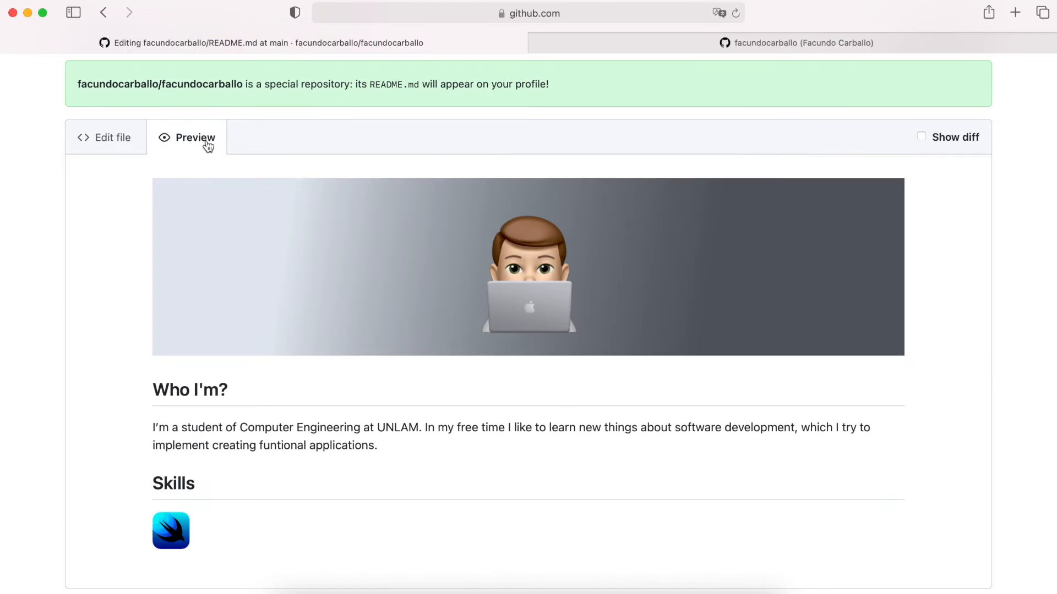
{"action": "left_click", "coordinate": [105, 138]}
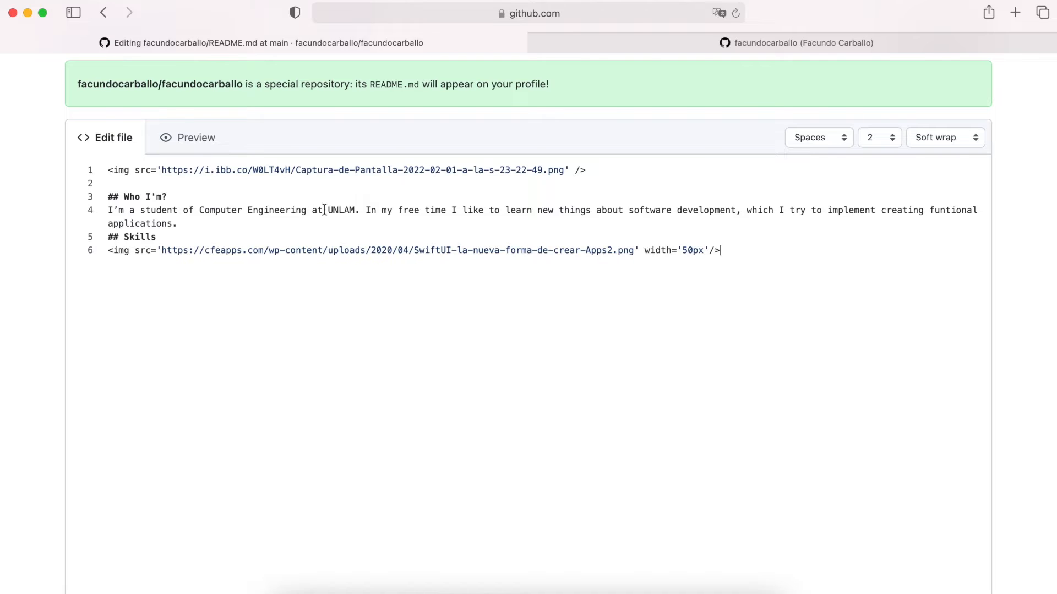
- Add the remaining 50px skill logo images (Flutter, React, JS, TS, Next) and confirm the row renders
{"action": "type", "text": "<img src='' widt"}
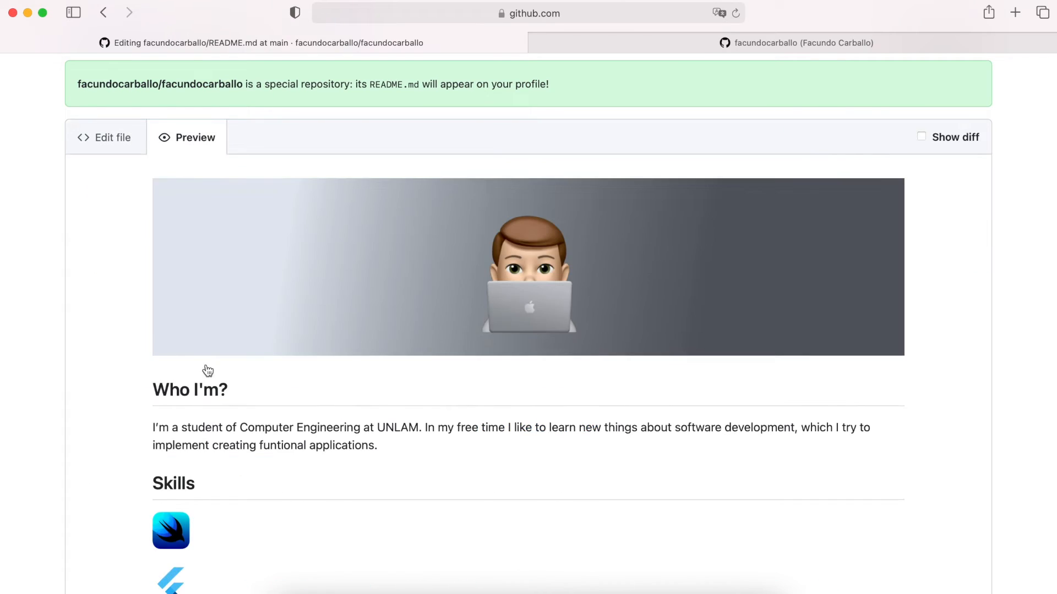
{"action": "left_click", "coordinate": [106, 136]}
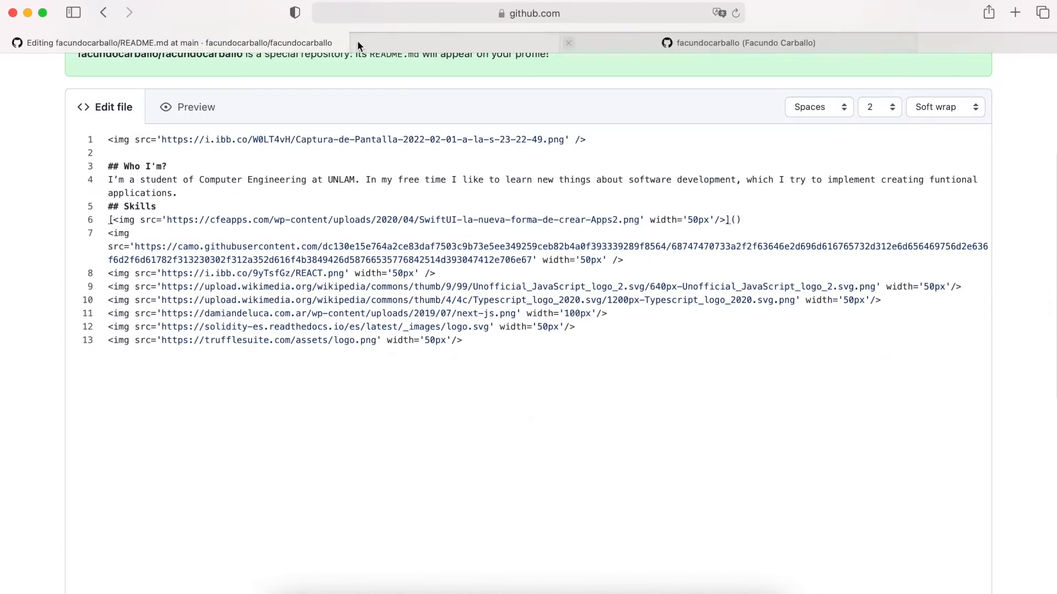
{"action": "left_click", "coordinate": [197, 107]}
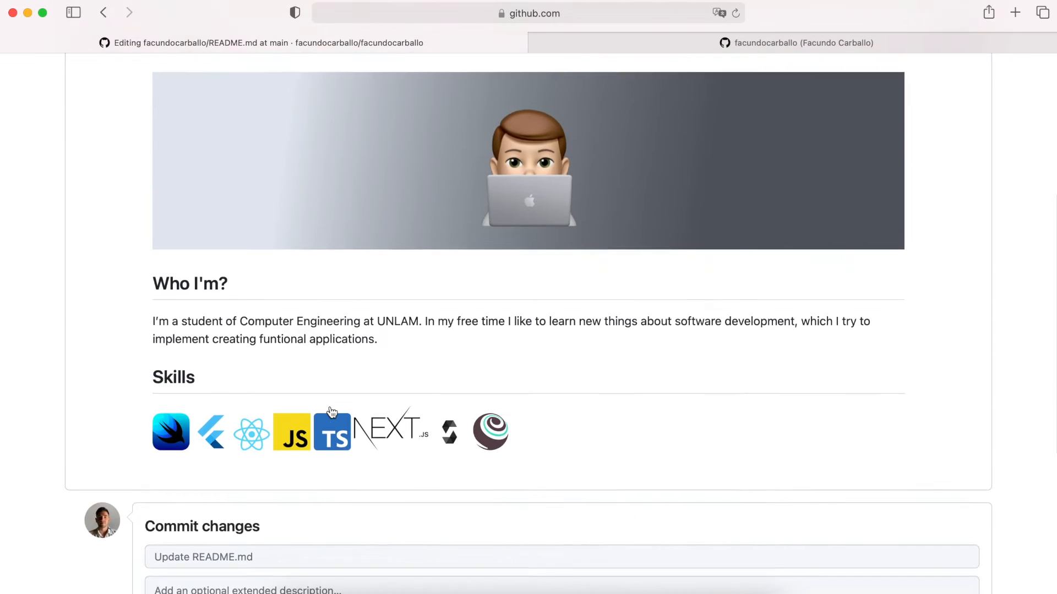
{"action": "scroll", "scroll_direction": "up", "scroll_amount": 3}
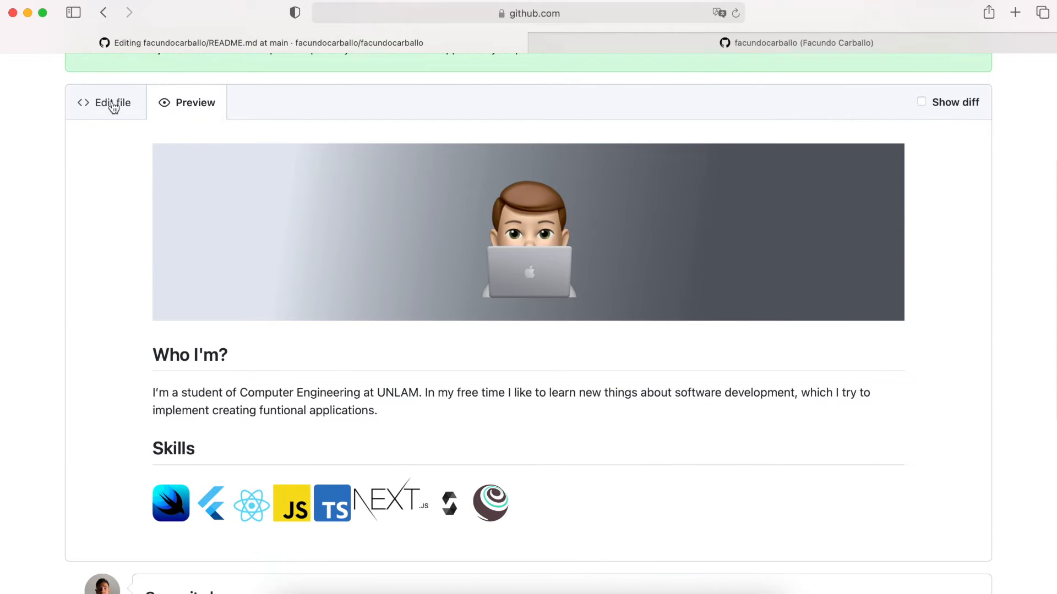
{"action": "left_click", "coordinate": [104, 101]}
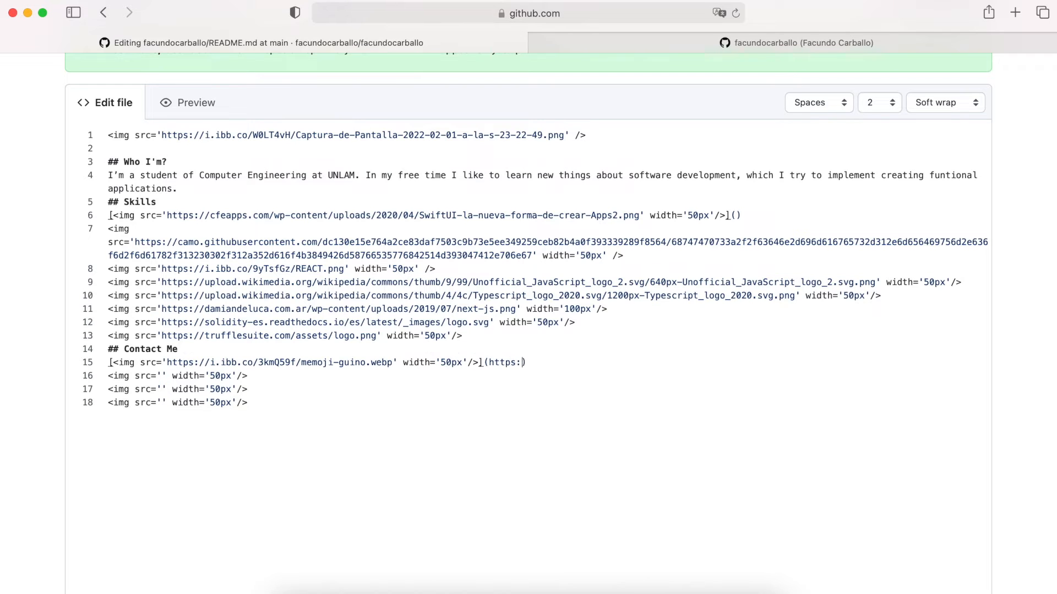
- Add the Contact Me icon links, including one to facundo-carballo.web.app, and review the preview
{"action": "type", "text": "facundo-carballo.web.app)"}
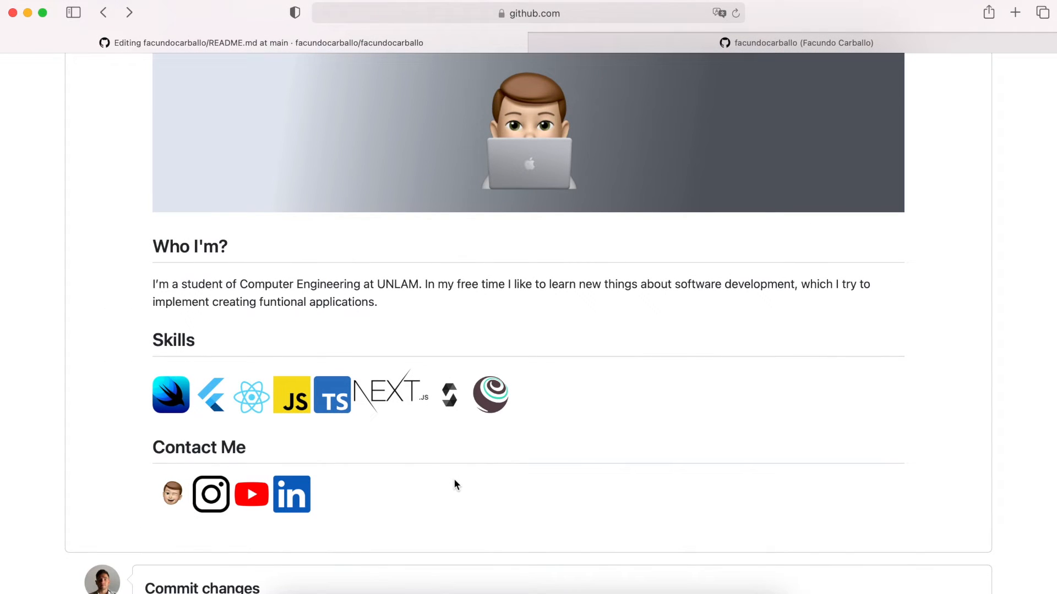
{"action": "scroll", "scroll_direction": "up", "scroll_amount": 3}
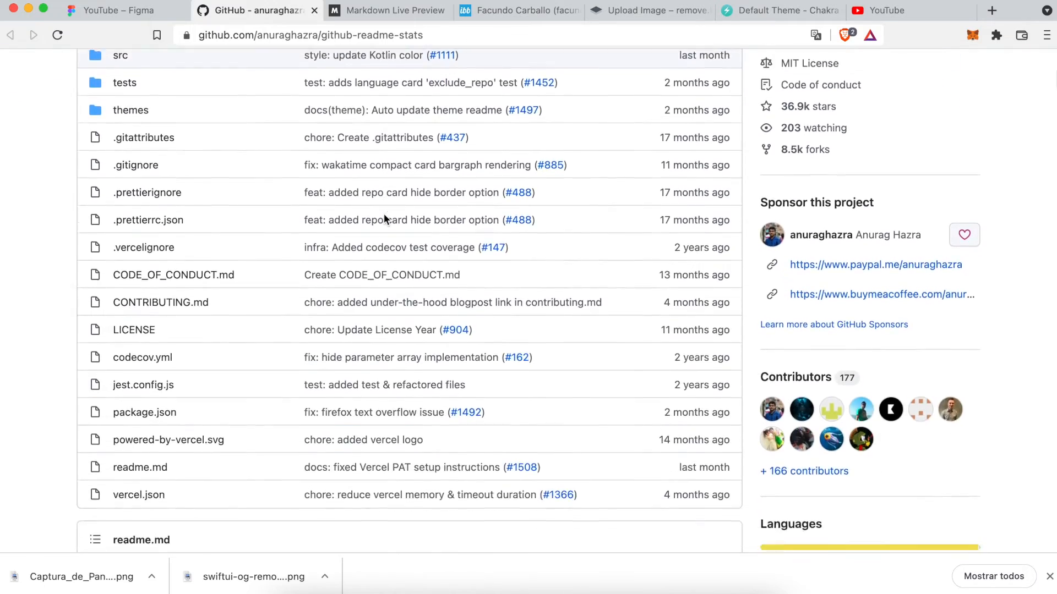
- Copy the github-readme-stats card markdown into the README with the own username and confirm the stats card renders
{"action": "scroll", "scroll_direction": "down", "scroll_amount": 3}
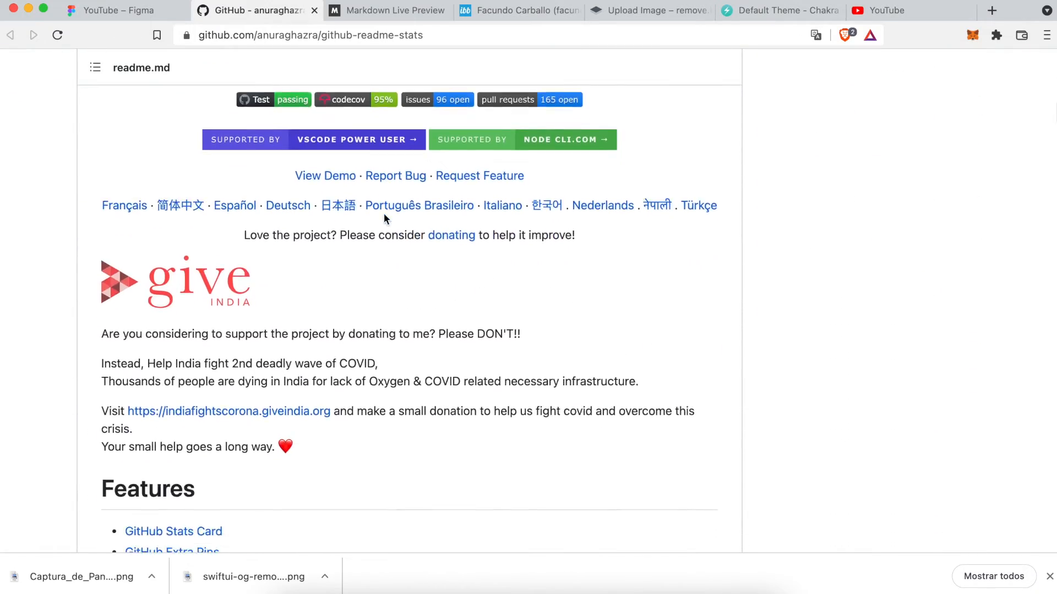
{"action": "scroll", "scroll_direction": "down", "scroll_amount": 3}
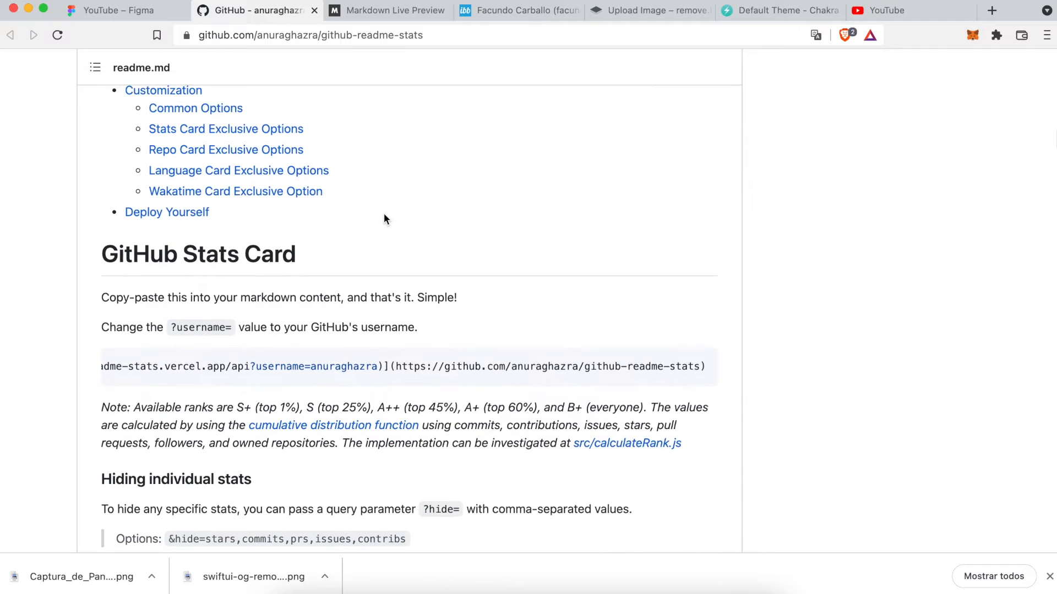
{"action": "scroll", "scroll_direction": "down", "scroll_amount": 3}
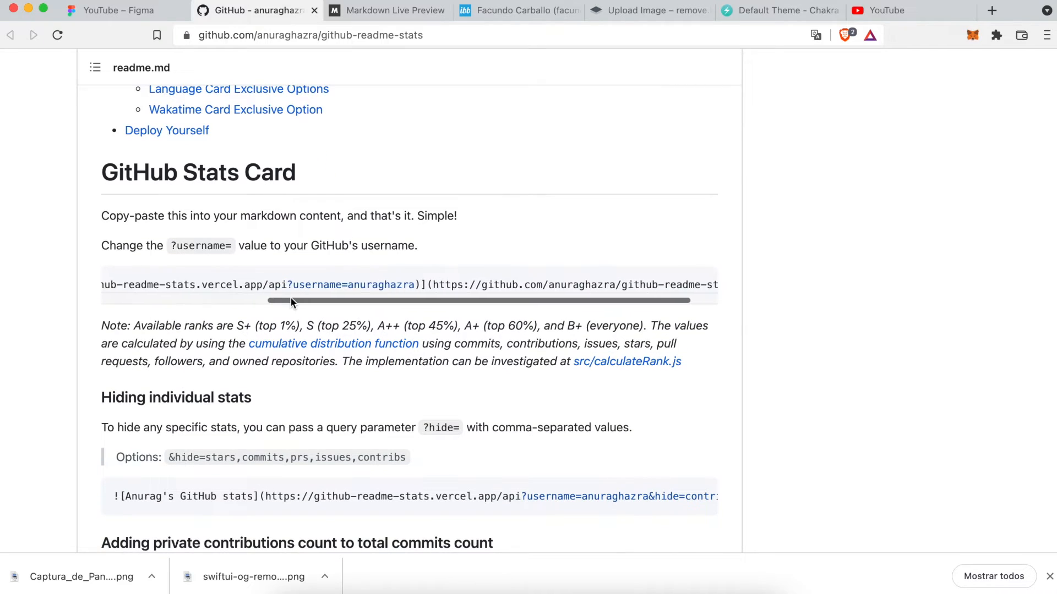
{"action": "left_click", "coordinate": [699, 284]}
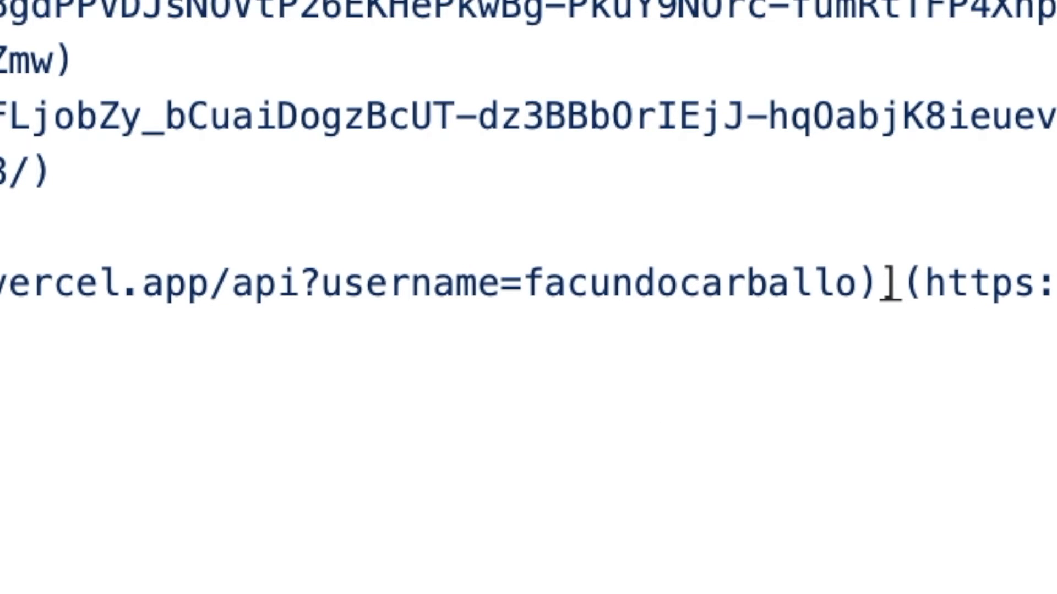
{"action": "left_click", "coordinate": [194, 131]}
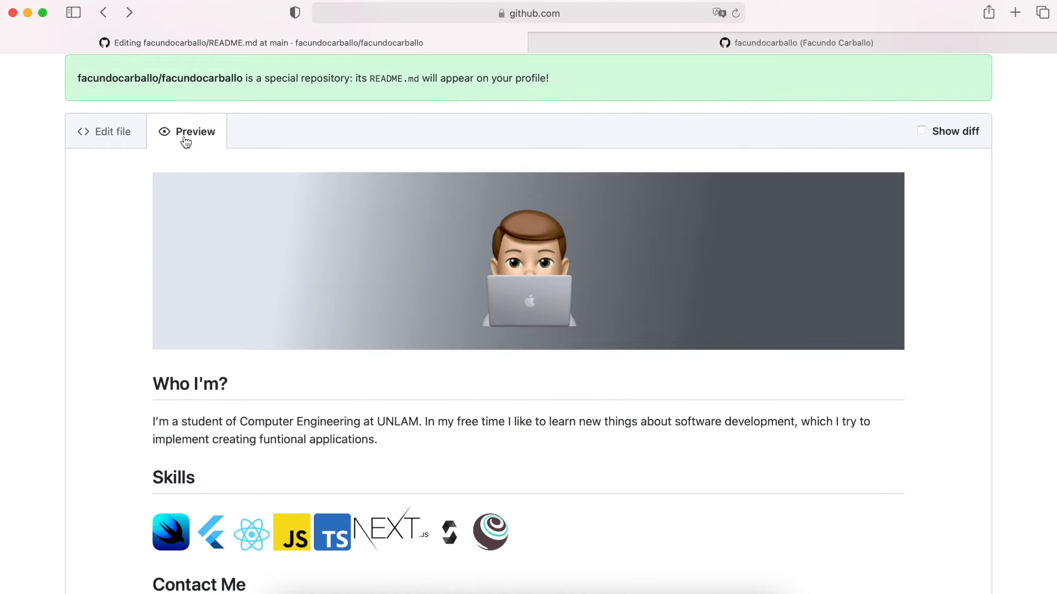
{"action": "scroll", "scroll_direction": "down", "scroll_amount": 3}
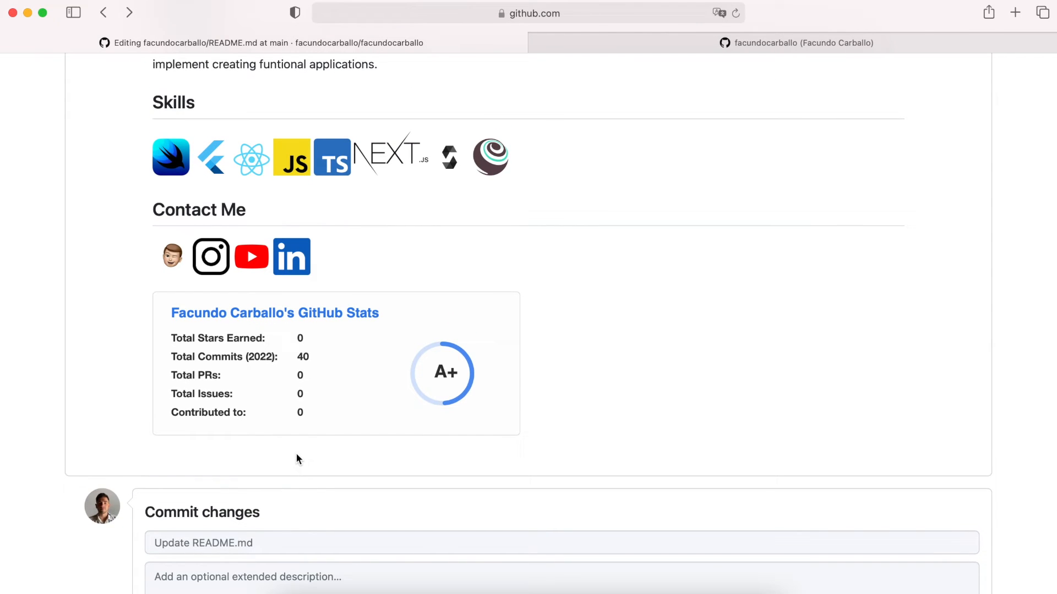
{"action": "left_click", "coordinate": [106, 151]}
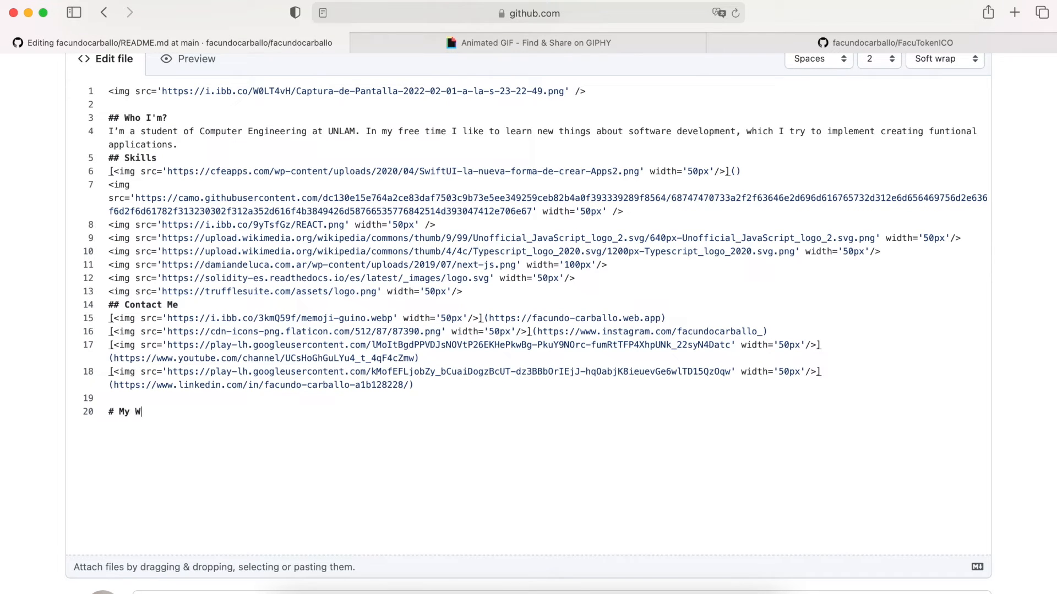
- Add the My Work heading and a person-emoji Source Code link to the FacuTokenICO repository
{"action": "type", "text": "ork"}
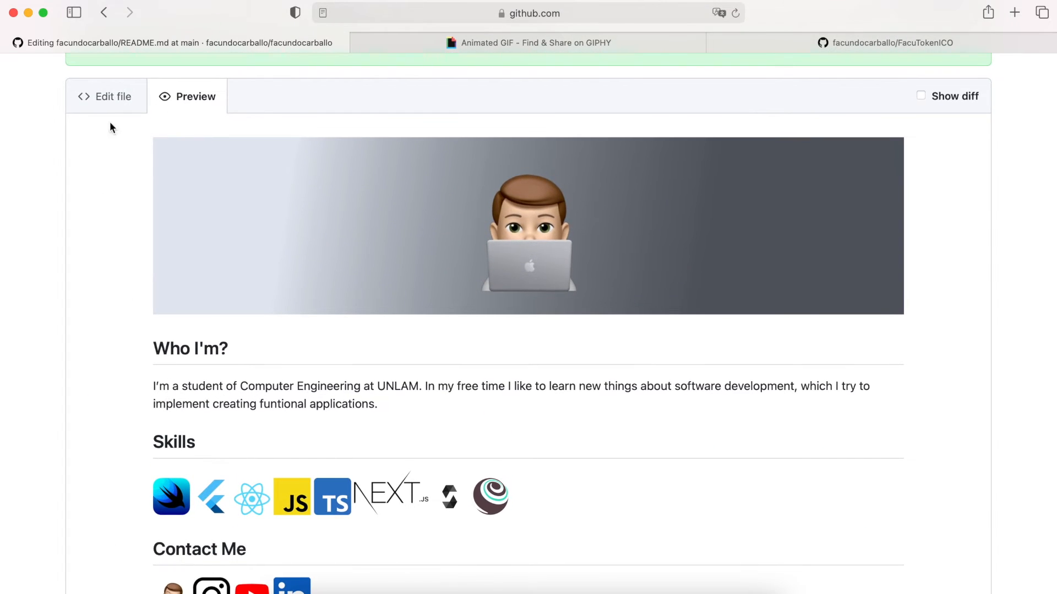
{"action": "left_click", "coordinate": [106, 96]}
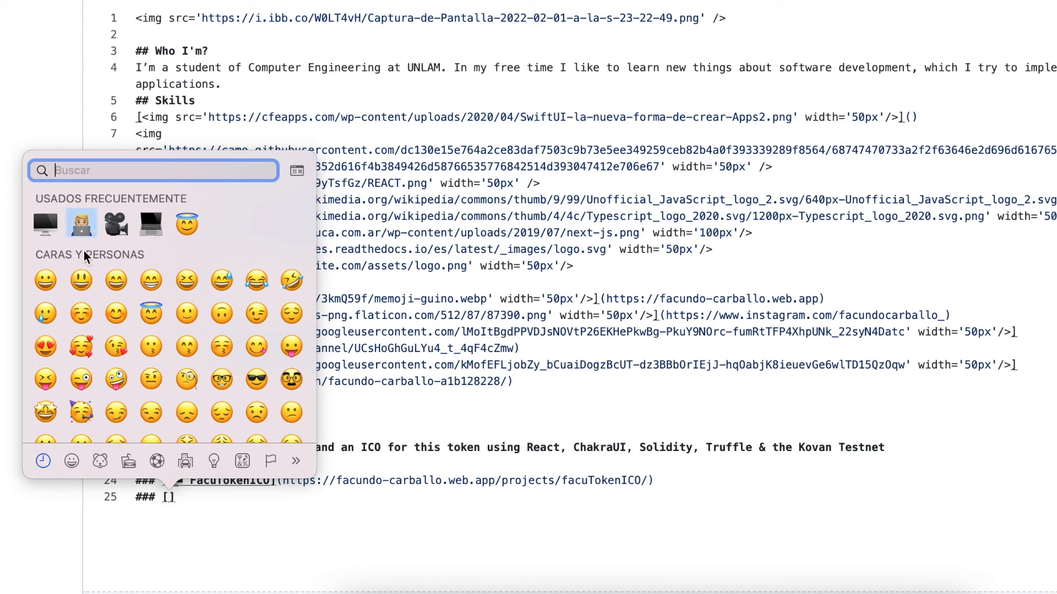
{"action": "left_click", "coordinate": [80, 223]}
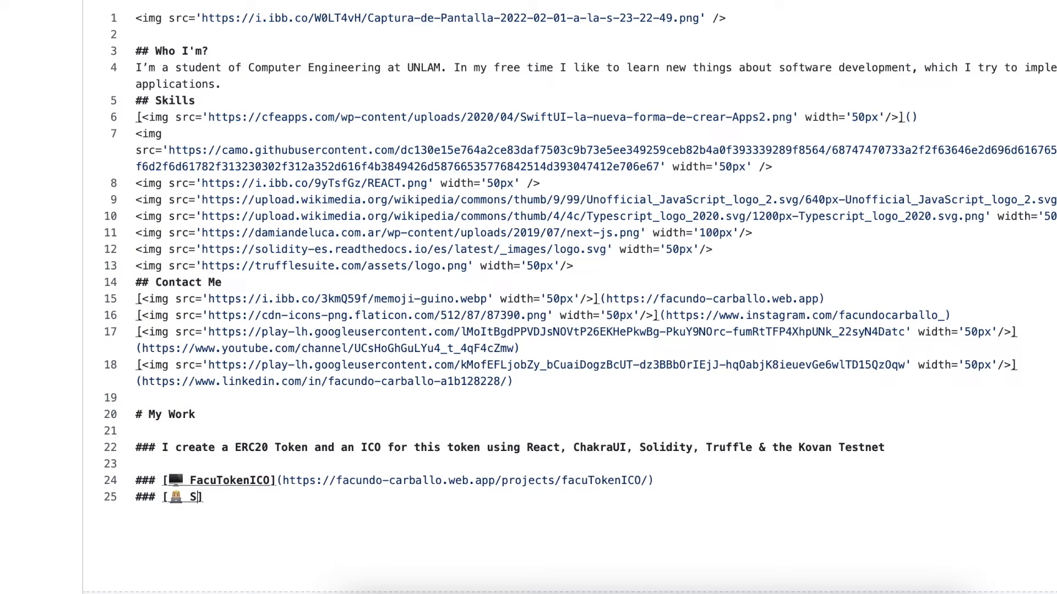
{"action": "type", "text": "ource]"}
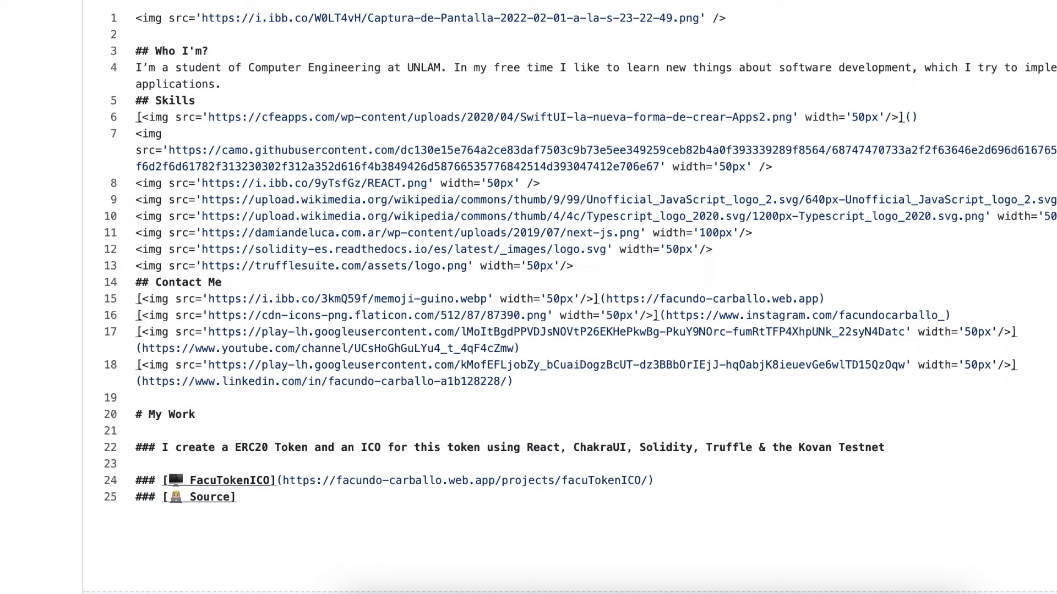
{"action": "type", "text": "Code"}
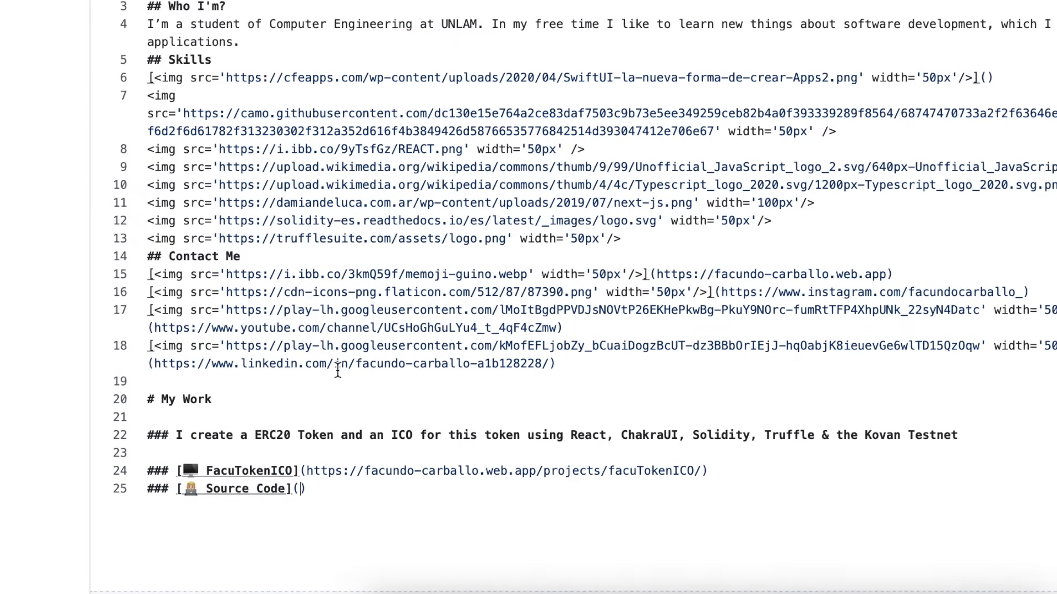
{"action": "type", "text": "https://github.com/facundocarballo/FacuTokenICO"}
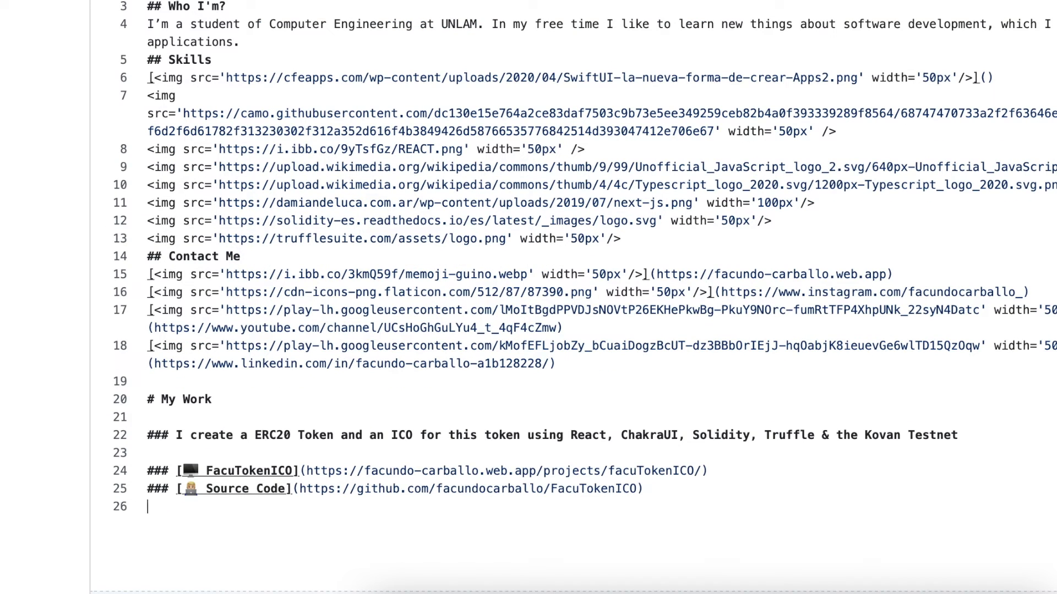
- Add a movie-camera-emoji YouTube Video link line and check how My Work renders
{"action": "type", "text": "###"}
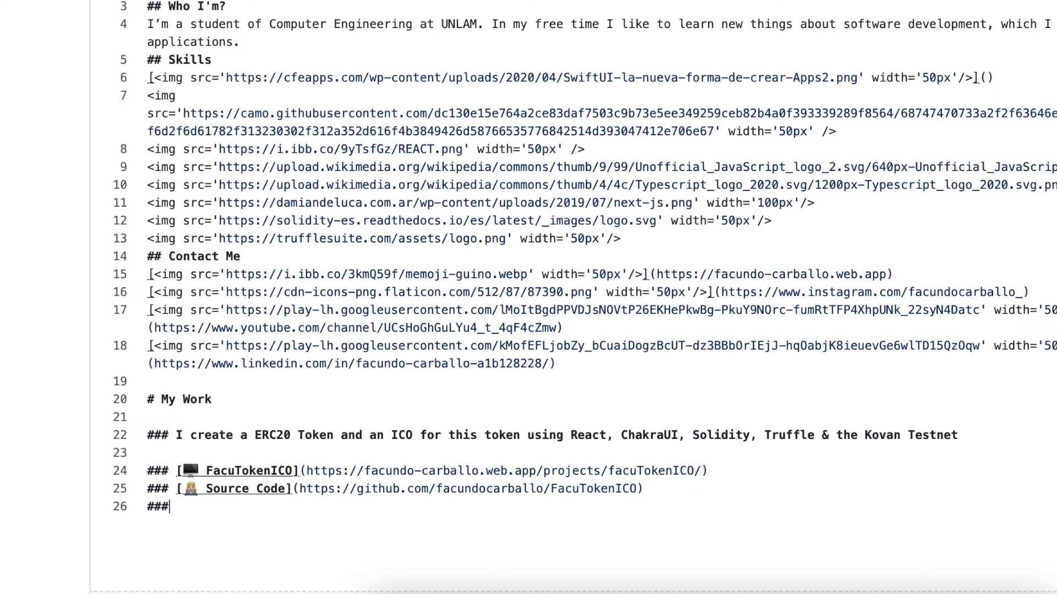
{"action": "type", "text": "[]"}
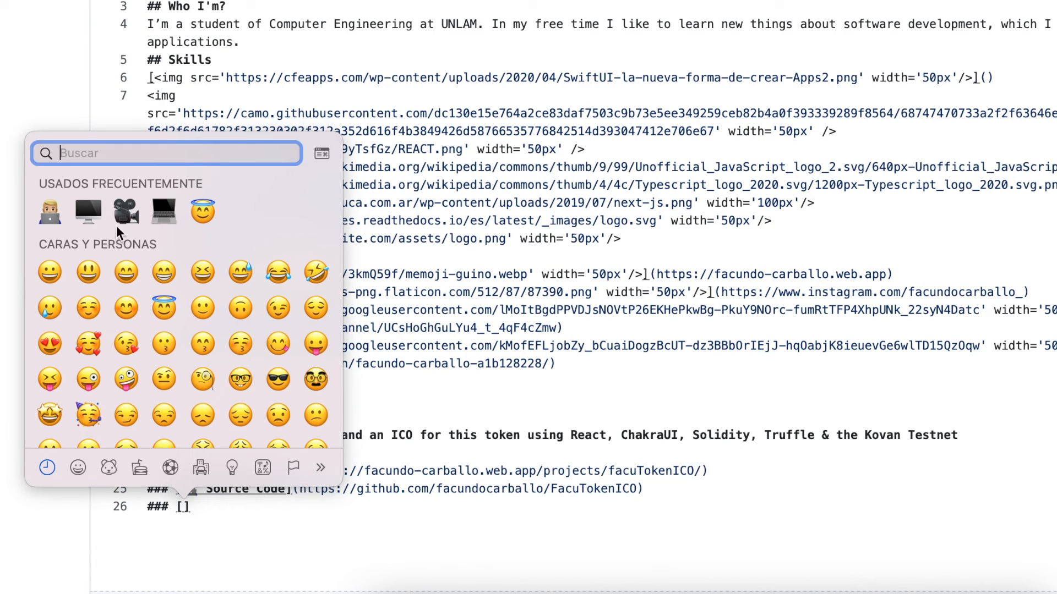
{"action": "left_click", "coordinate": [125, 213]}
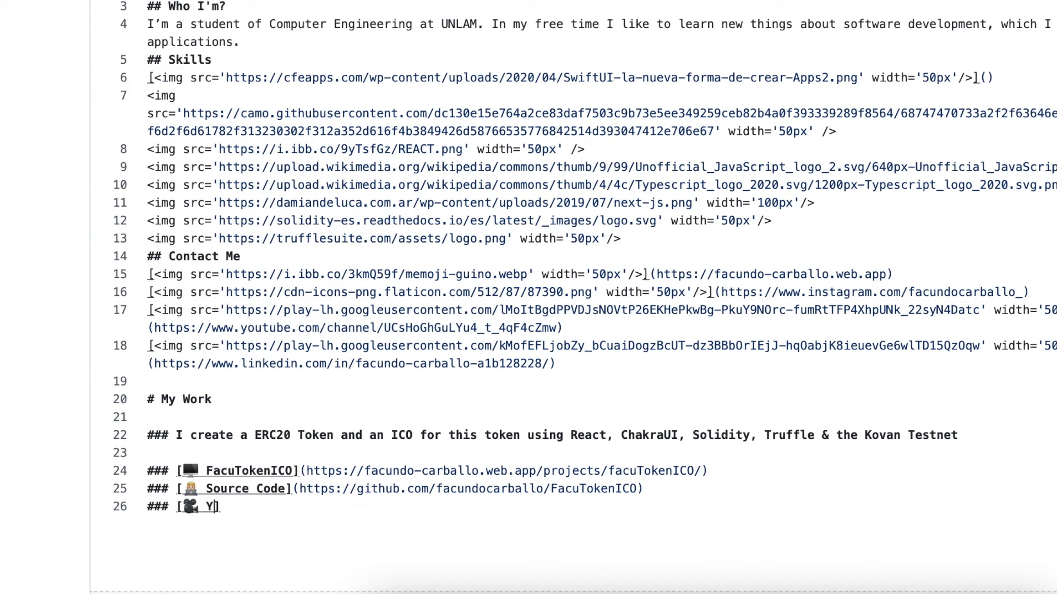
{"action": "type", "text": "ouTube"}
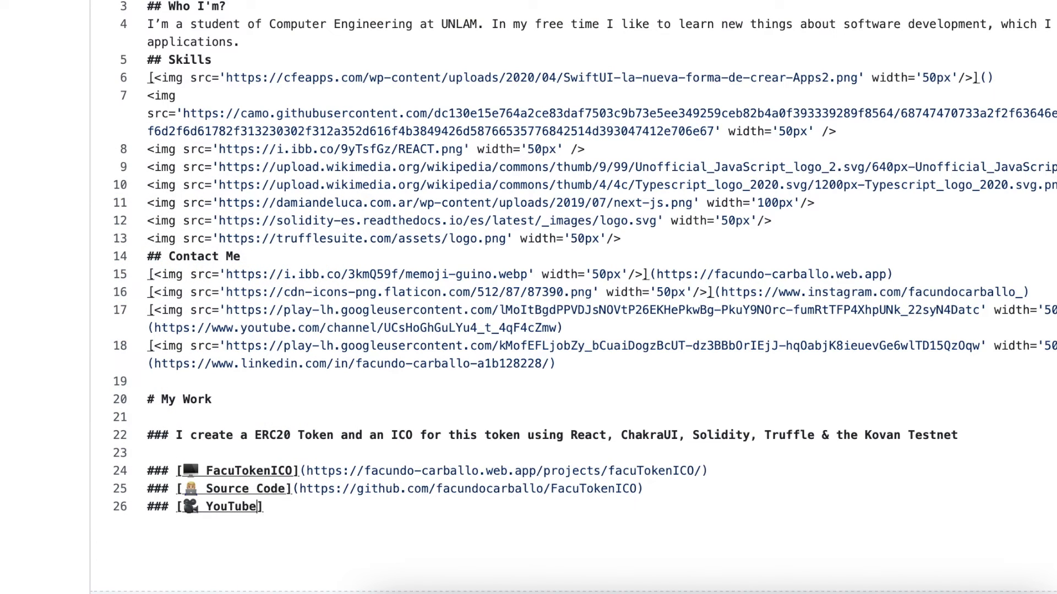
{"action": "type", "text": "Video"}
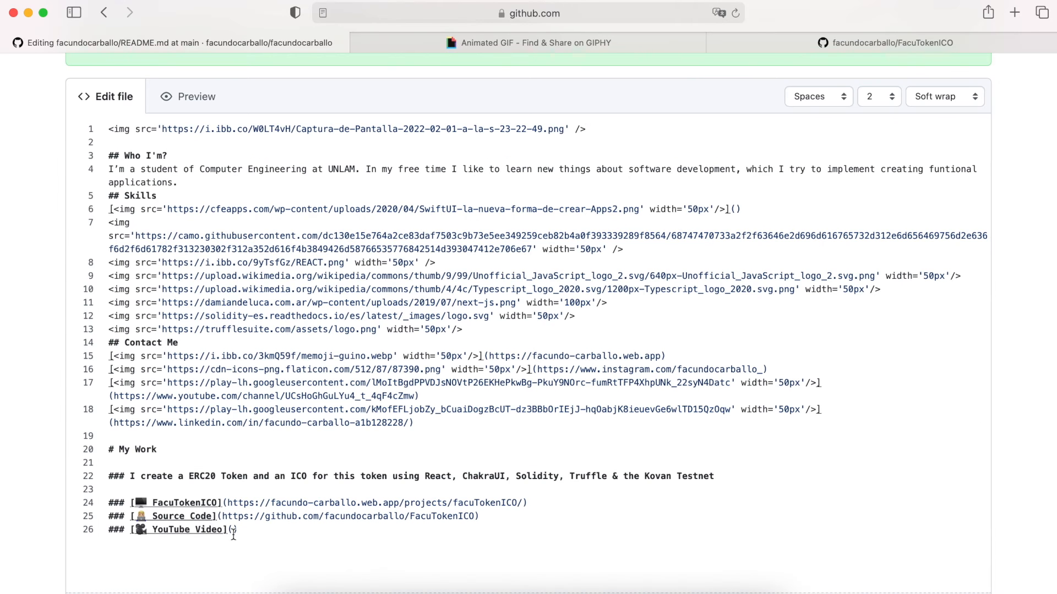
{"action": "left_click", "coordinate": [196, 97]}
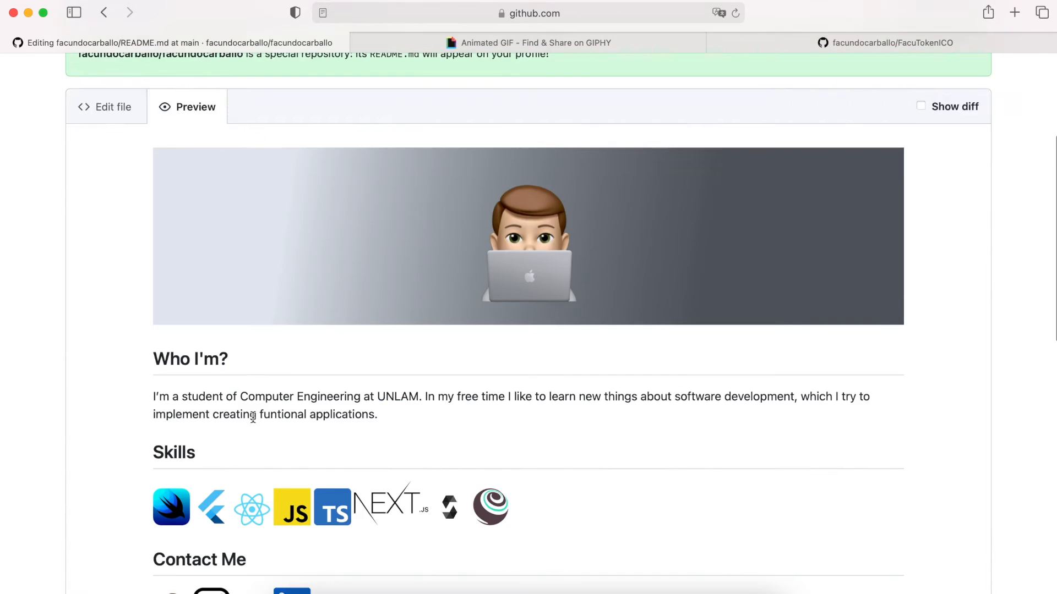
- Log in to GIPHY and start uploading the portfolio website recording as a GIF
{"action": "left_click", "coordinate": [535, 43]}
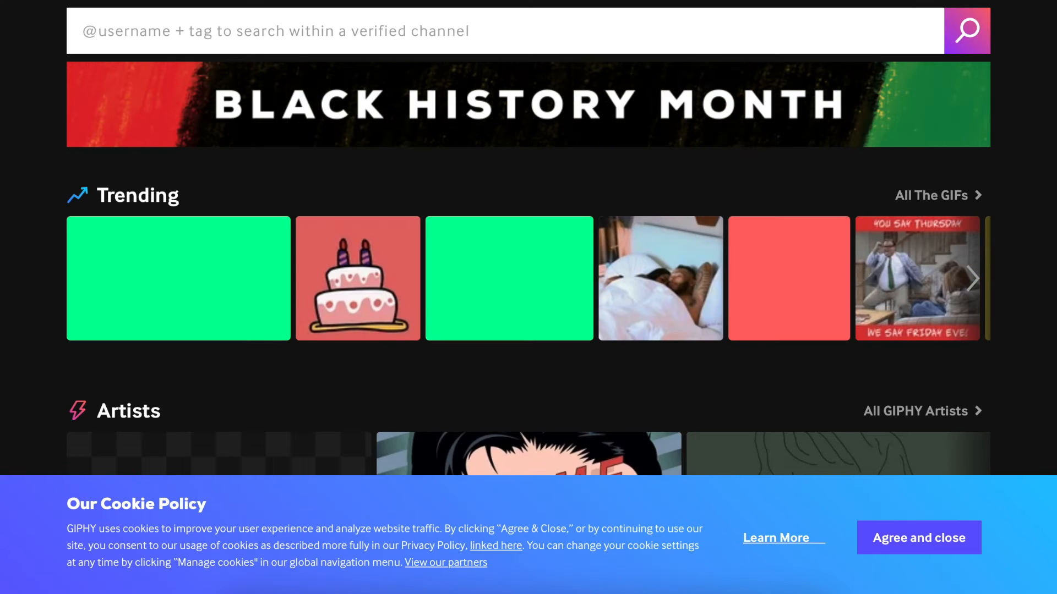
{"action": "left_click", "coordinate": [918, 538]}
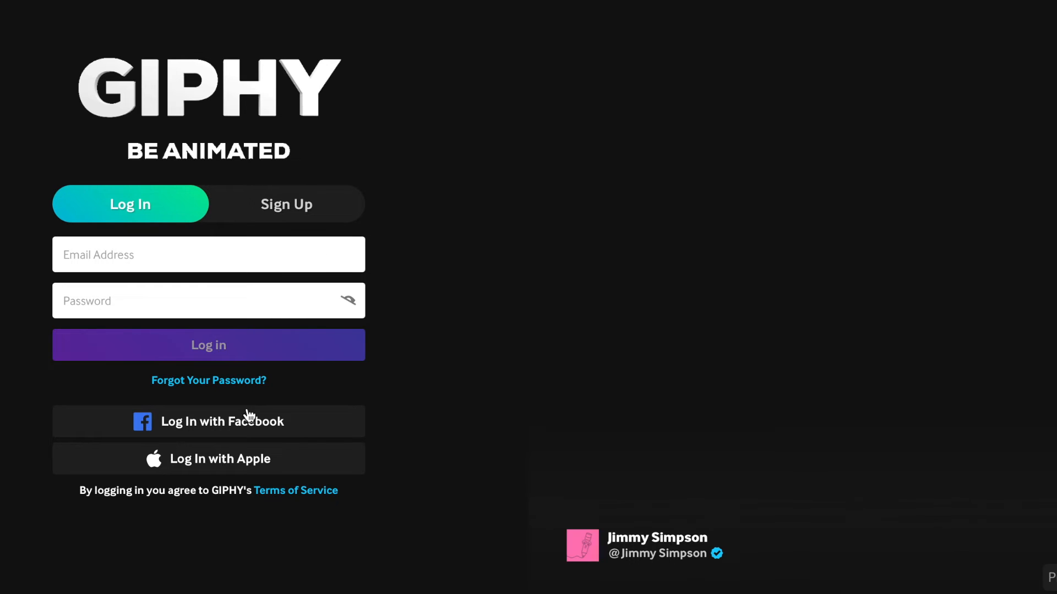
{"action": "mouse_move", "coordinate": [245, 429]}
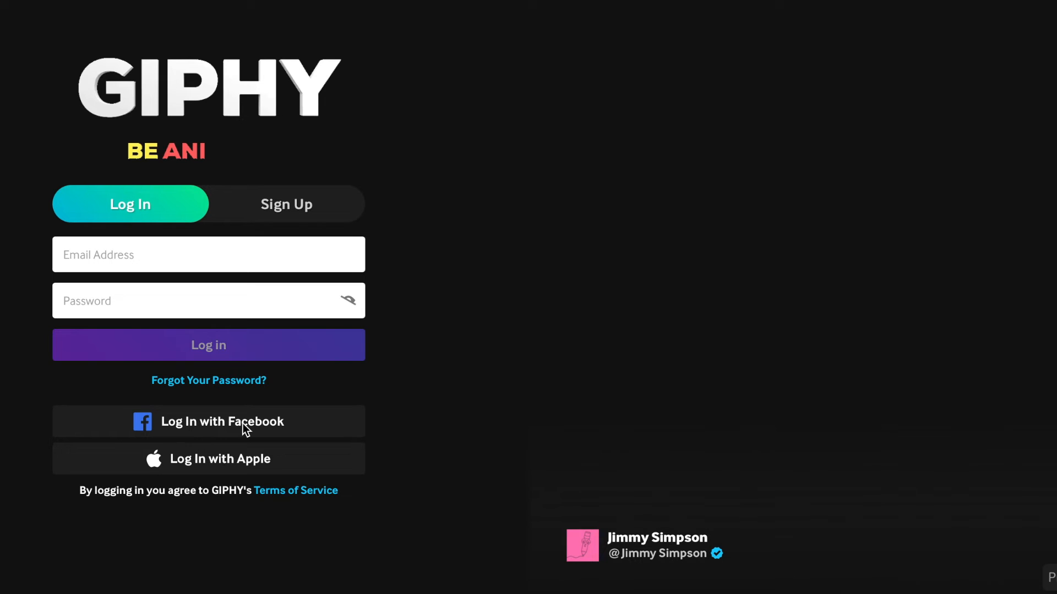
{"action": "left_click", "coordinate": [208, 344]}
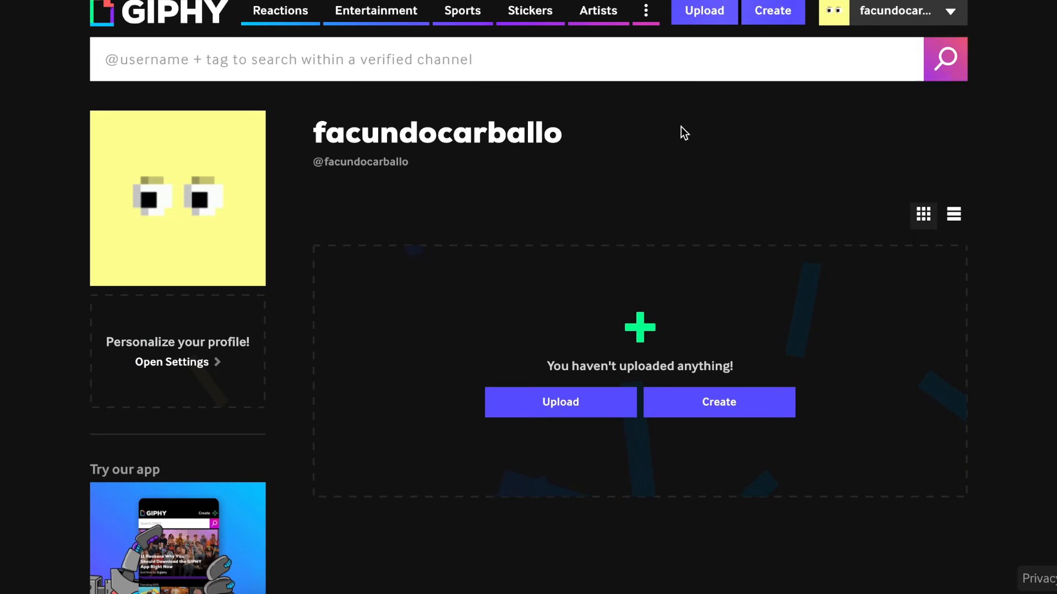
{"action": "left_click", "coordinate": [561, 401]}
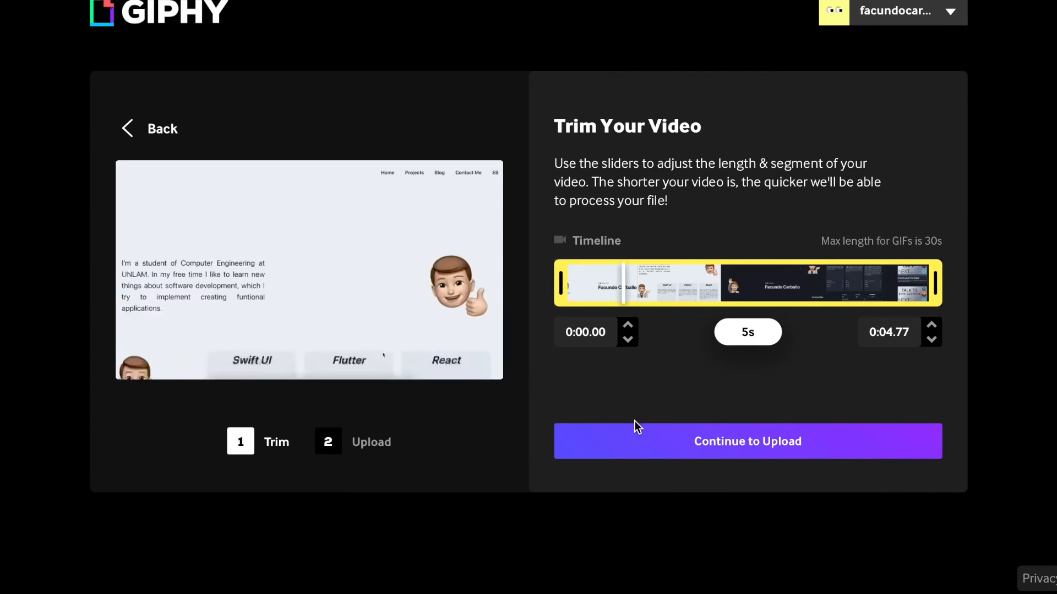
{"action": "left_click", "coordinate": [746, 442]}
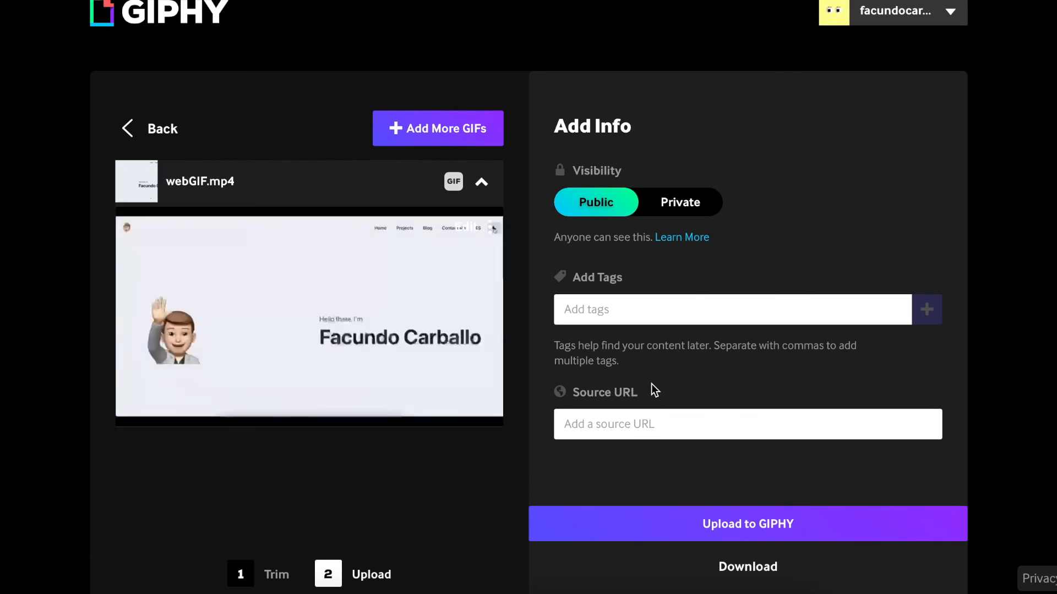
{"action": "left_click", "coordinate": [679, 203]}
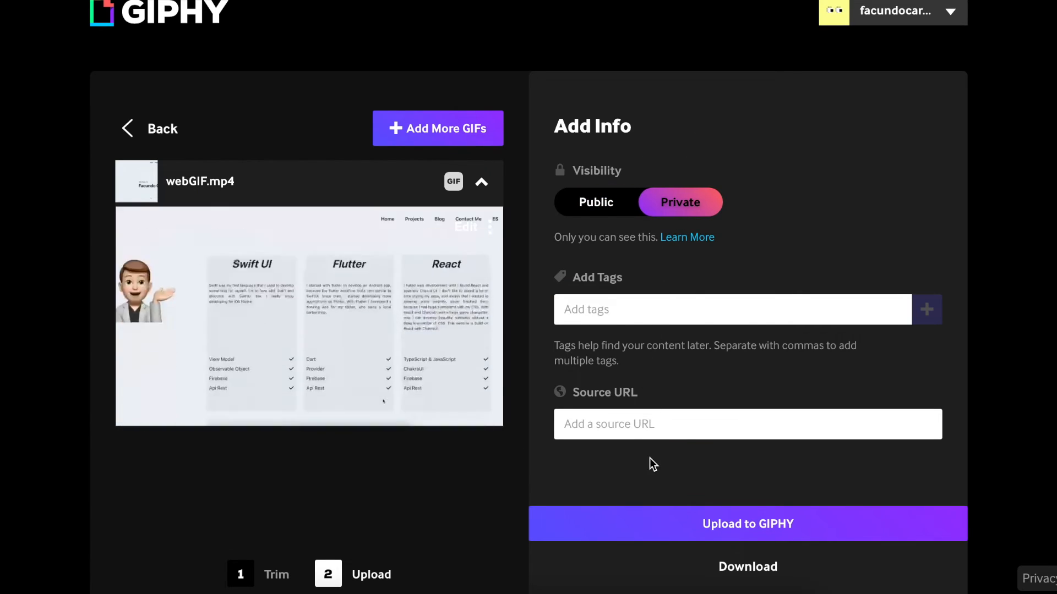
{"action": "left_click", "coordinate": [674, 387]}
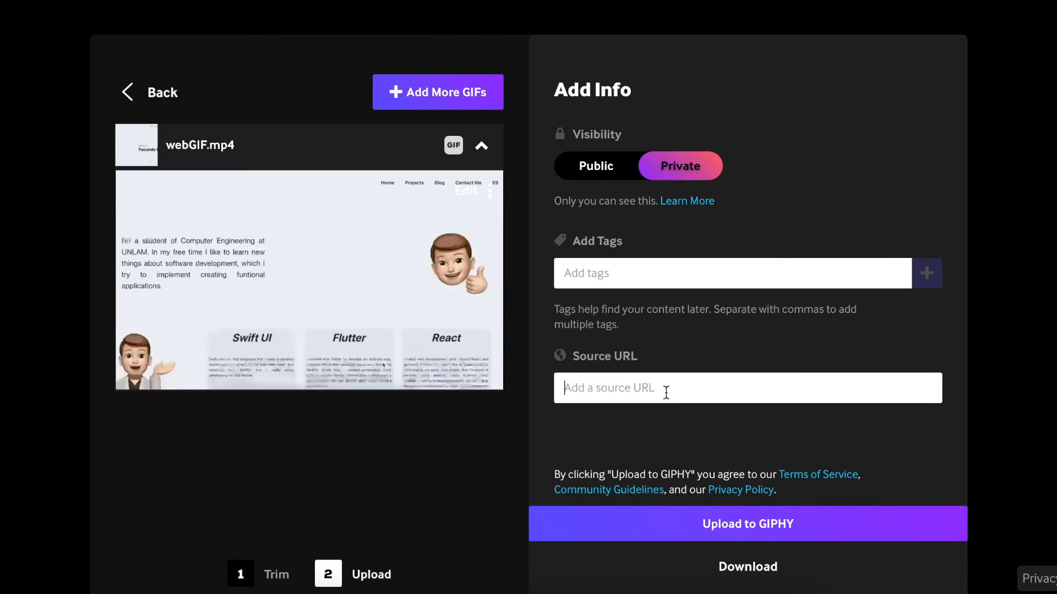
{"action": "type", "text": "http://facu"}
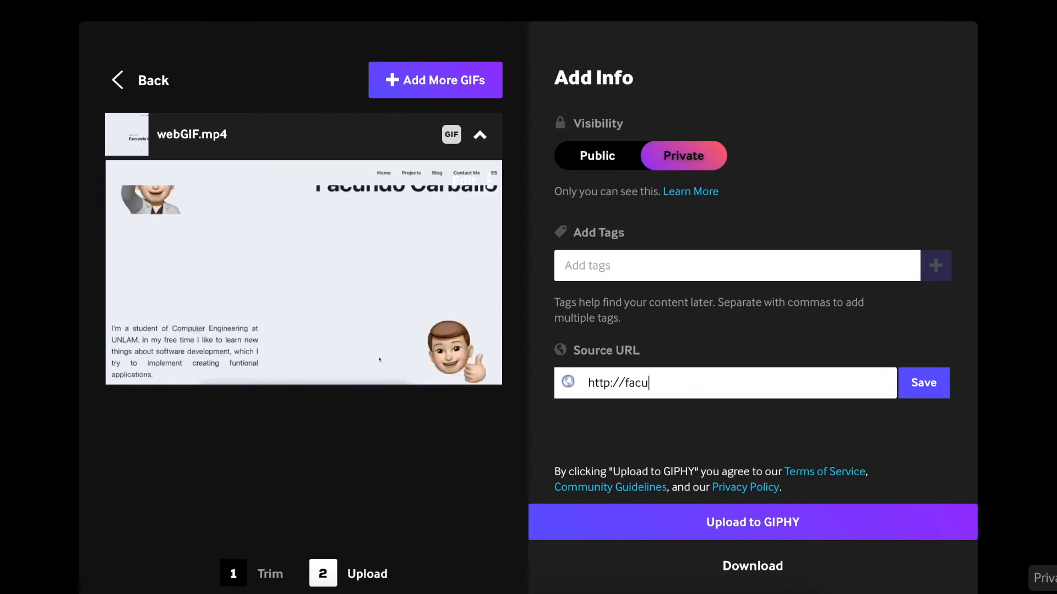
{"action": "type", "text": "ndo-carballo.web.app"}
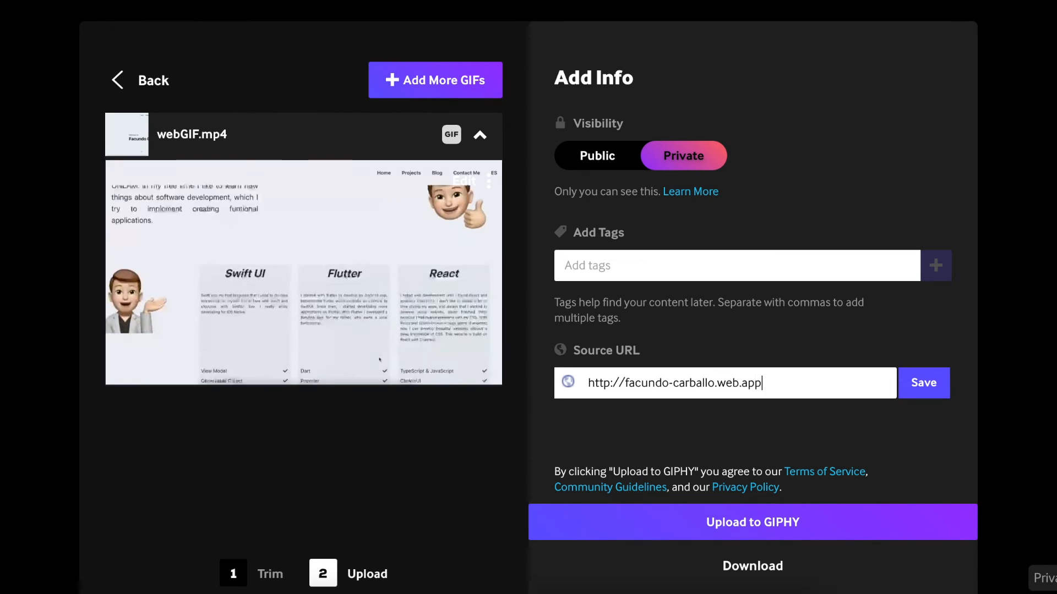
{"action": "left_click", "coordinate": [752, 522]}
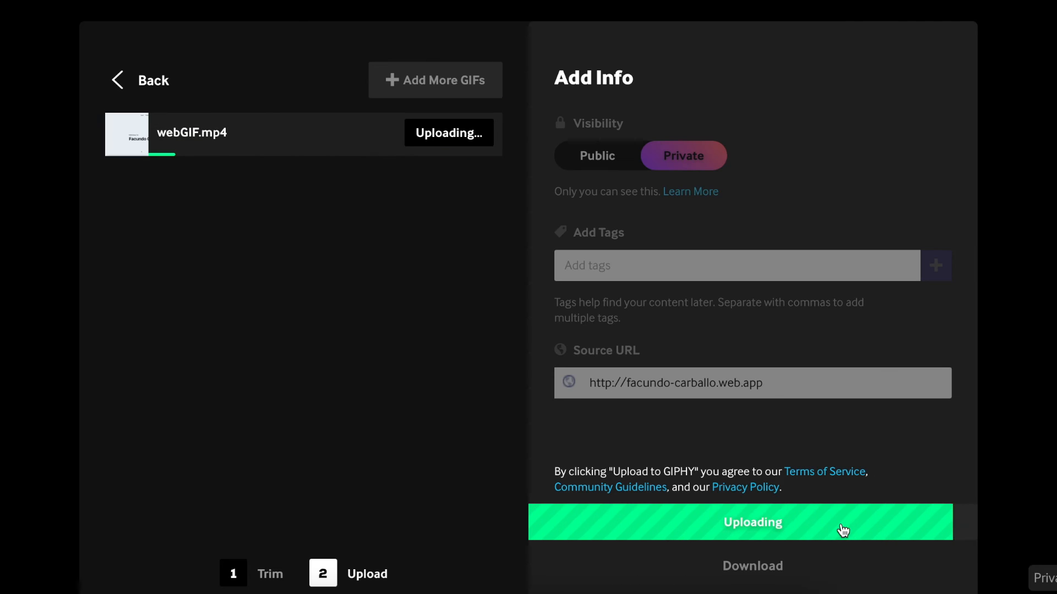
{"action": "left_click", "coordinate": [751, 521]}
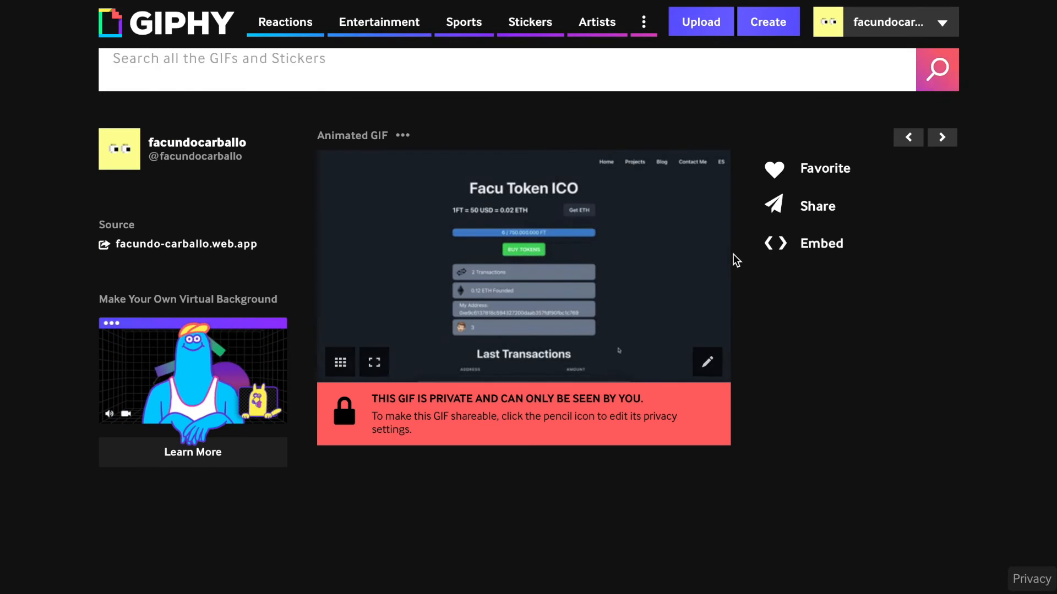
- Embed the giphy.gif demo as an <img> 300px wide under the FacuTokenICO links
{"action": "left_click", "coordinate": [816, 206]}
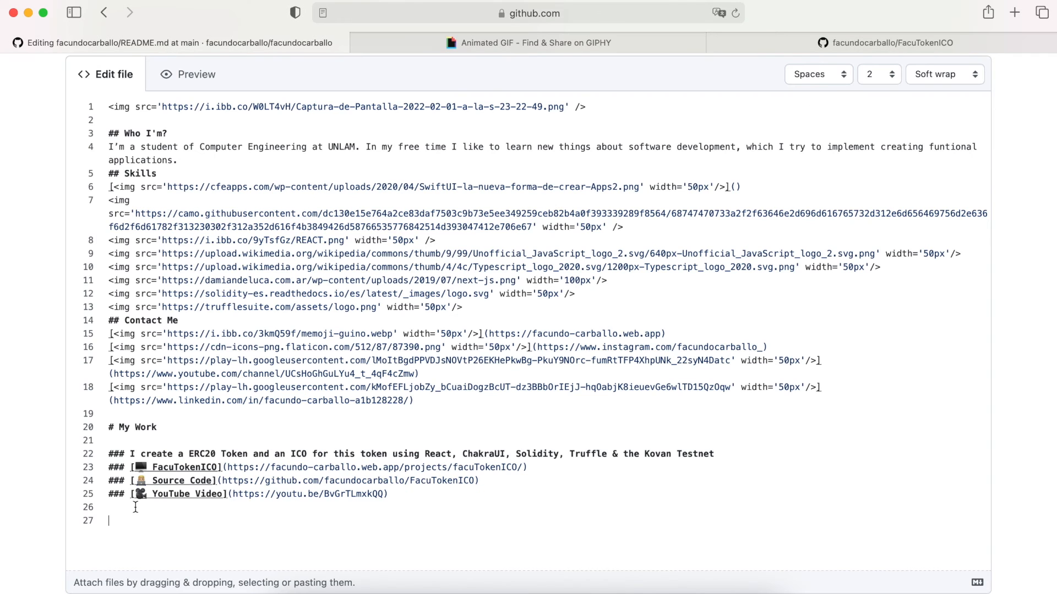
{"action": "type", "text": "<im"}
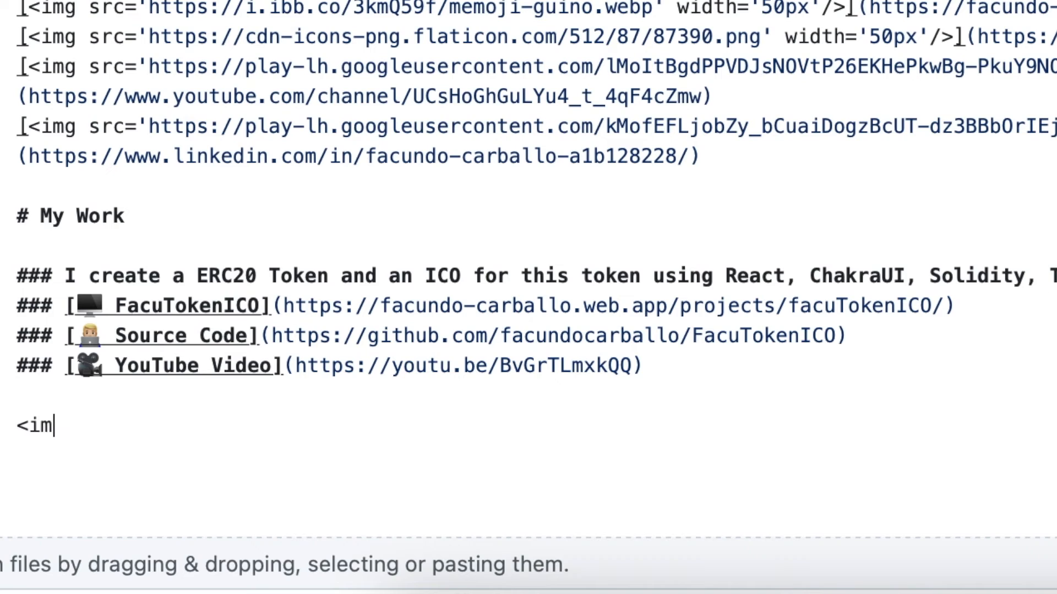
{"action": "type", "text": "g />"}
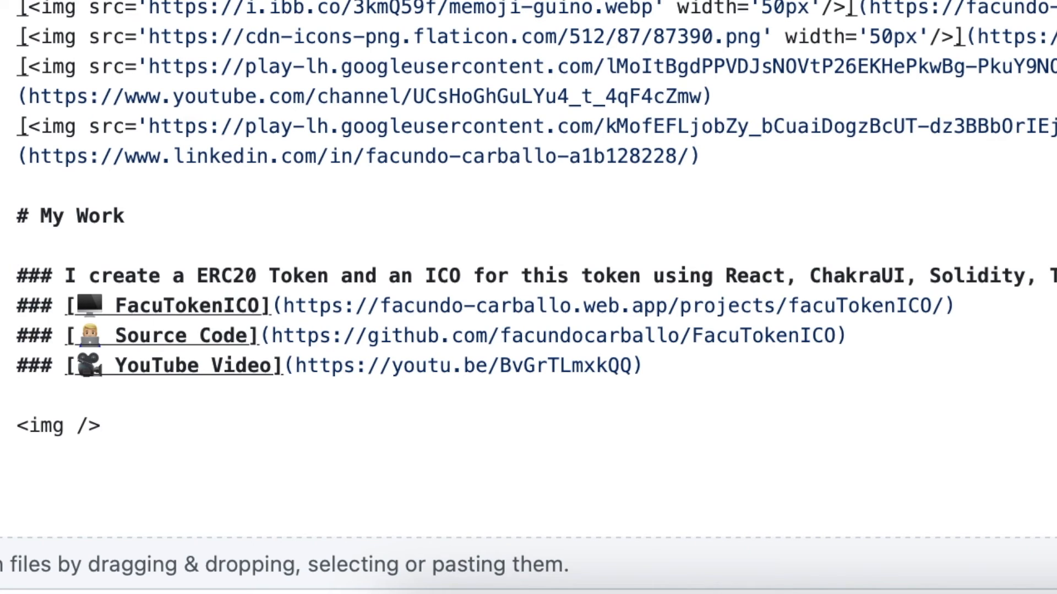
{"action": "type", "text": "src='"}
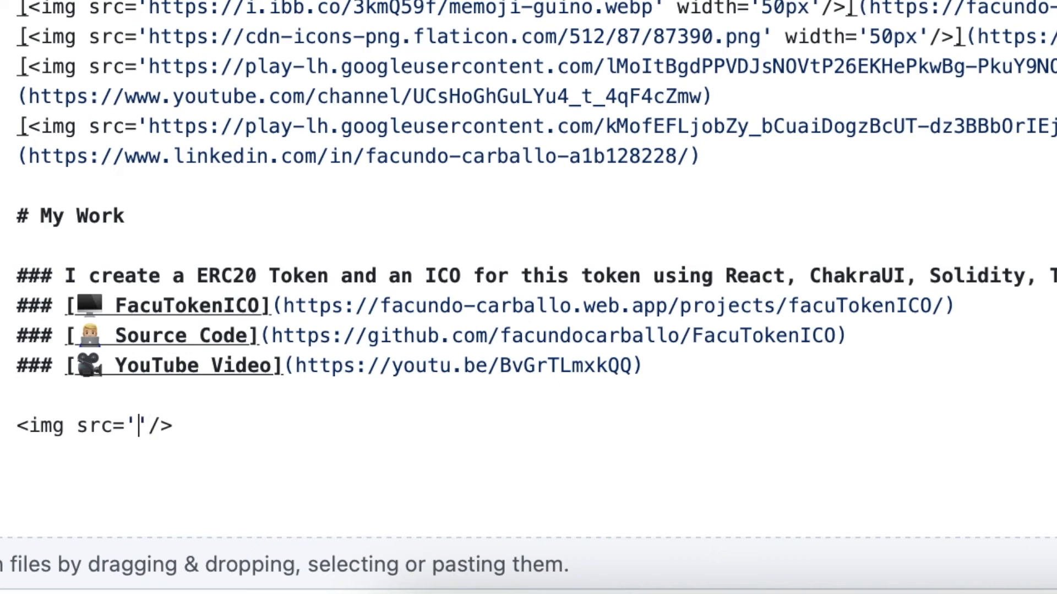
{"action": "type", "text": "https://media.giphy.com/media/cz5Tp14bI0wAJgy54w/giphy.gif"}
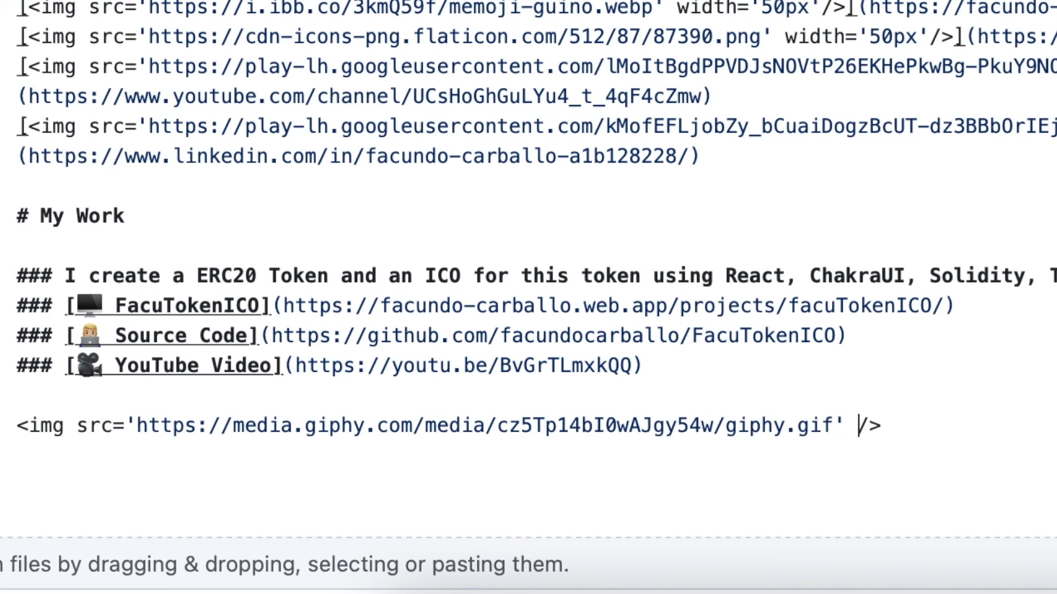
{"action": "type", "text": "width='300px"}
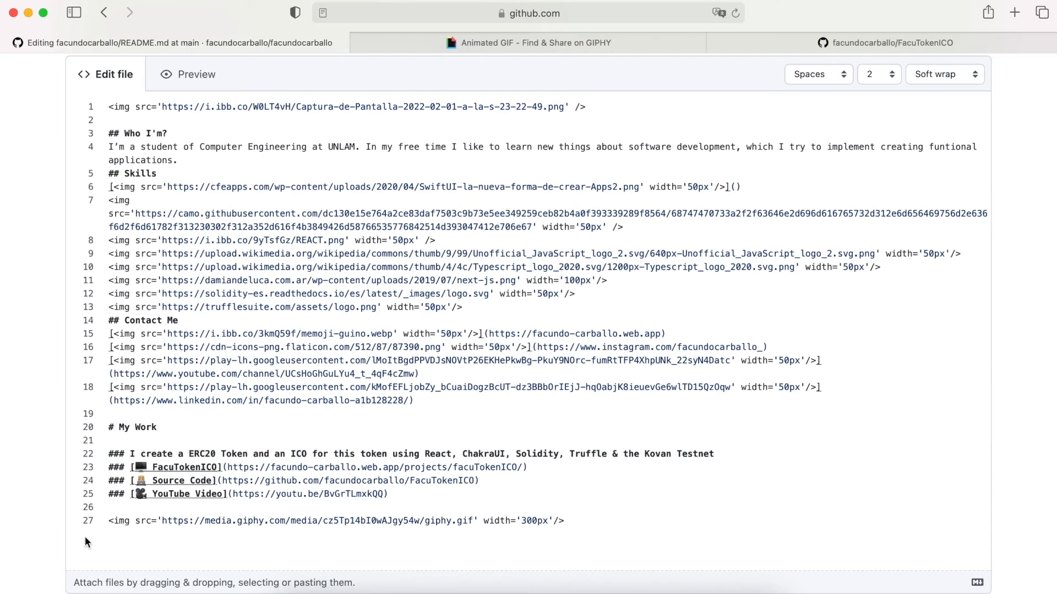
- Preview the rendered README and scroll through the My Work project sections
{"action": "left_click", "coordinate": [196, 74]}
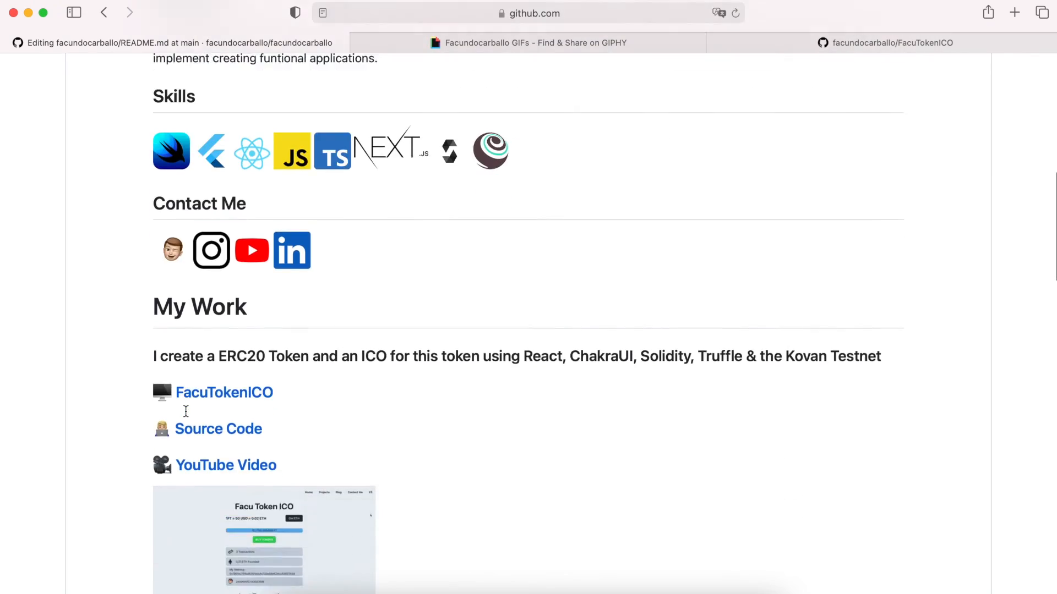
{"action": "scroll", "scroll_direction": "down", "scroll_amount": 3}
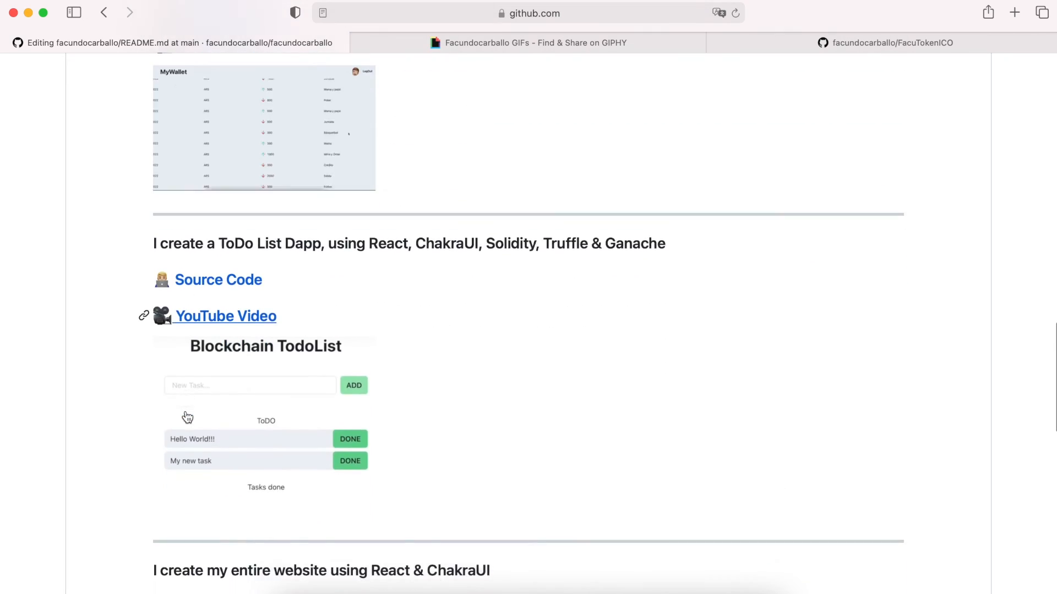
{"action": "scroll", "scroll_direction": "down", "scroll_amount": 3}
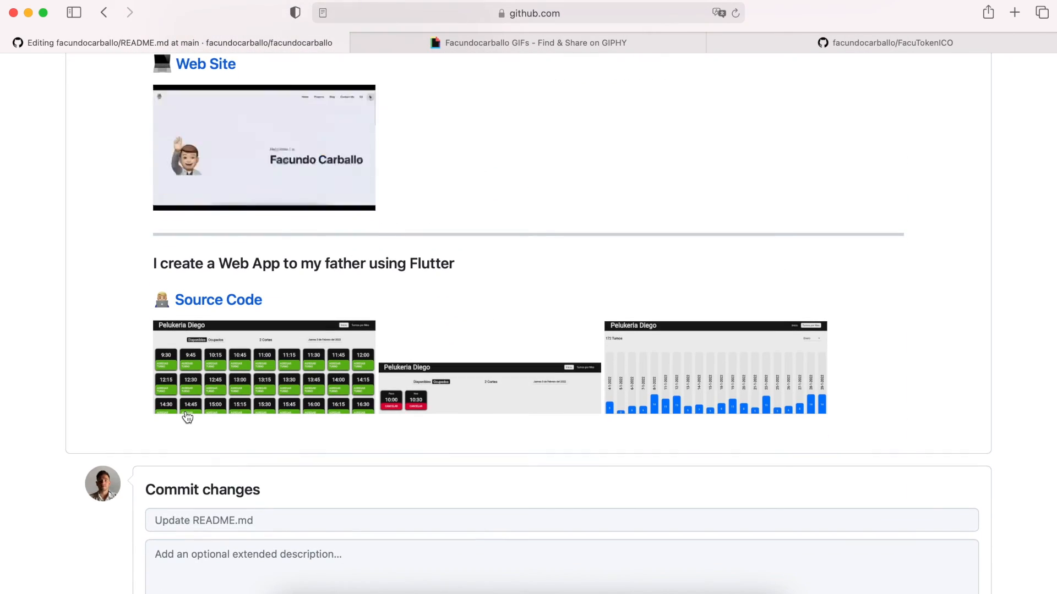
{"action": "scroll", "scroll_direction": "down", "scroll_amount": 3}
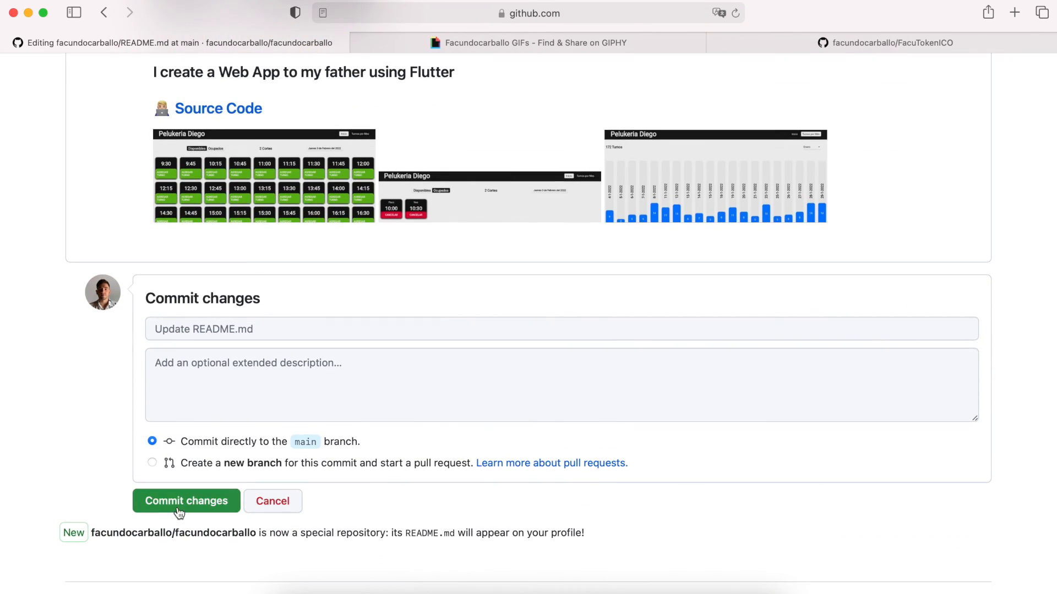
- Commit the README and scroll through the live profile overview with banner, skills, contacts and projects
{"action": "left_click", "coordinate": [186, 501]}
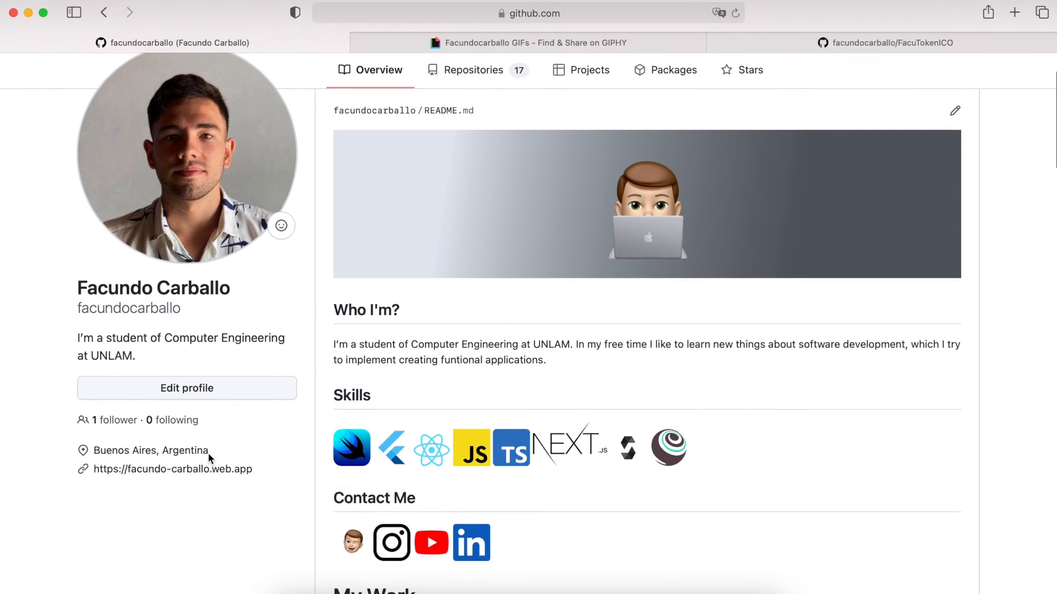
{"action": "scroll", "scroll_direction": "down", "scroll_amount": 3}
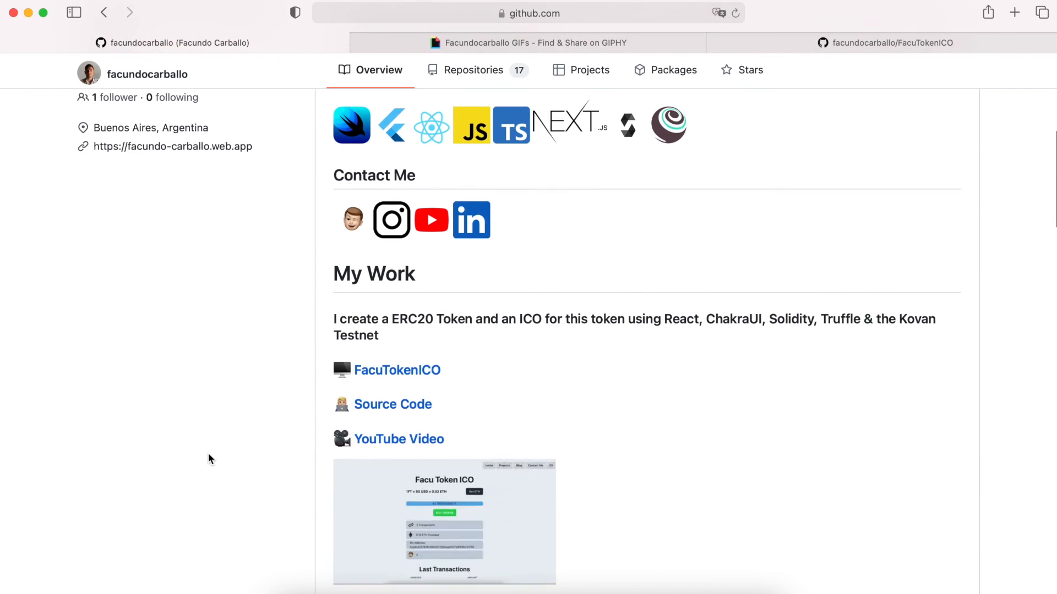
{"action": "scroll", "scroll_direction": "down", "scroll_amount": 3}
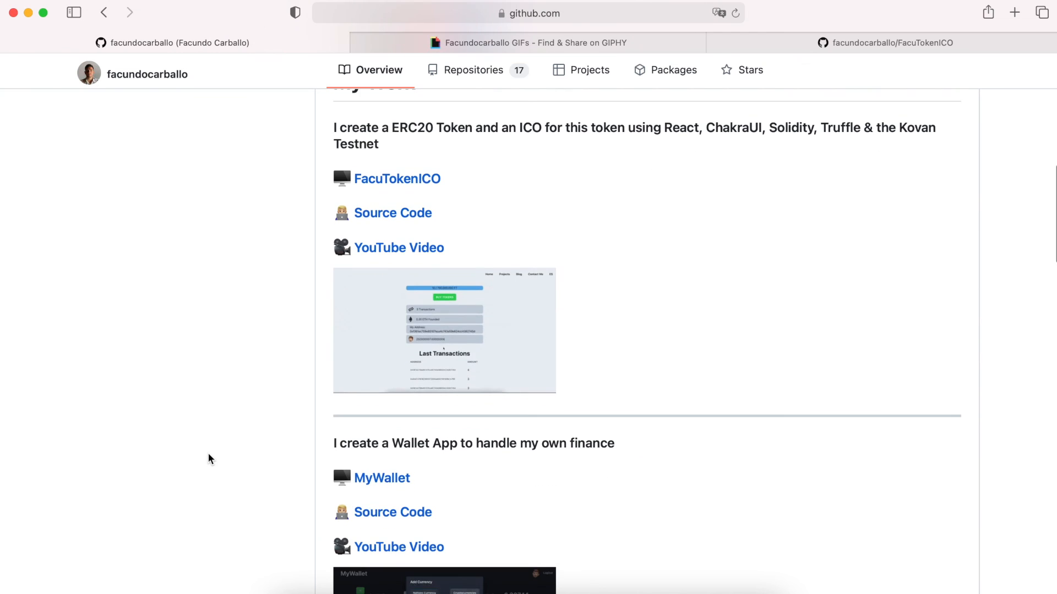
{"action": "scroll", "scroll_direction": "down", "scroll_amount": 3}
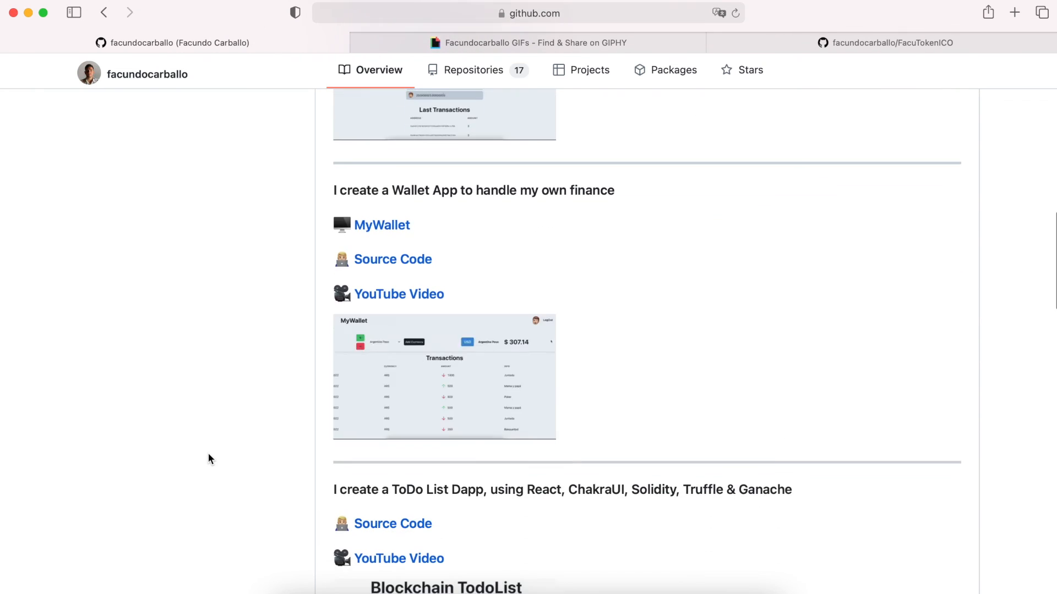
{"action": "scroll", "scroll_direction": "down", "scroll_amount": 3}
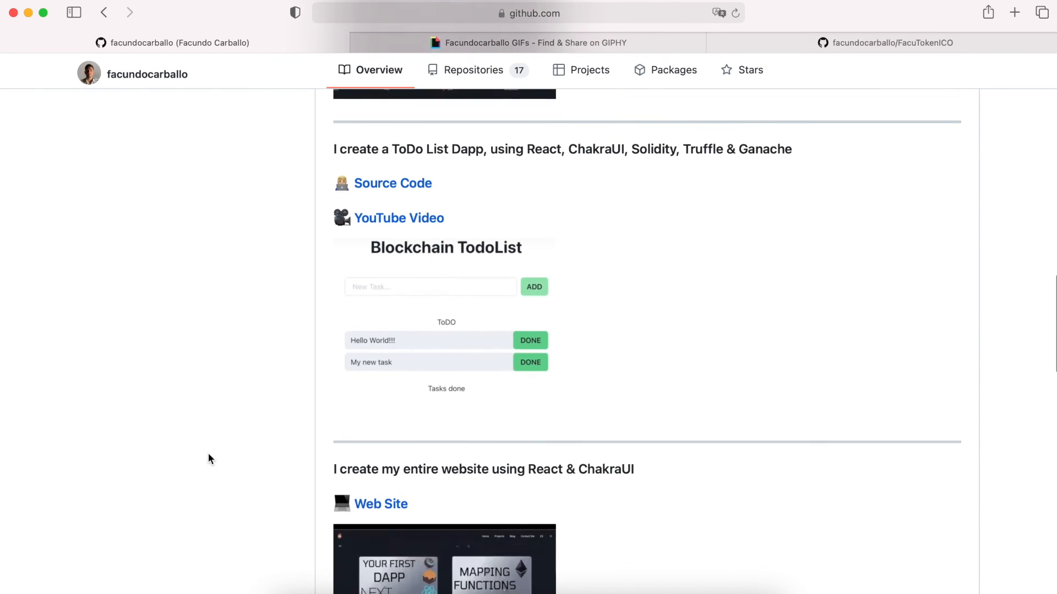
{"action": "scroll", "scroll_direction": "down", "scroll_amount": 3}
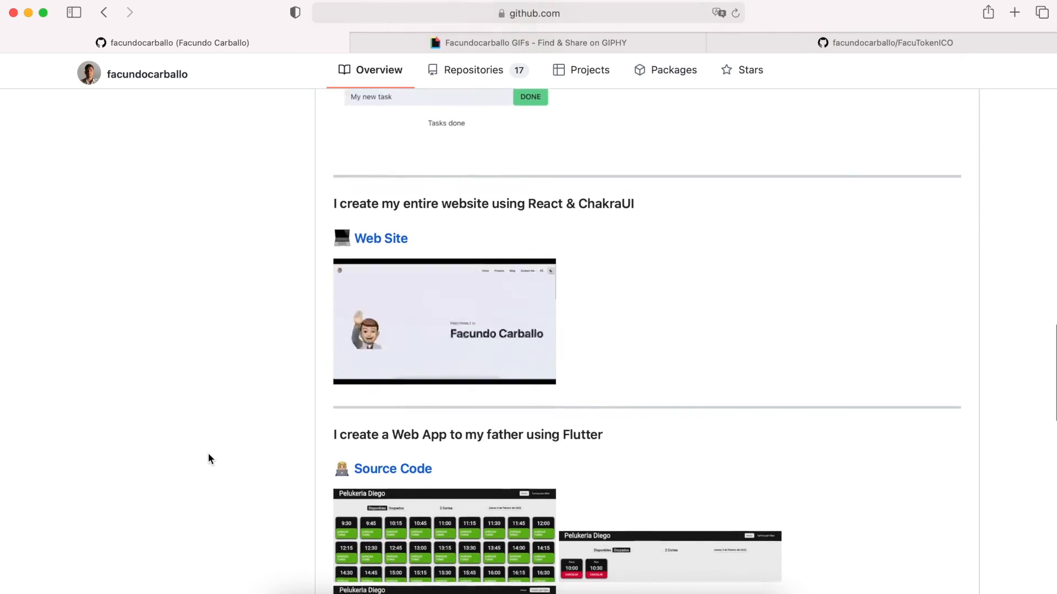